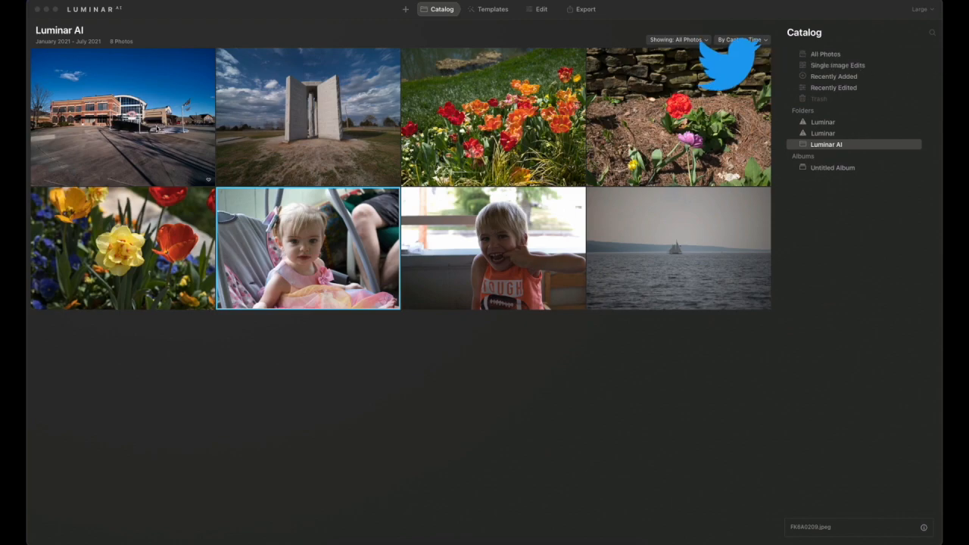
Open the Dawsonville City Hall photo in single-image view.
{"action": "double_click", "coordinate": [122, 117]}
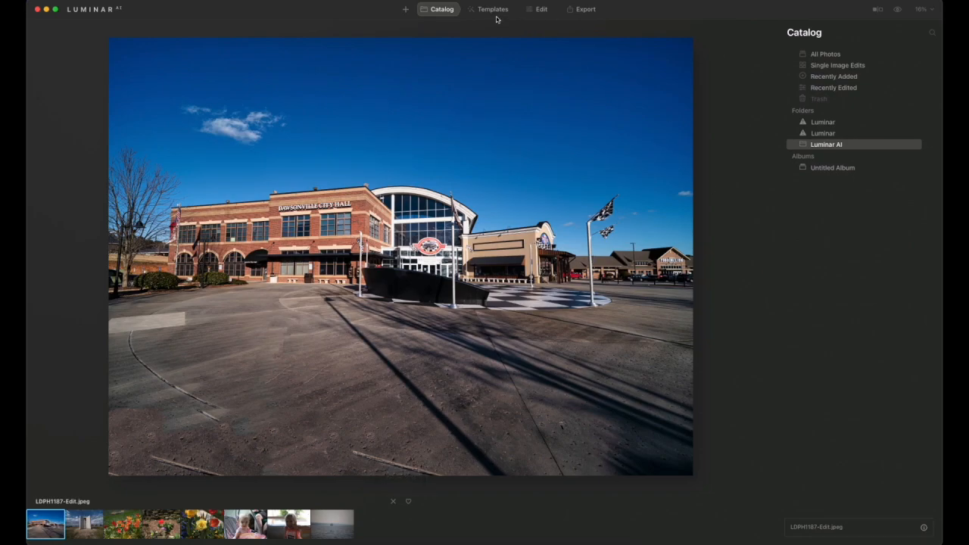
Bring up the Templates browser and scroll to the Essentials collection.
{"action": "left_click", "coordinate": [492, 10]}
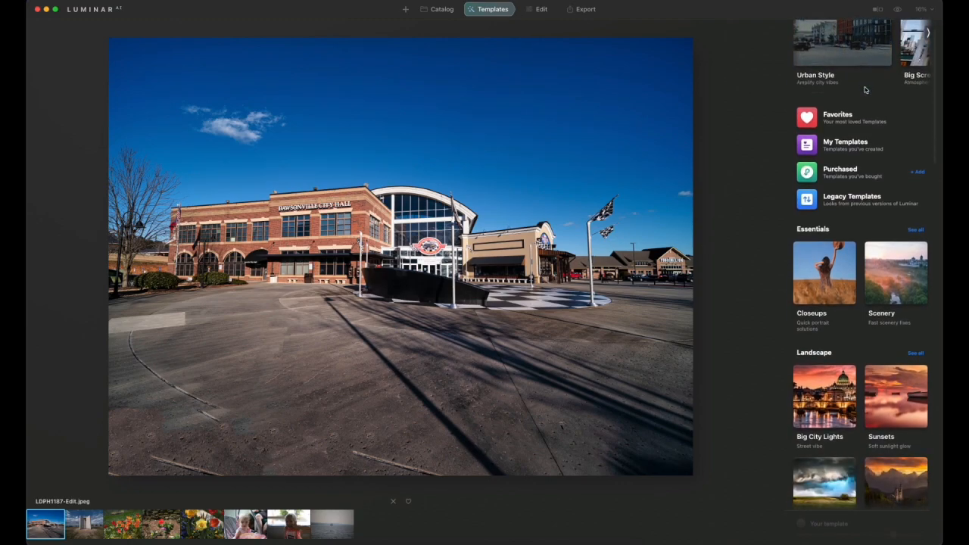
{"action": "scroll", "scroll_direction": "down", "scroll_amount": 3}
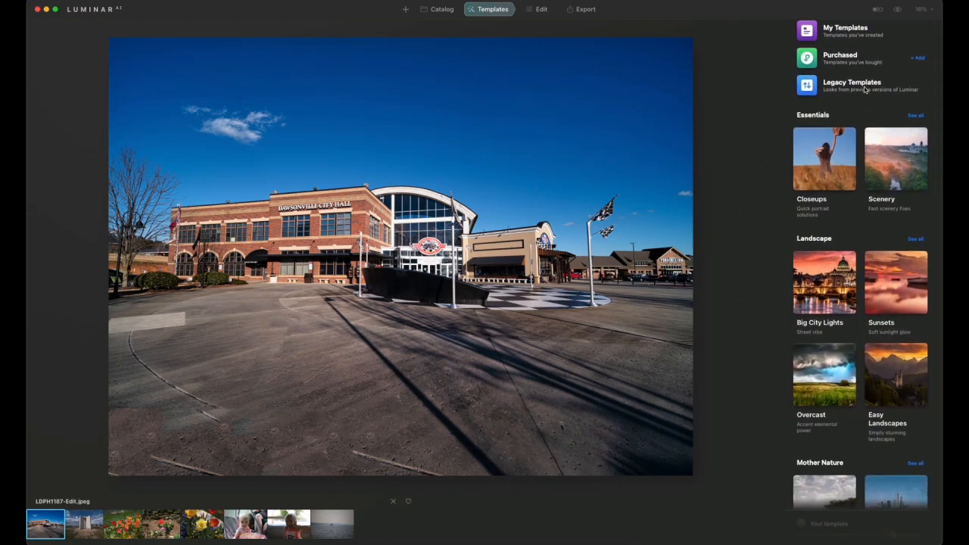
{"action": "mouse_move", "coordinate": [866, 221]}
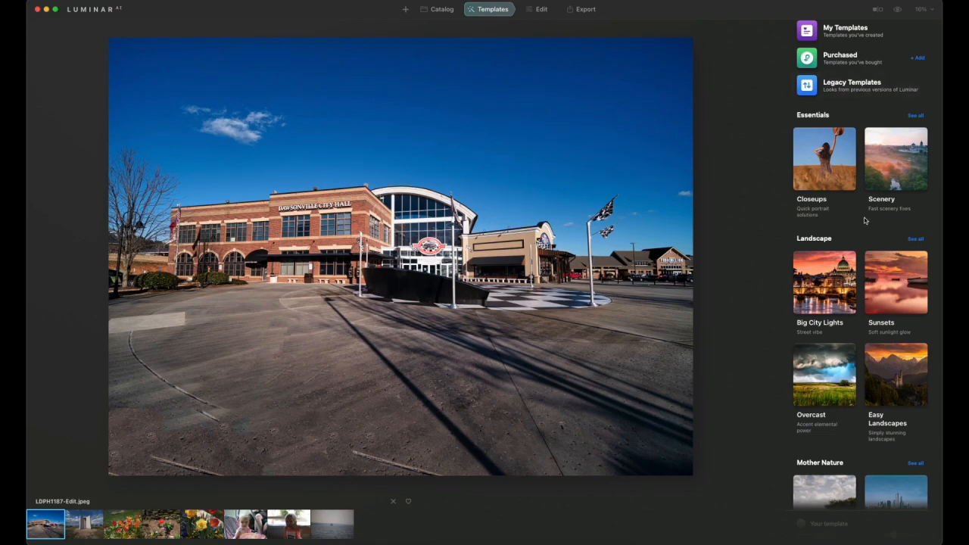
{"action": "scroll", "scroll_direction": "down", "scroll_amount": 3}
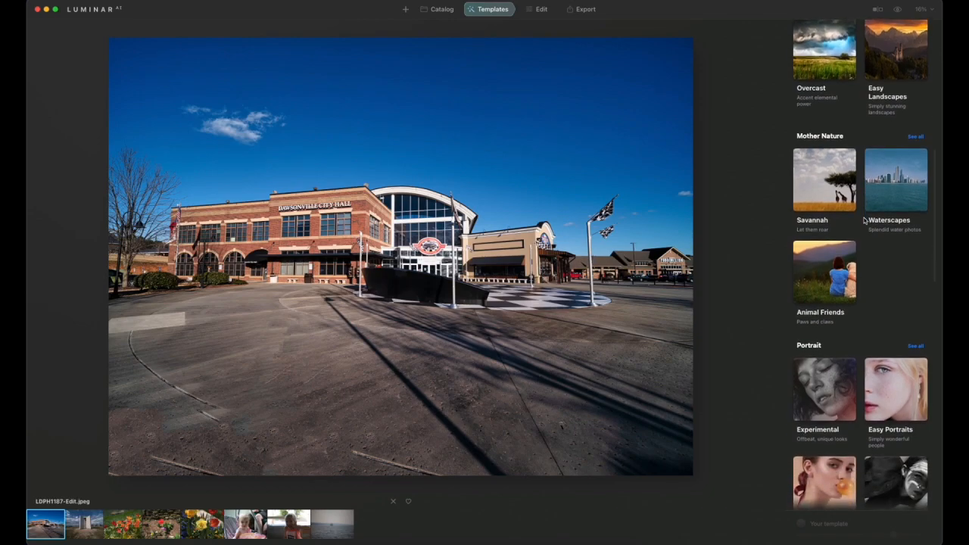
{"action": "scroll", "scroll_direction": "down", "scroll_amount": 3}
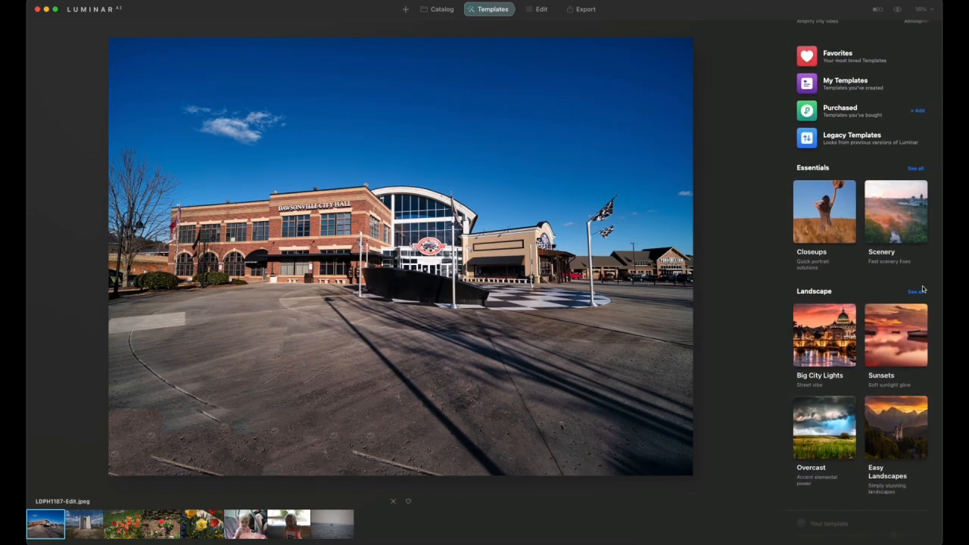
{"action": "mouse_move", "coordinate": [839, 251]}
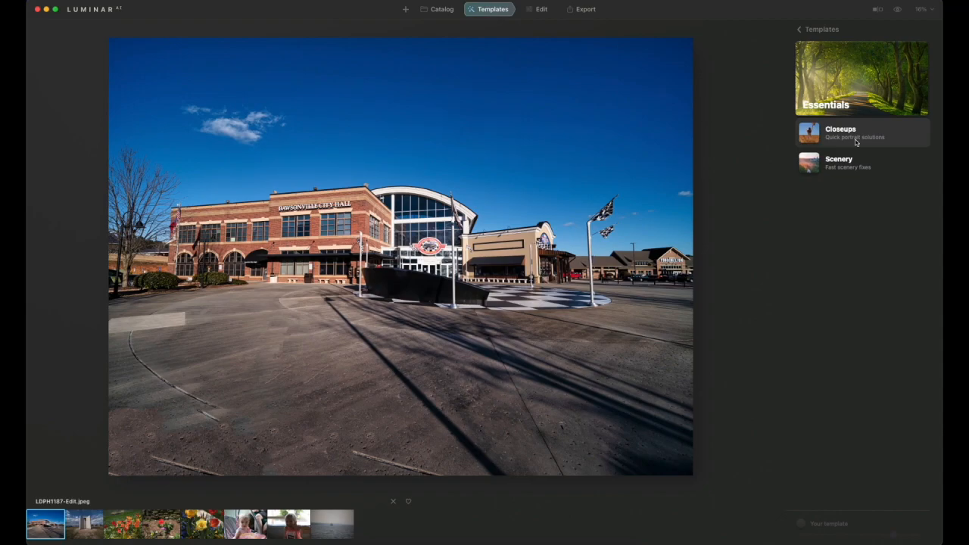
Open the Scenery collection and try Clear & Sharp, Fast Fix and Pleasing Touch.
{"action": "left_click", "coordinate": [839, 162]}
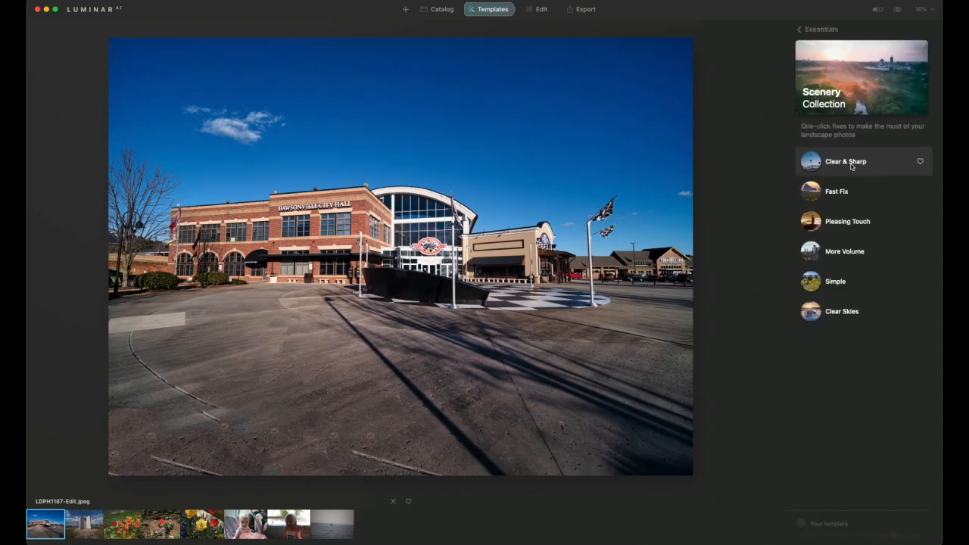
{"action": "left_click", "coordinate": [846, 162]}
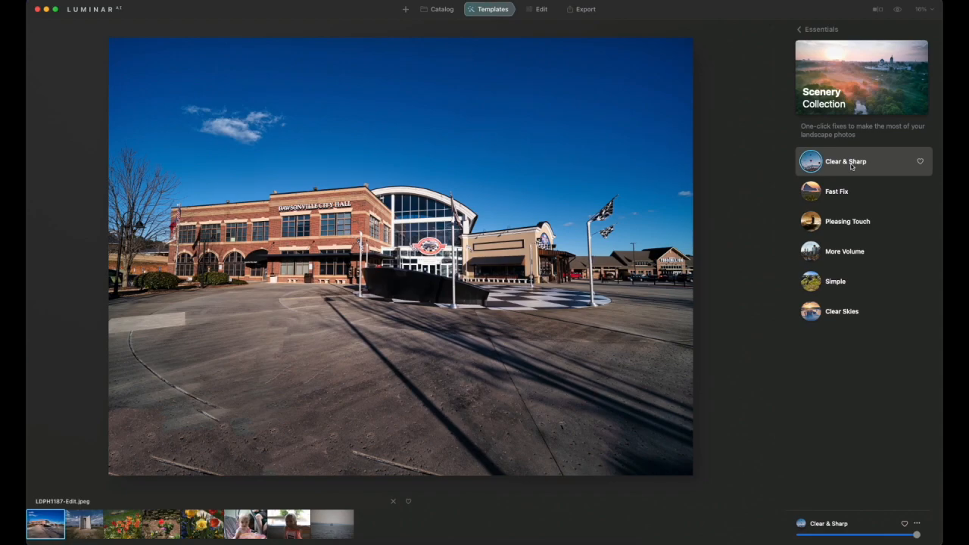
{"action": "left_click", "coordinate": [846, 162]}
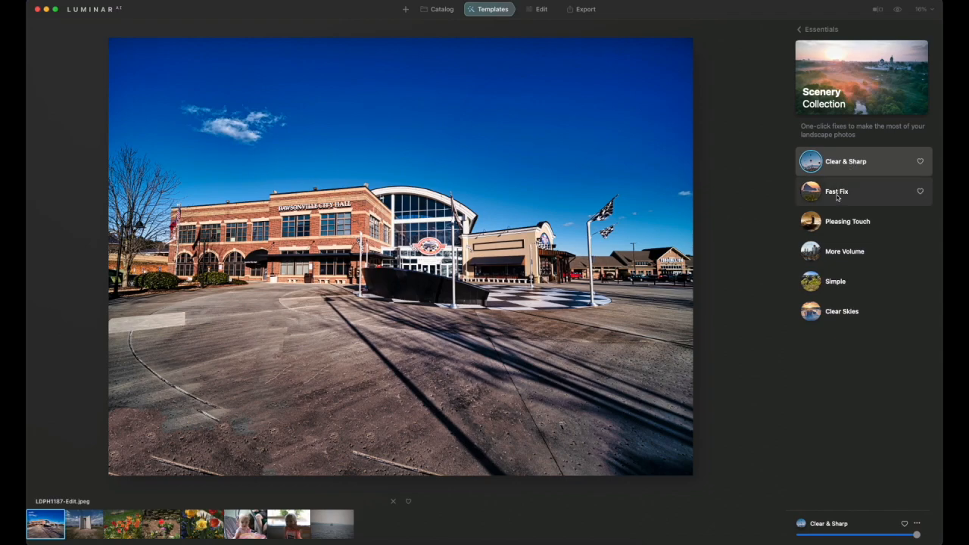
{"action": "left_click", "coordinate": [837, 191]}
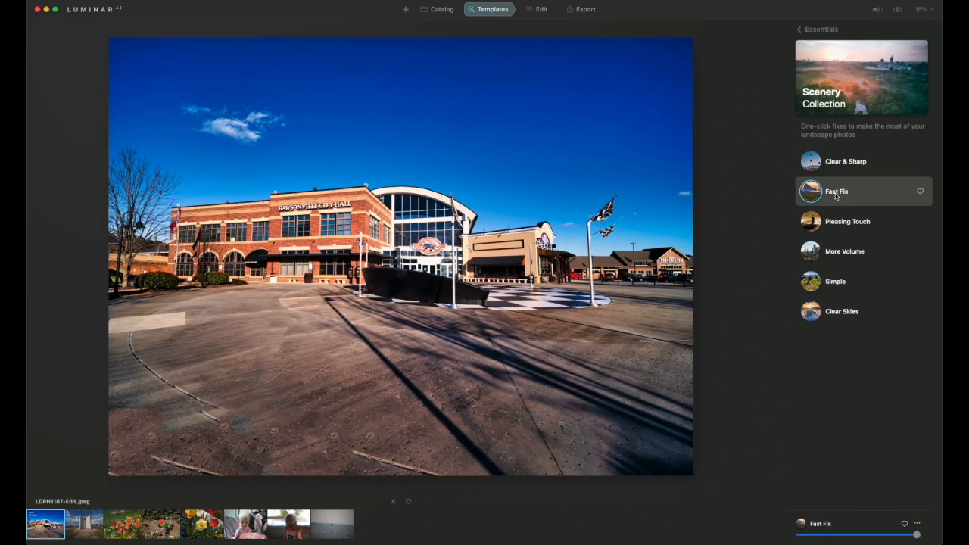
{"action": "mouse_move", "coordinate": [848, 221]}
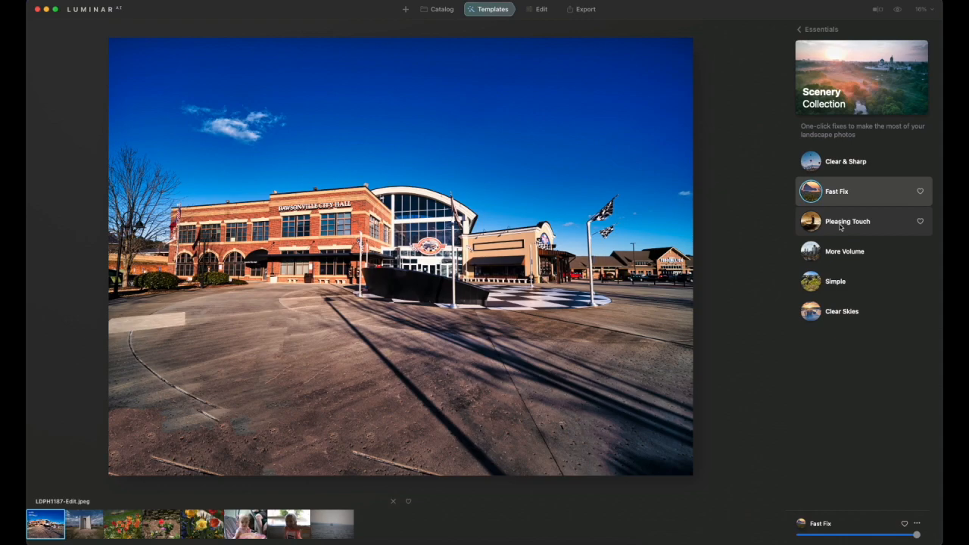
{"action": "left_click", "coordinate": [848, 221]}
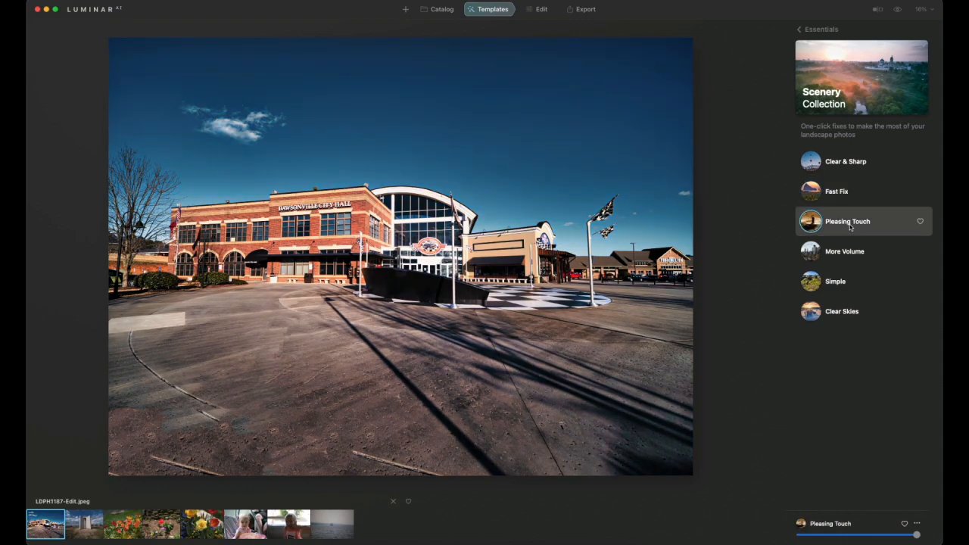
{"action": "mouse_move", "coordinate": [844, 251]}
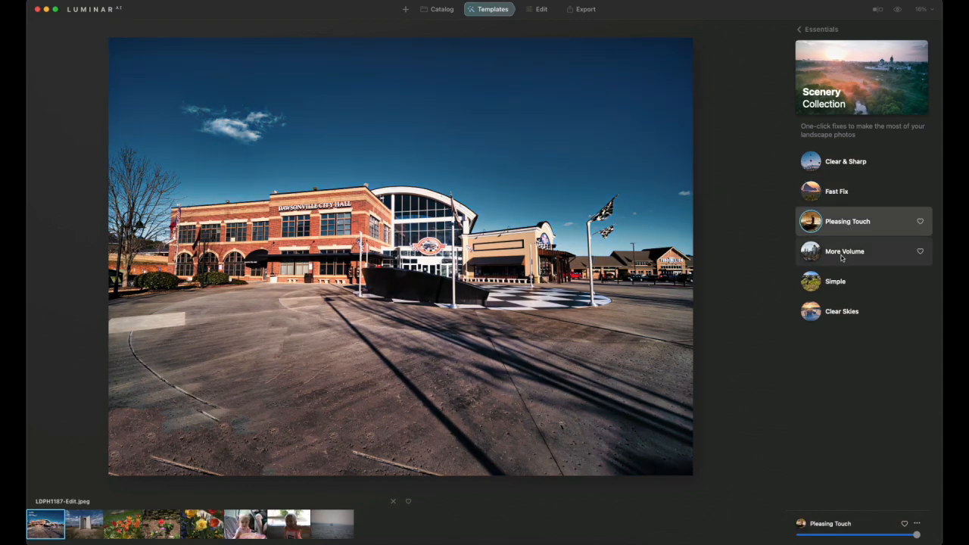
Compare Pleasing Touch, Simple and Clear Skies, keep More Volume, then open the monument photo.
{"action": "left_click", "coordinate": [845, 251]}
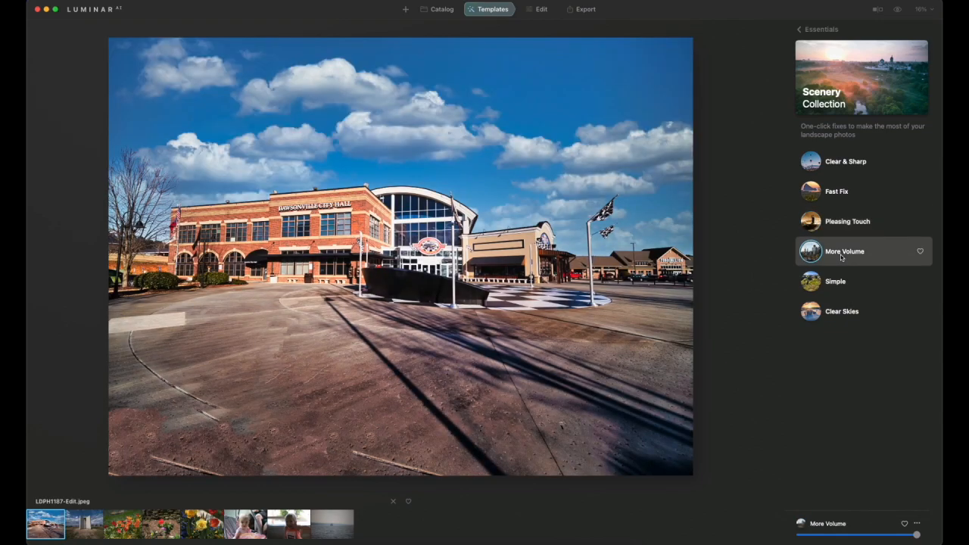
{"action": "left_click", "coordinate": [848, 221]}
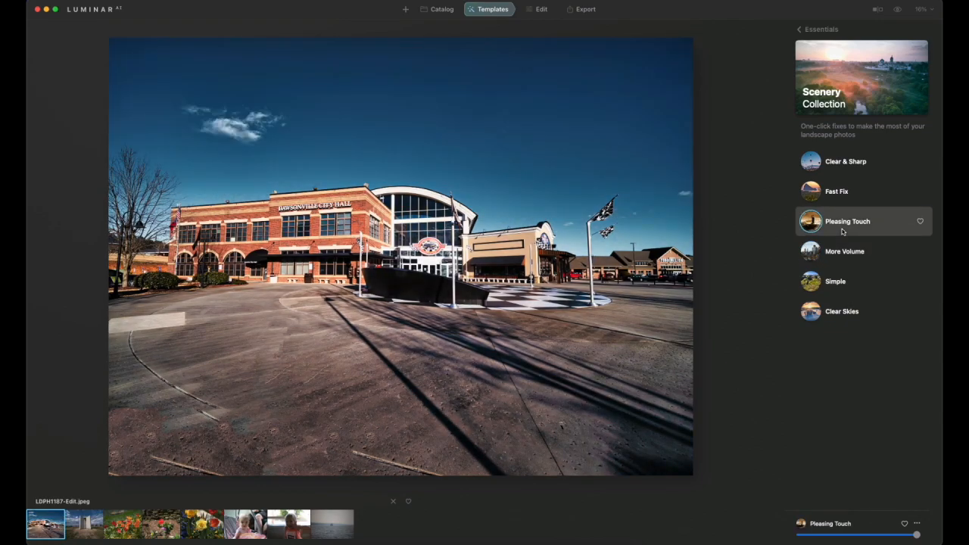
{"action": "left_click", "coordinate": [845, 250]}
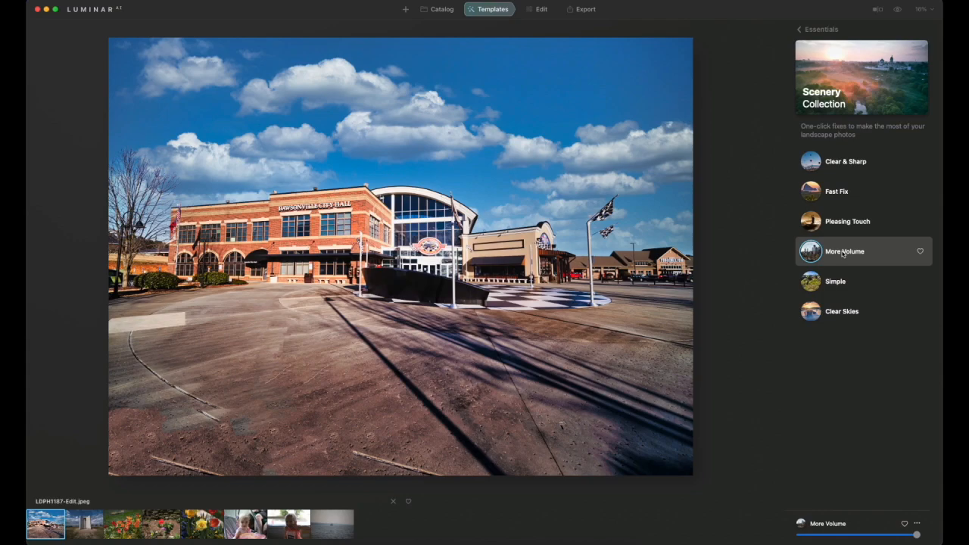
{"action": "left_click", "coordinate": [835, 281]}
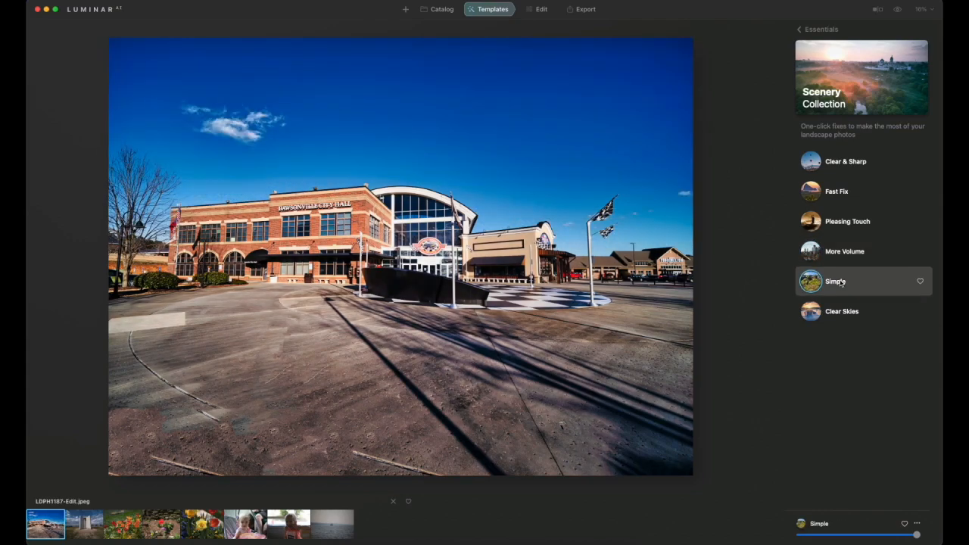
{"action": "left_click", "coordinate": [843, 311]}
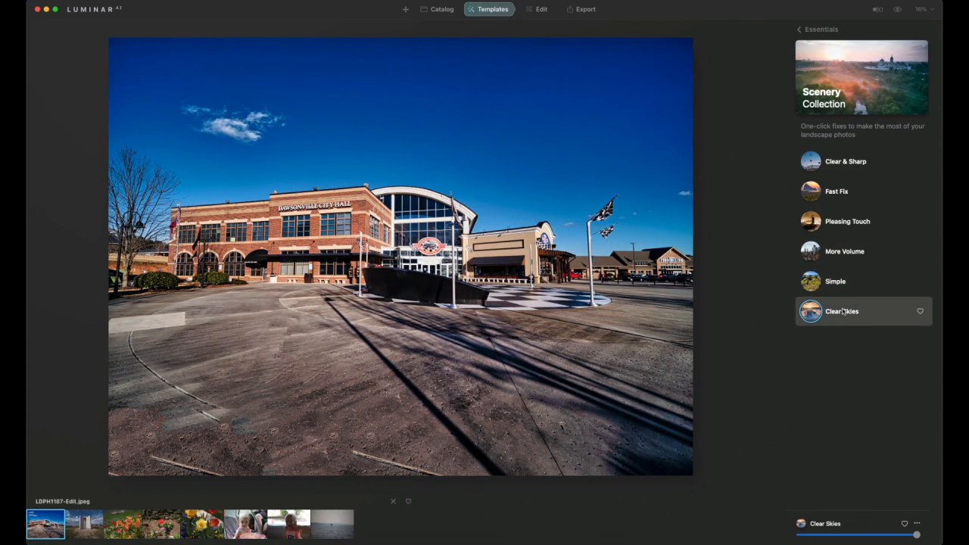
{"action": "left_click", "coordinate": [844, 251]}
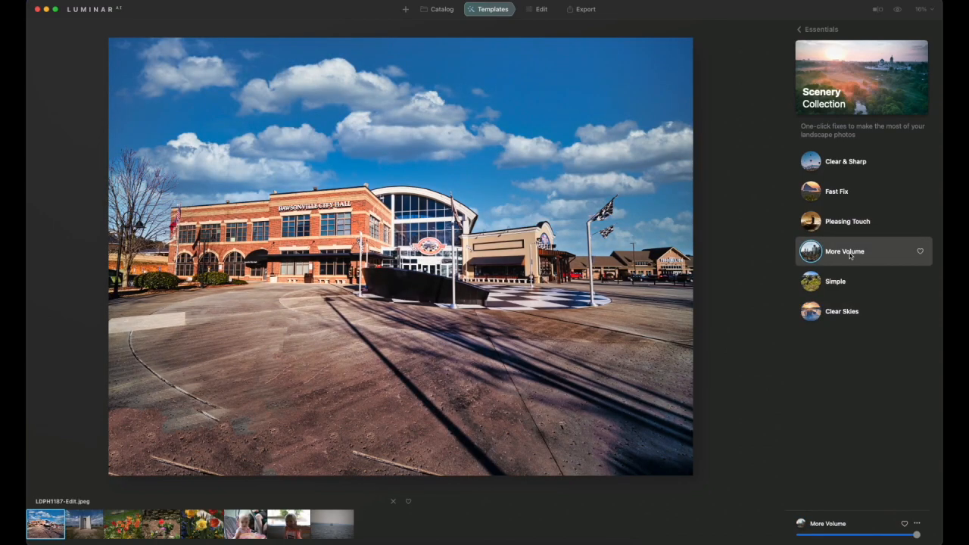
{"action": "mouse_move", "coordinate": [726, 237]}
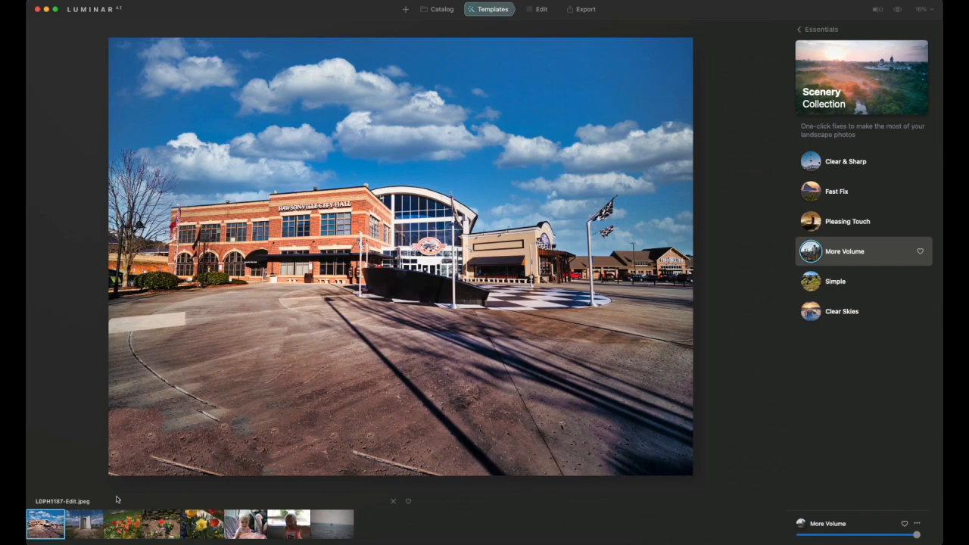
{"action": "left_click", "coordinate": [84, 524]}
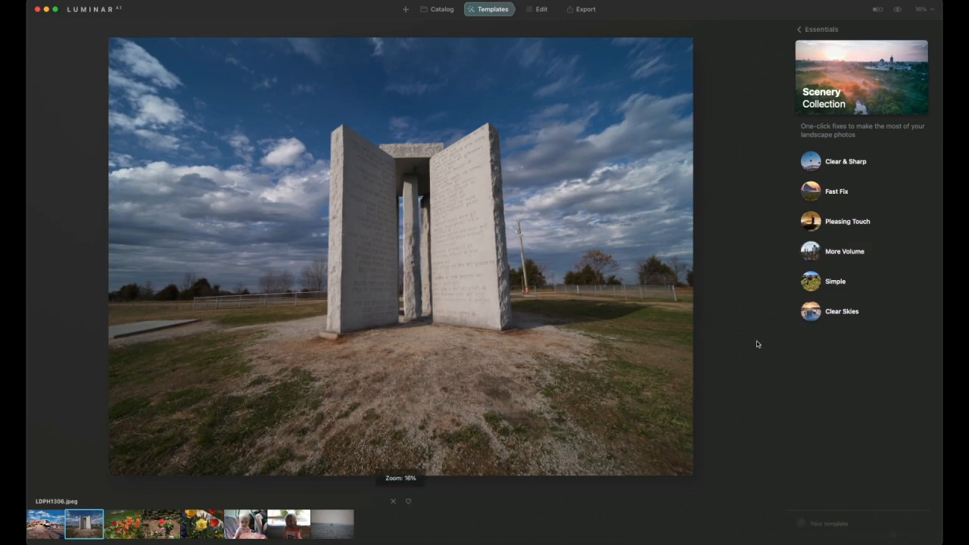
{"action": "mouse_move", "coordinate": [788, 25]}
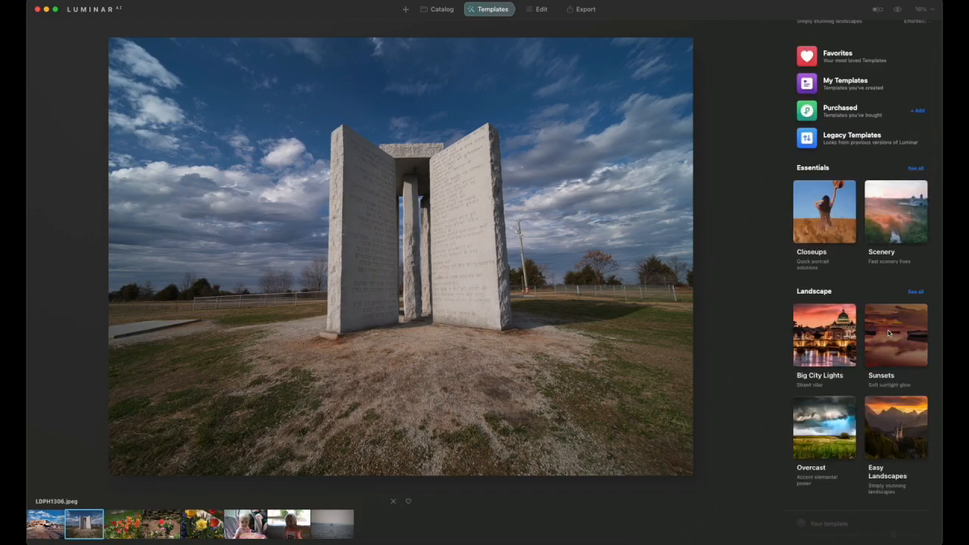
Scroll the template overview down to the Landscape and Mother Nature collections.
{"action": "scroll", "scroll_direction": "down", "scroll_amount": 3}
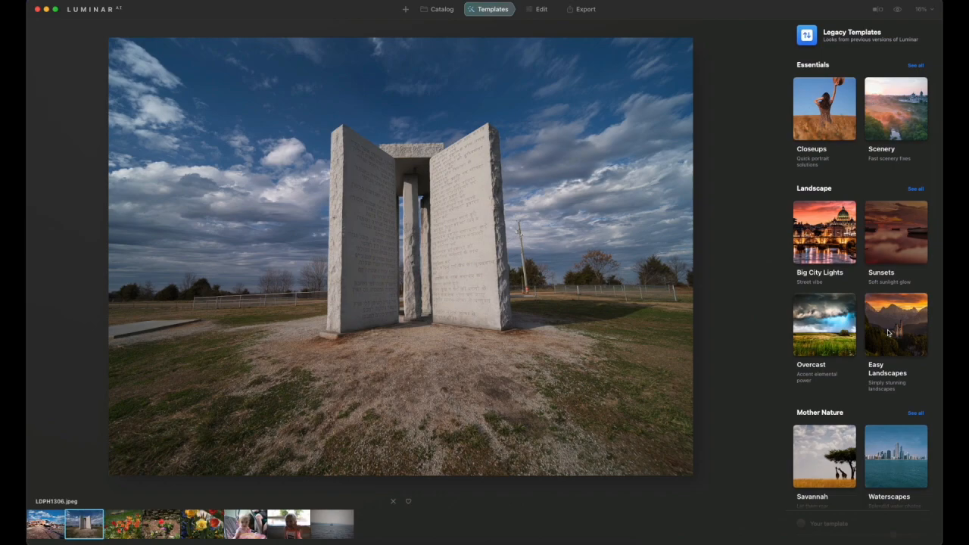
{"action": "scroll", "scroll_direction": "down", "scroll_amount": 3}
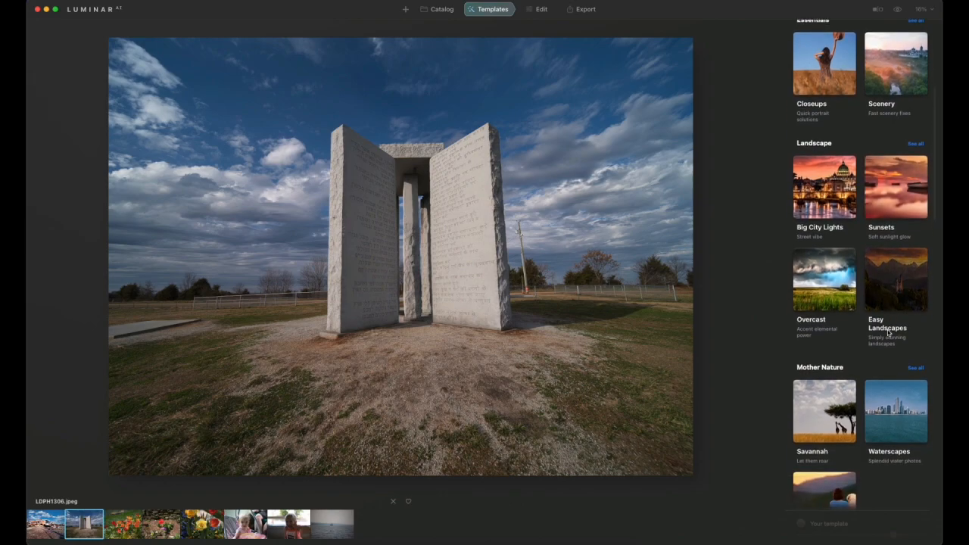
{"action": "scroll", "scroll_direction": "down", "scroll_amount": 3}
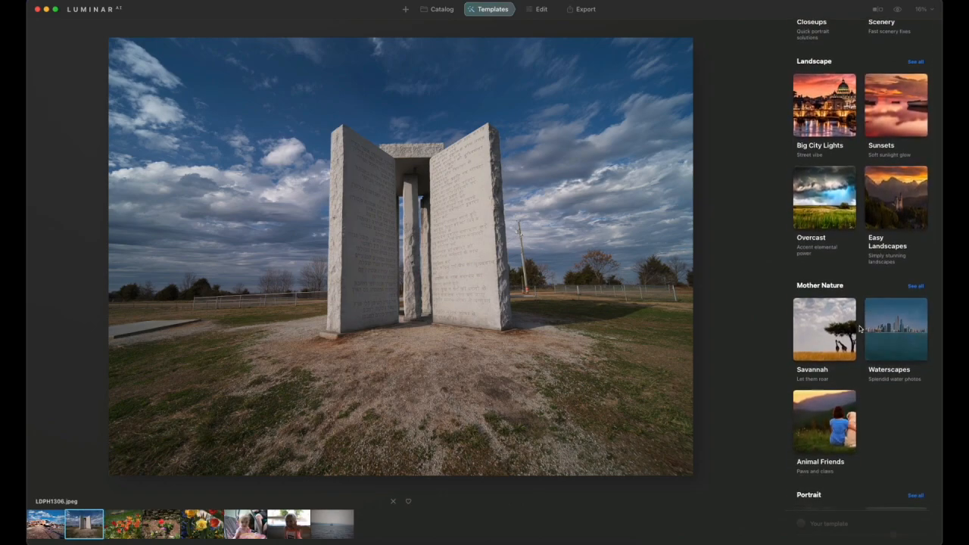
Try Savannah's Warming Sun, Bitter Cold, Silverback and Wild Edges, keep Instant Result, open tulips.
{"action": "left_click", "coordinate": [824, 329]}
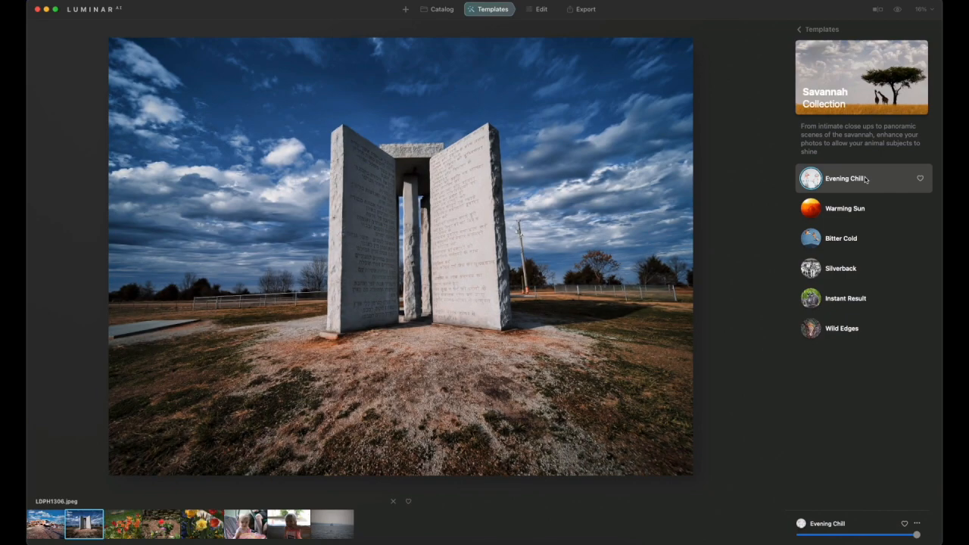
{"action": "mouse_move", "coordinate": [856, 217]}
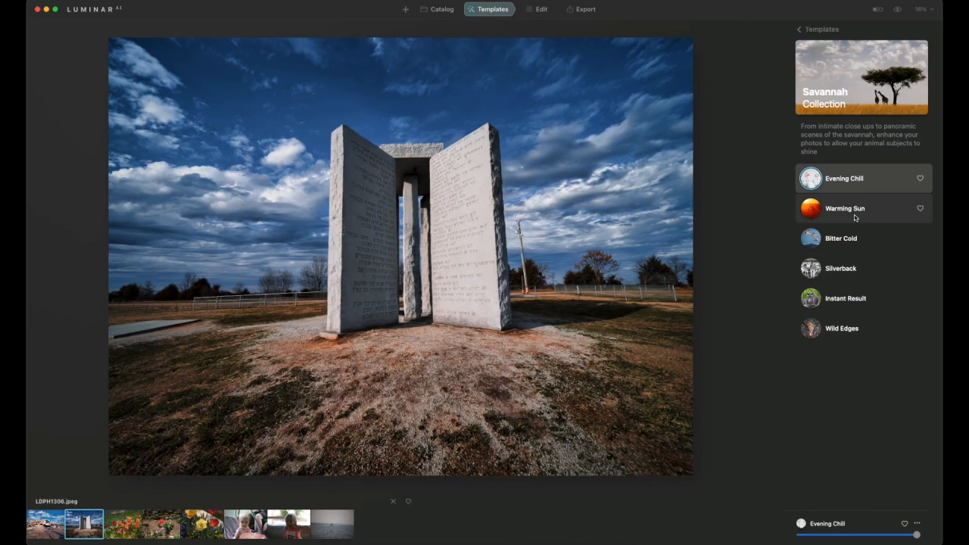
{"action": "left_click", "coordinate": [846, 208]}
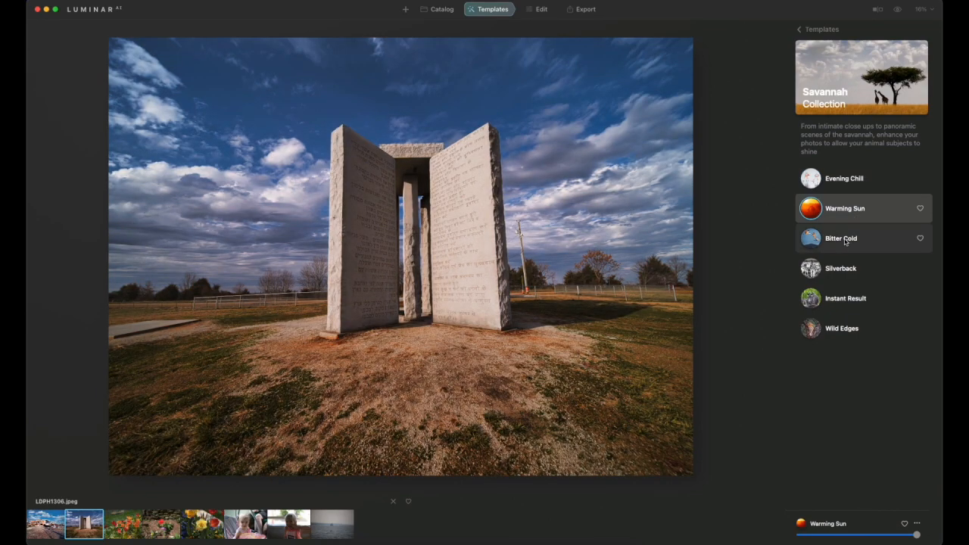
{"action": "left_click", "coordinate": [840, 238]}
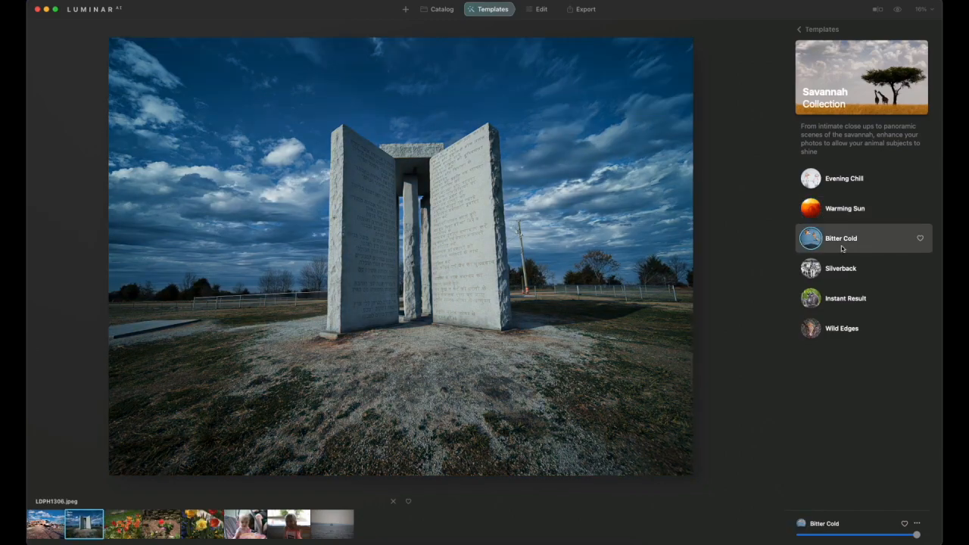
{"action": "left_click", "coordinate": [840, 268]}
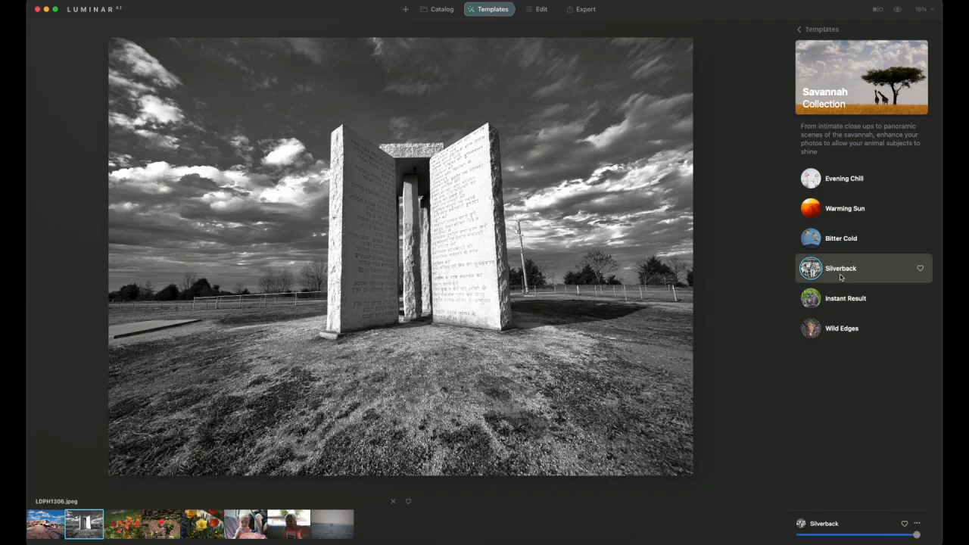
{"action": "left_click", "coordinate": [845, 298]}
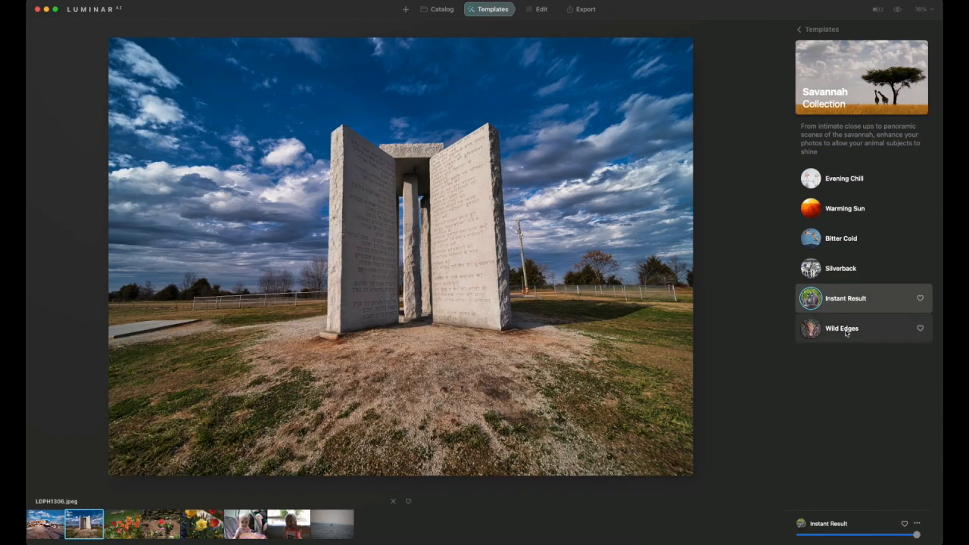
{"action": "left_click", "coordinate": [841, 328]}
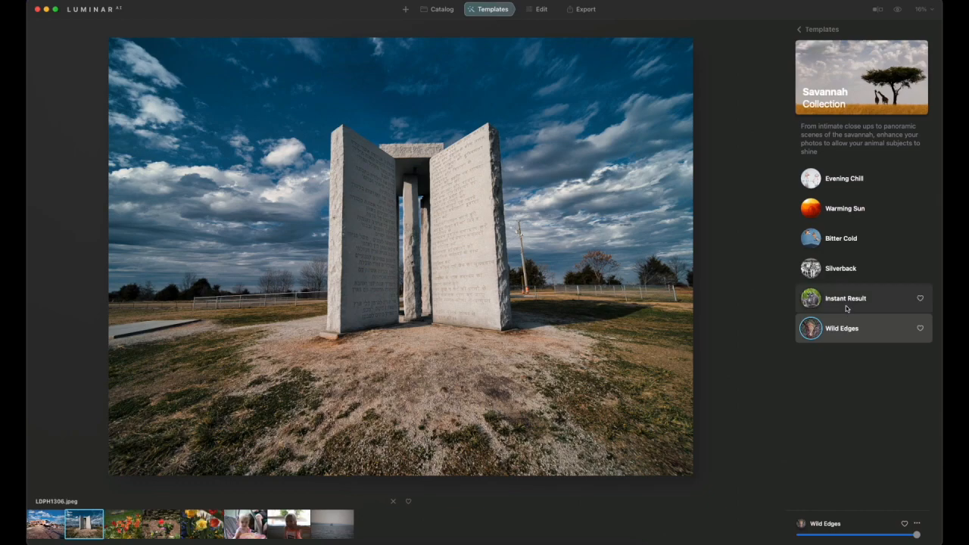
{"action": "left_click", "coordinate": [846, 298]}
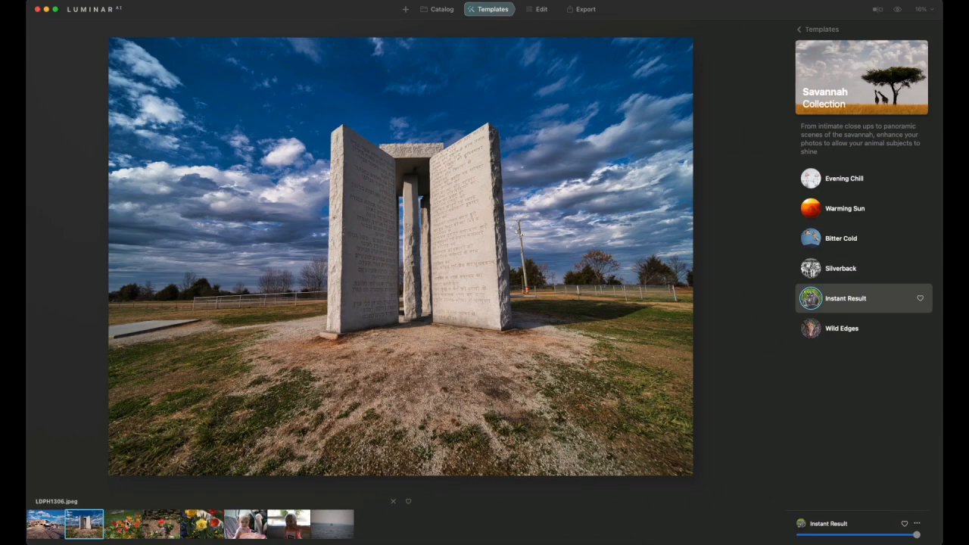
{"action": "left_click", "coordinate": [121, 524]}
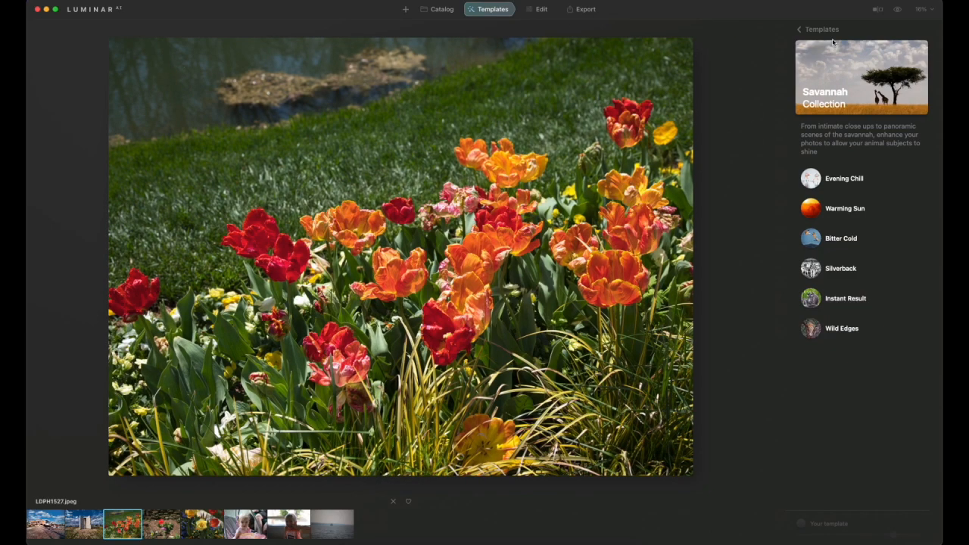
Return to all template collections and open the Scenery collection for the tulip photo.
{"action": "left_click", "coordinate": [799, 29]}
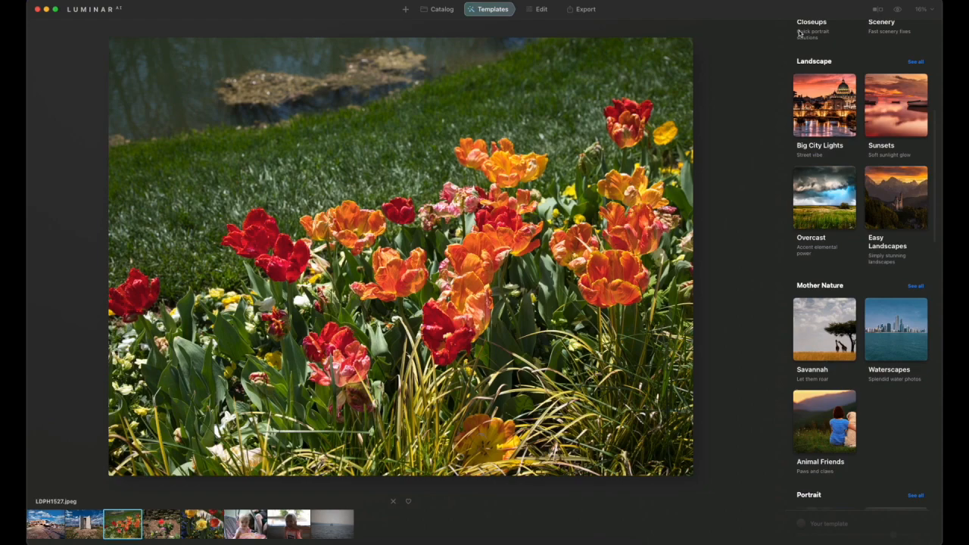
{"action": "mouse_move", "coordinate": [898, 272]}
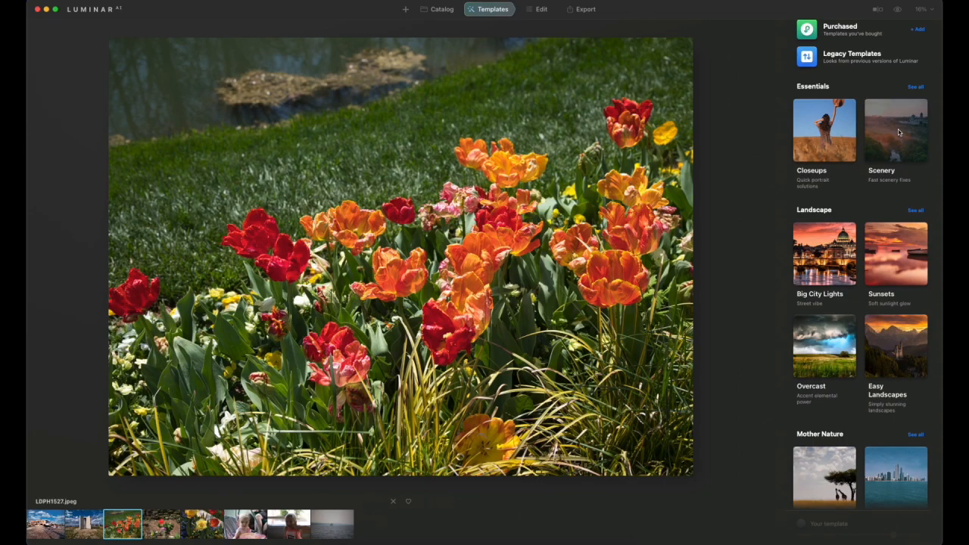
{"action": "left_click", "coordinate": [896, 130]}
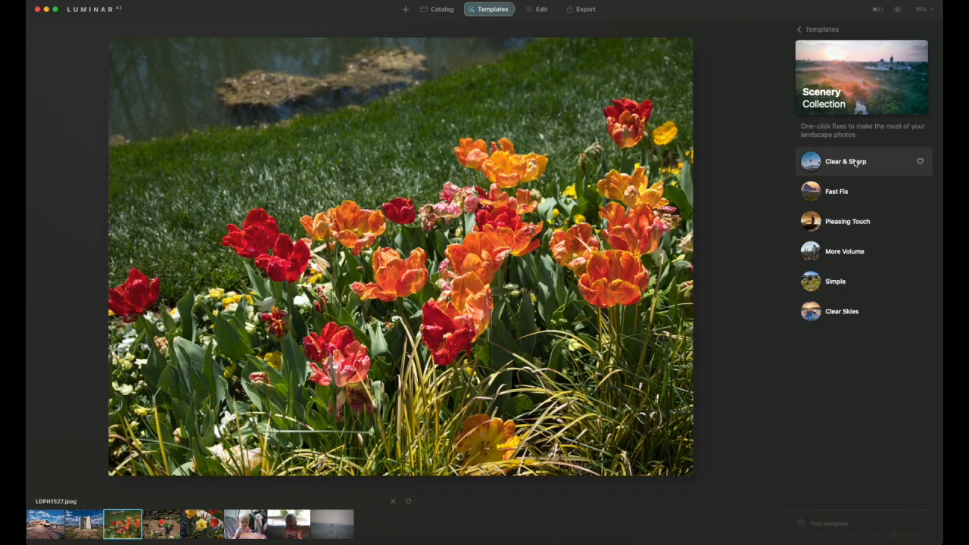
Try each Scenery look on the tulip bed and settle on Simple.
{"action": "left_click", "coordinate": [845, 161]}
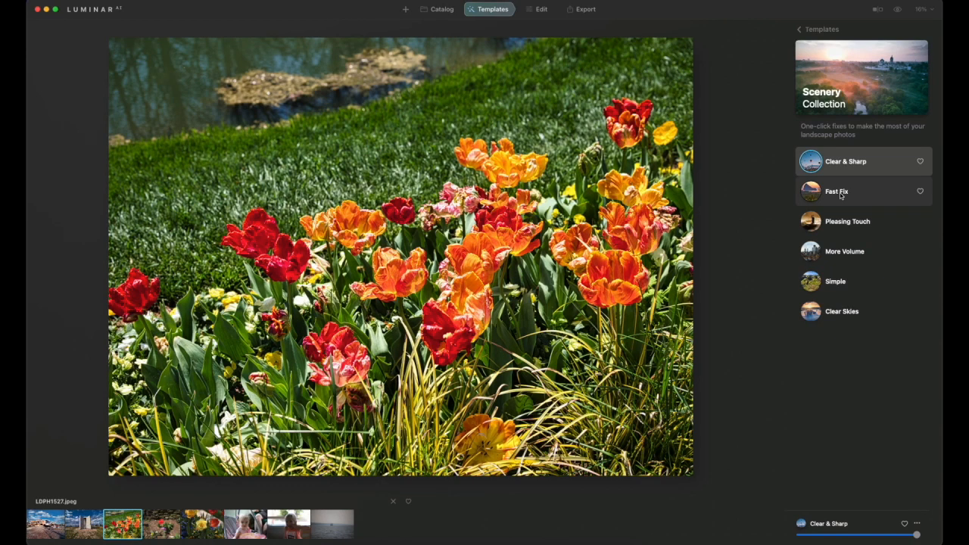
{"action": "left_click", "coordinate": [837, 191]}
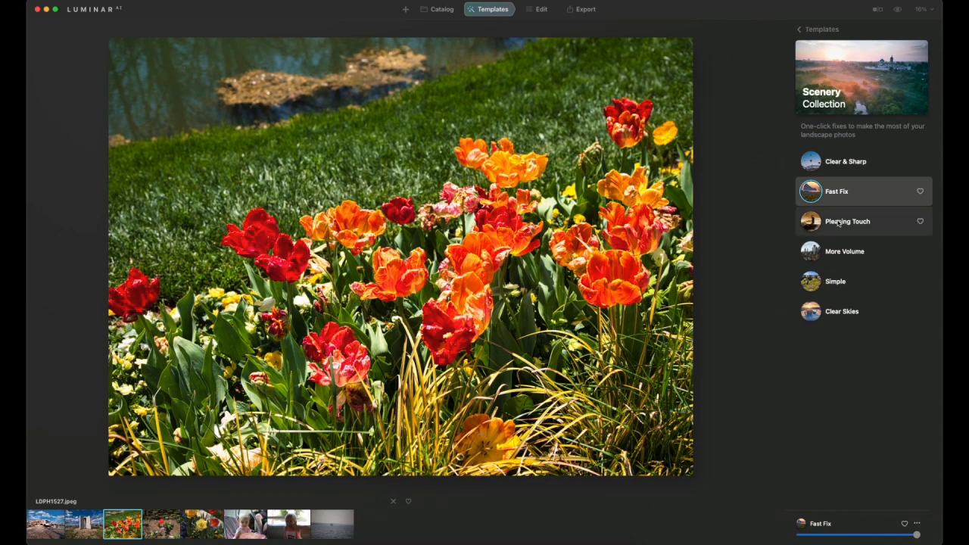
{"action": "left_click", "coordinate": [848, 221]}
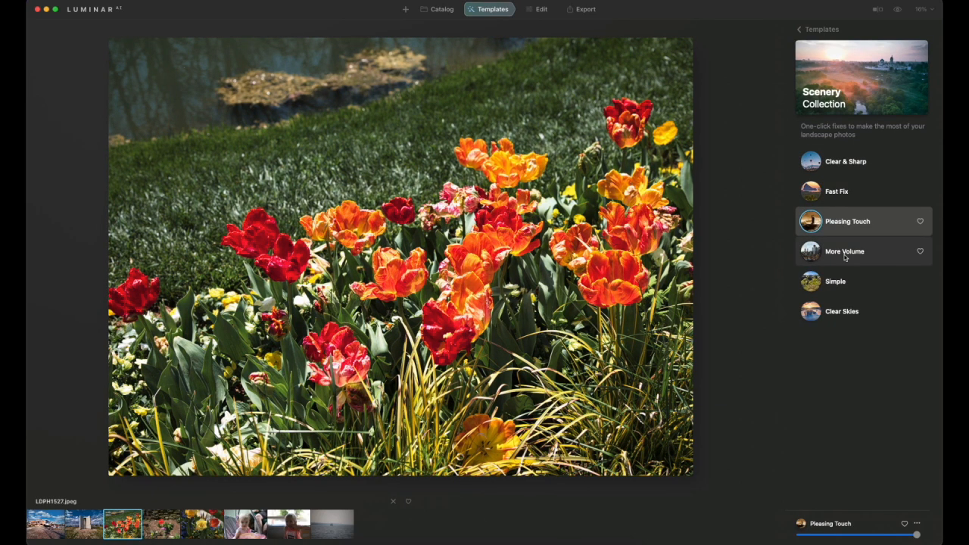
{"action": "left_click", "coordinate": [845, 251]}
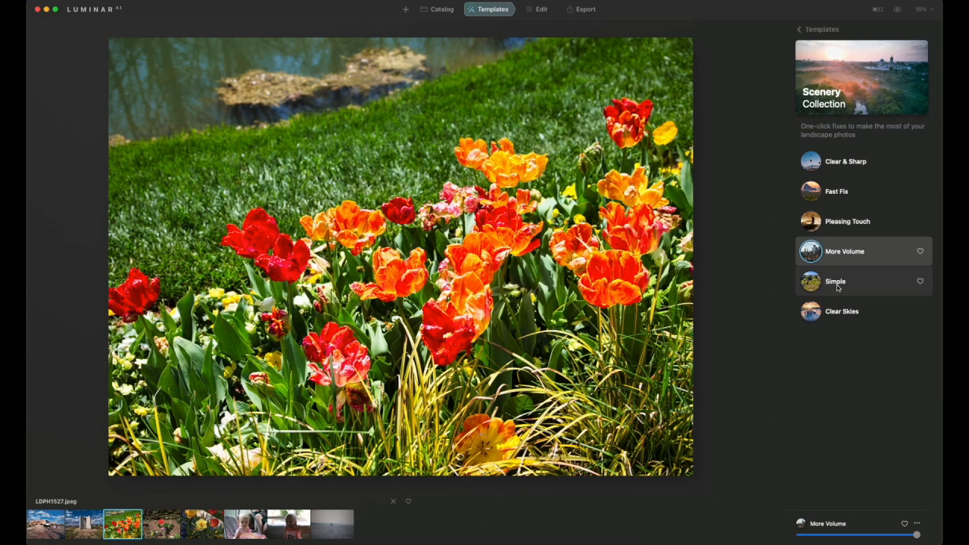
{"action": "left_click", "coordinate": [842, 312]}
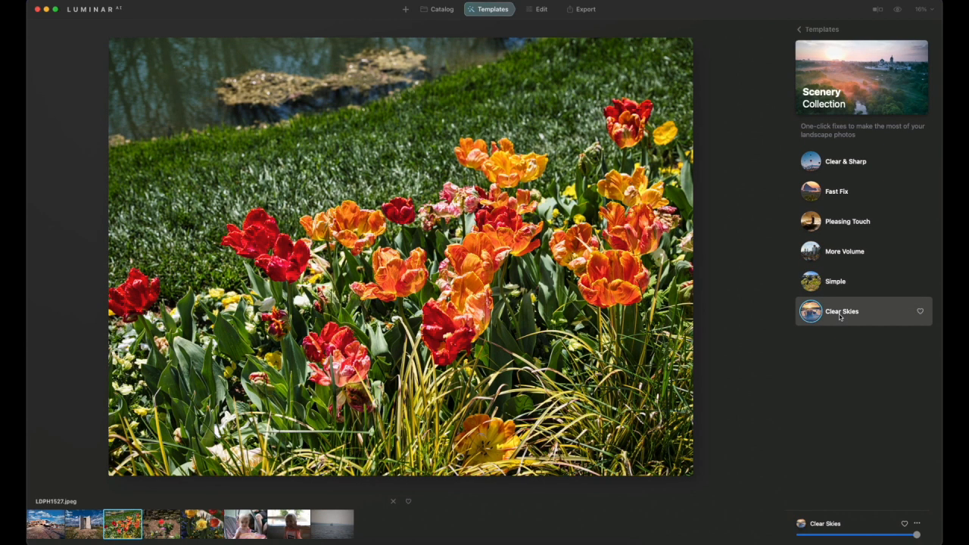
{"action": "left_click", "coordinate": [835, 281]}
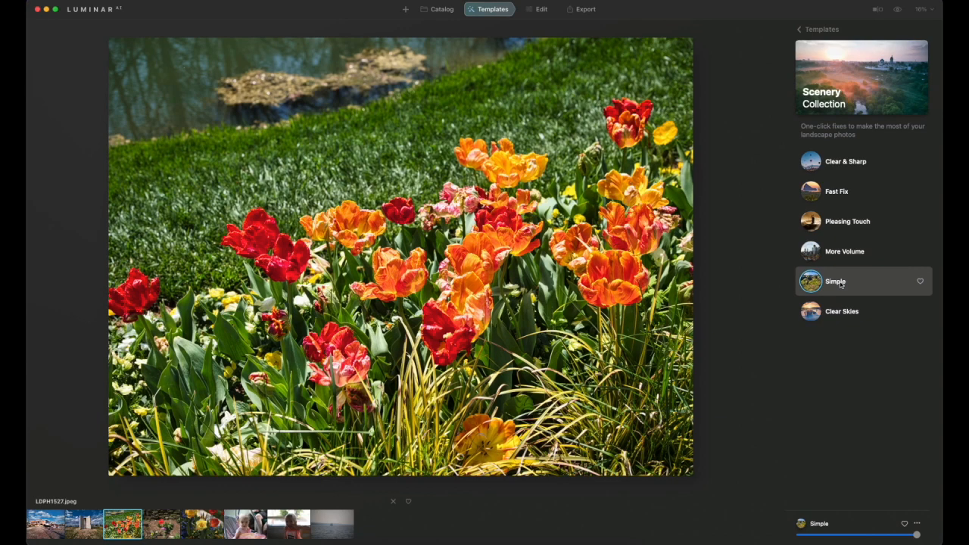
{"action": "mouse_move", "coordinate": [233, 489]}
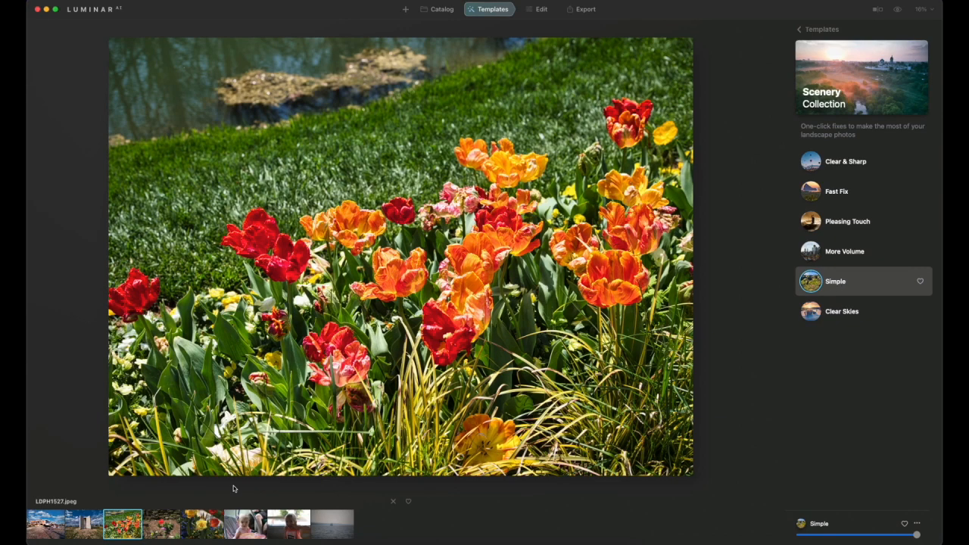
Open the stone-wall tulip photo, cycle through Scenery looks, and apply Clear & Sharp.
{"action": "left_click", "coordinate": [161, 524]}
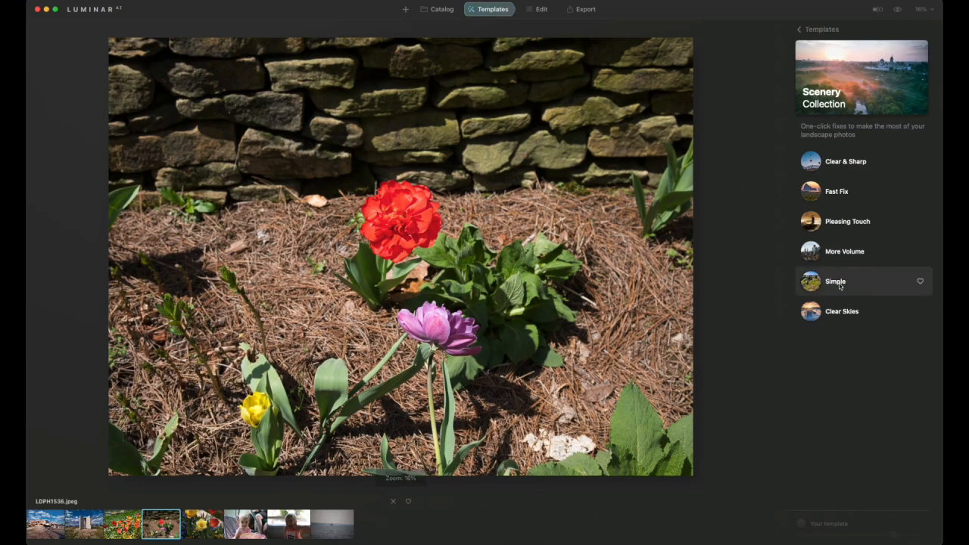
{"action": "left_click", "coordinate": [835, 281]}
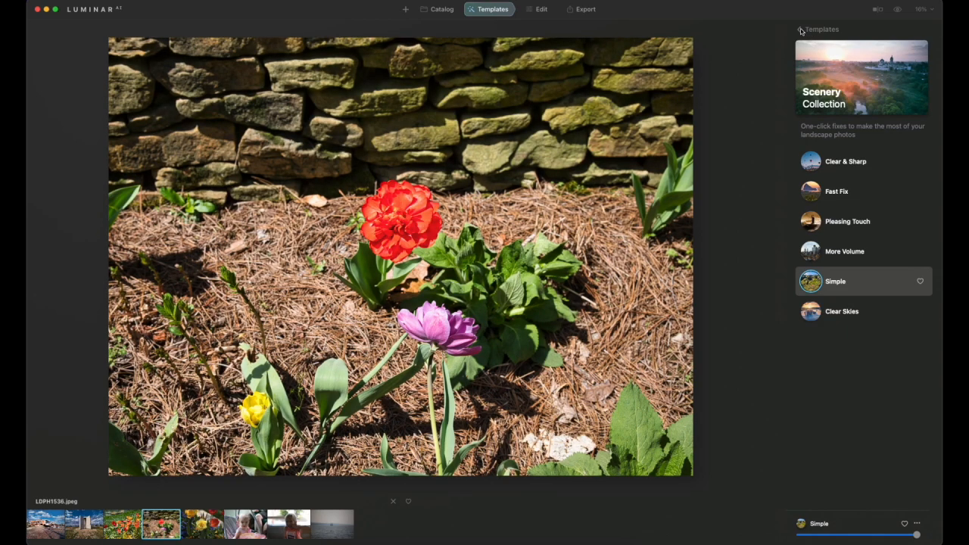
{"action": "left_click", "coordinate": [842, 311]}
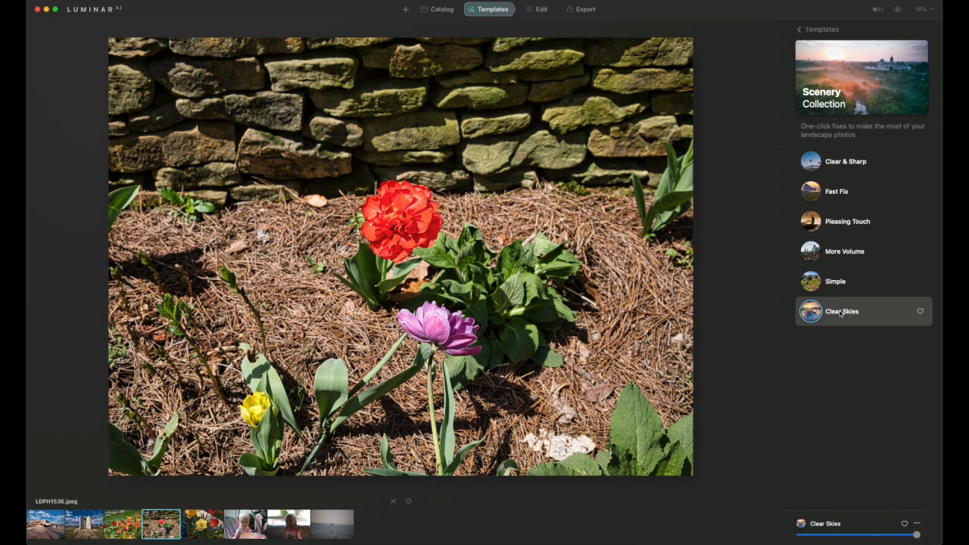
{"action": "left_click", "coordinate": [845, 252]}
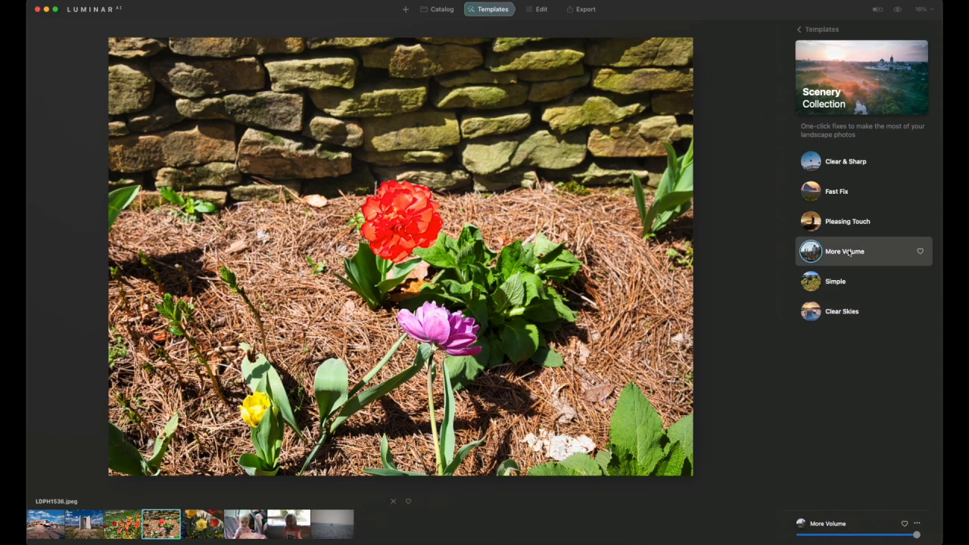
{"action": "left_click", "coordinate": [848, 222]}
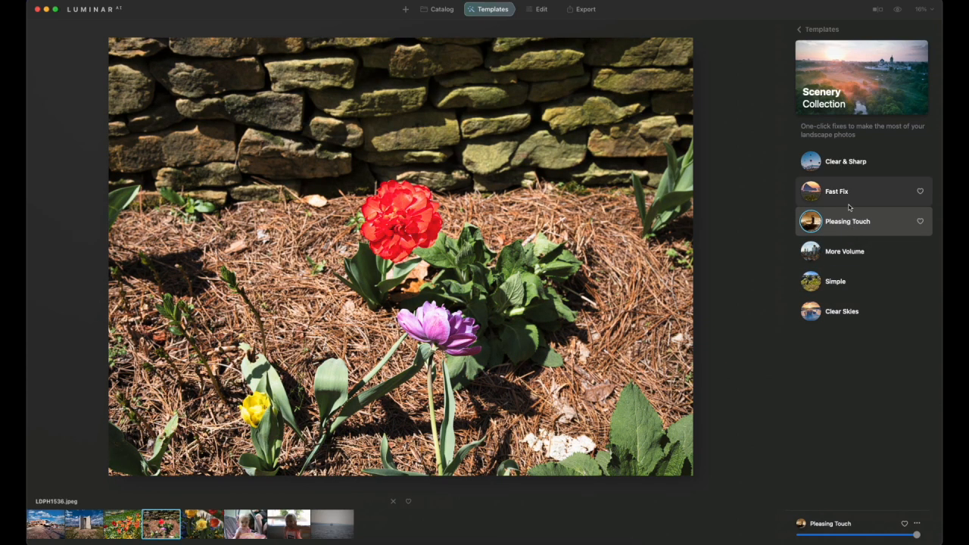
{"action": "left_click", "coordinate": [837, 191]}
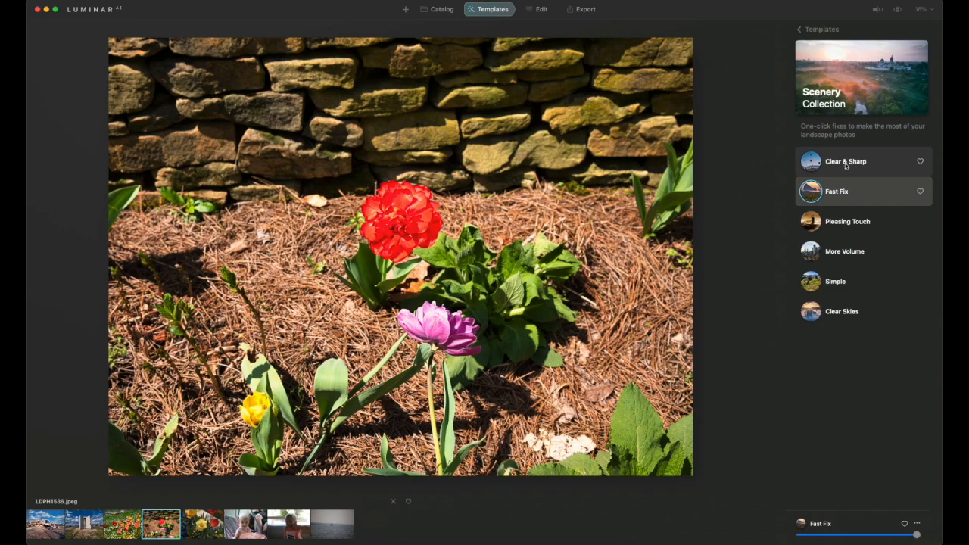
{"action": "left_click", "coordinate": [845, 162]}
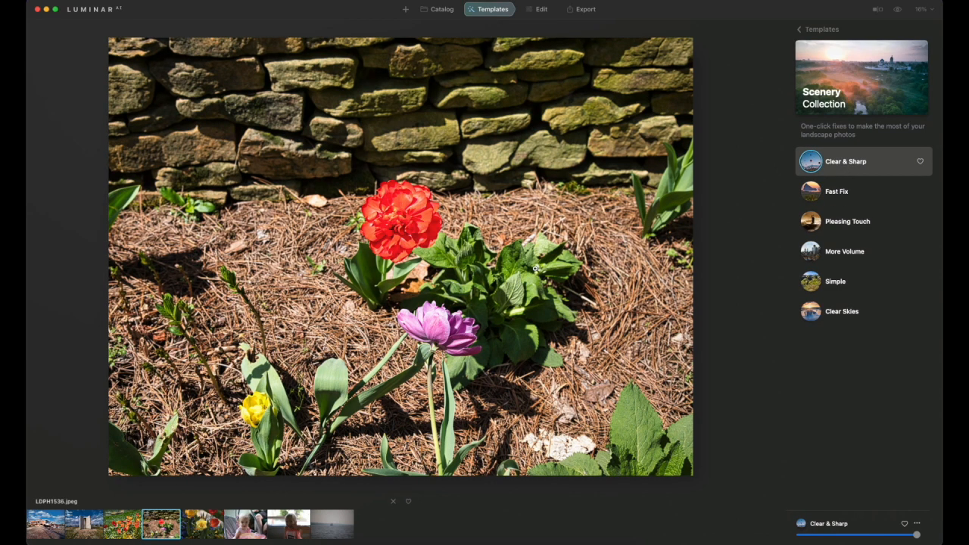
{"action": "mouse_move", "coordinate": [304, 366]}
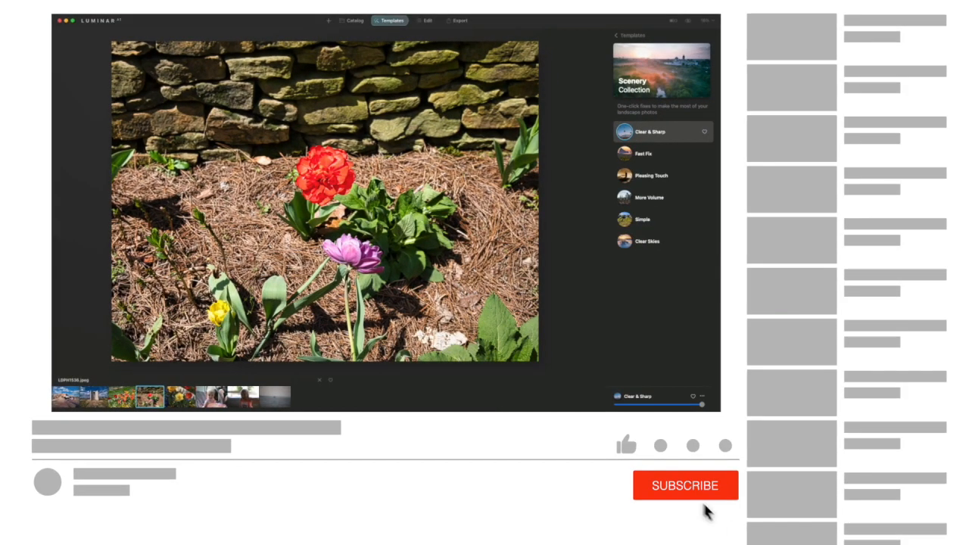
{"action": "left_click", "coordinate": [685, 485]}
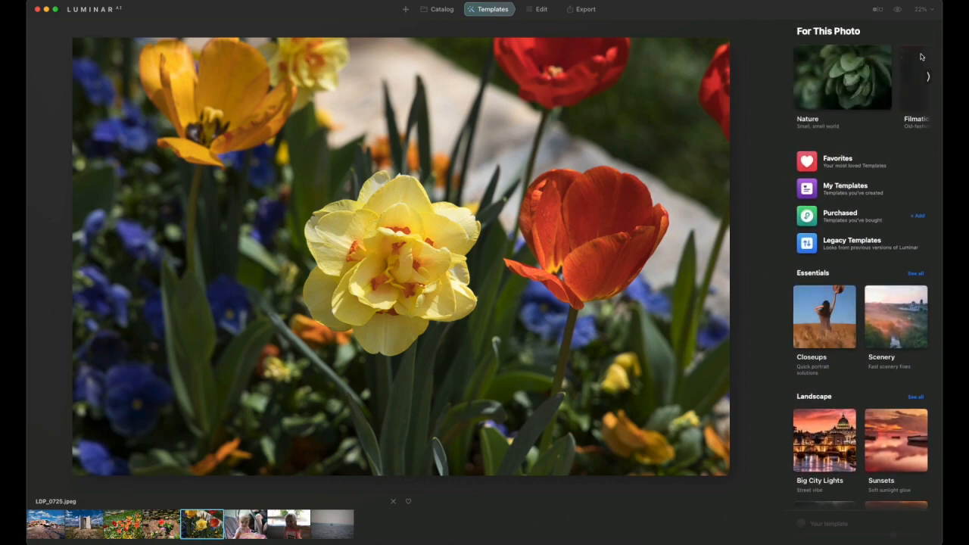
Browse to the Nature collection and try Newt Noir, Sunny Small and MicroWorld.
{"action": "left_click", "coordinate": [927, 76]}
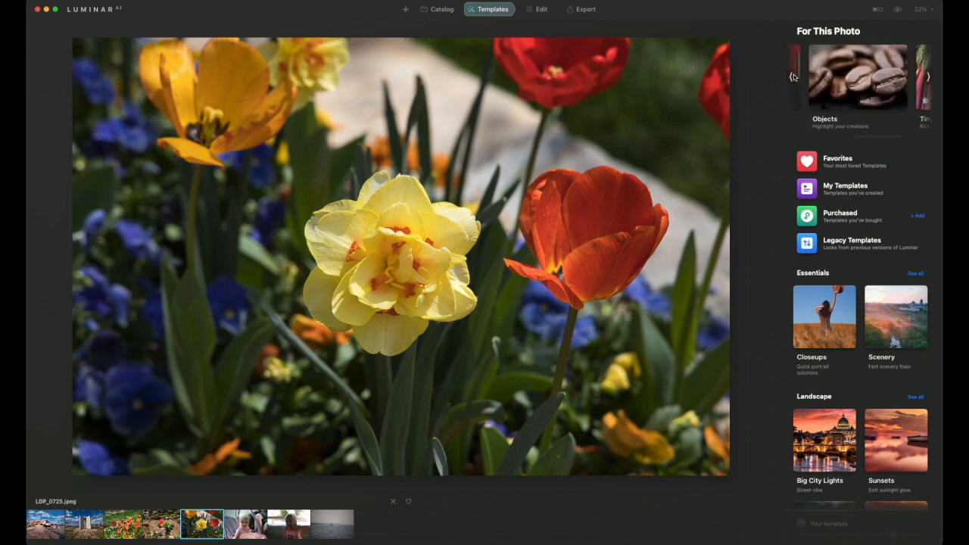
{"action": "left_click", "coordinate": [794, 76]}
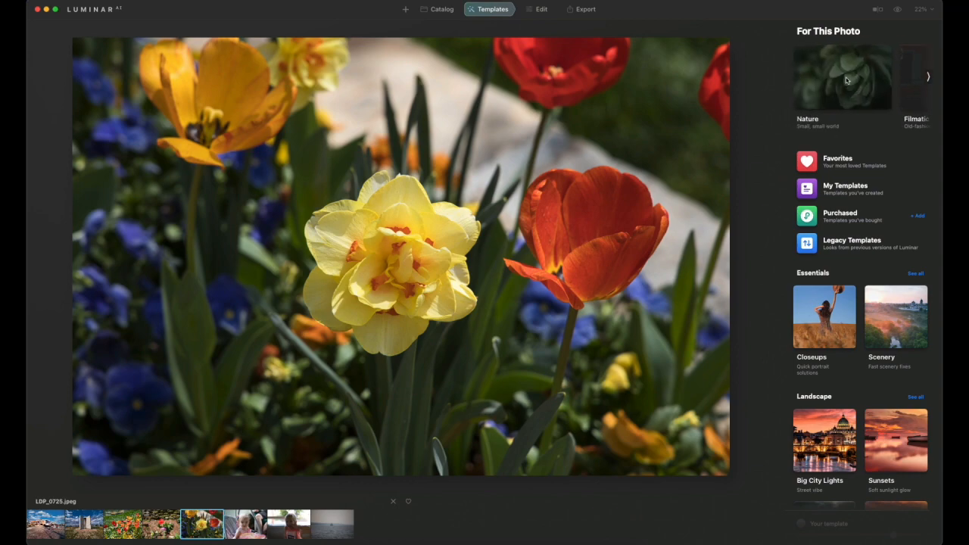
{"action": "left_click", "coordinate": [843, 78]}
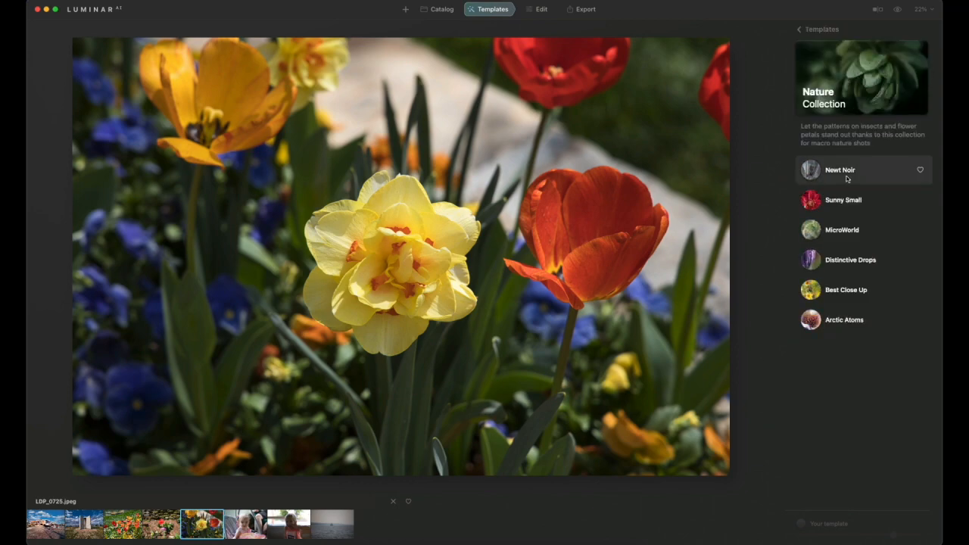
{"action": "left_click", "coordinate": [841, 169]}
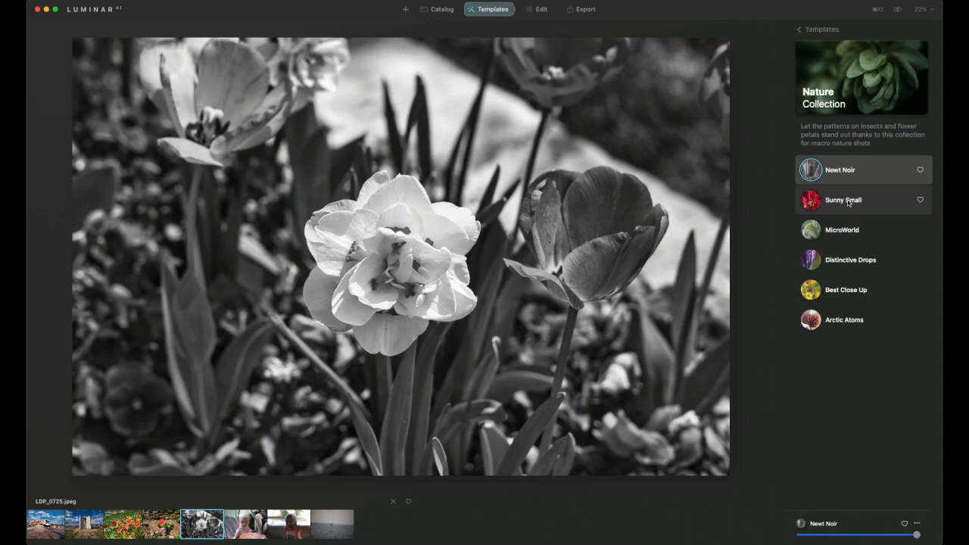
{"action": "left_click", "coordinate": [843, 200]}
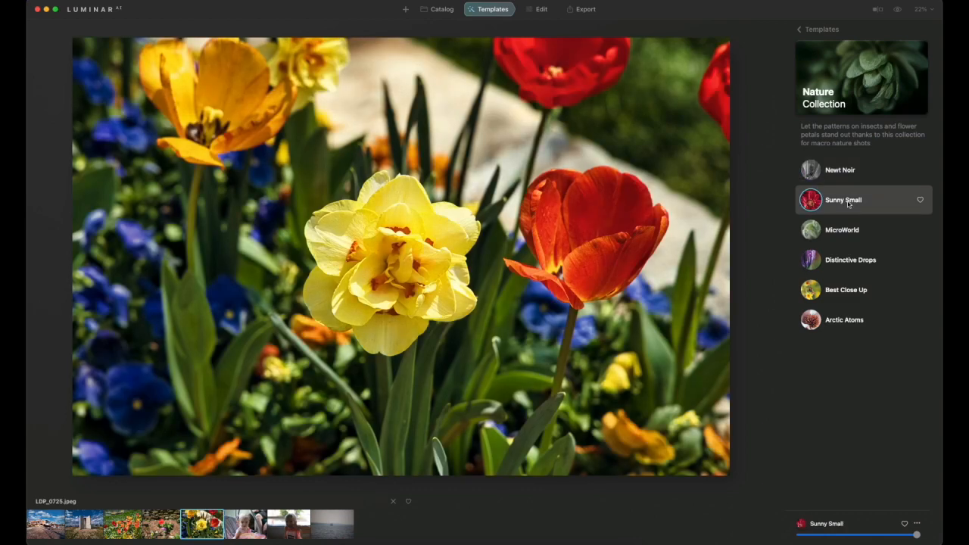
{"action": "mouse_move", "coordinate": [856, 230]}
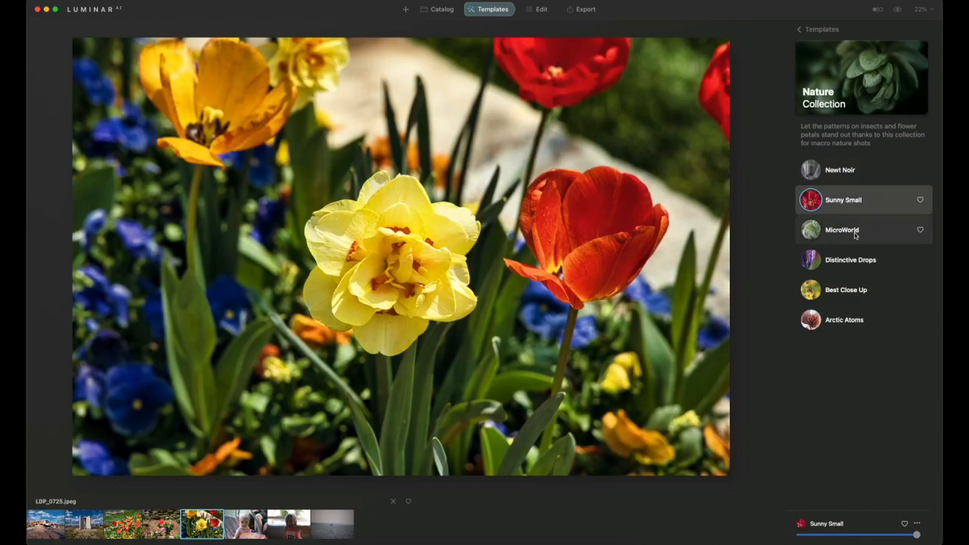
{"action": "left_click", "coordinate": [842, 229]}
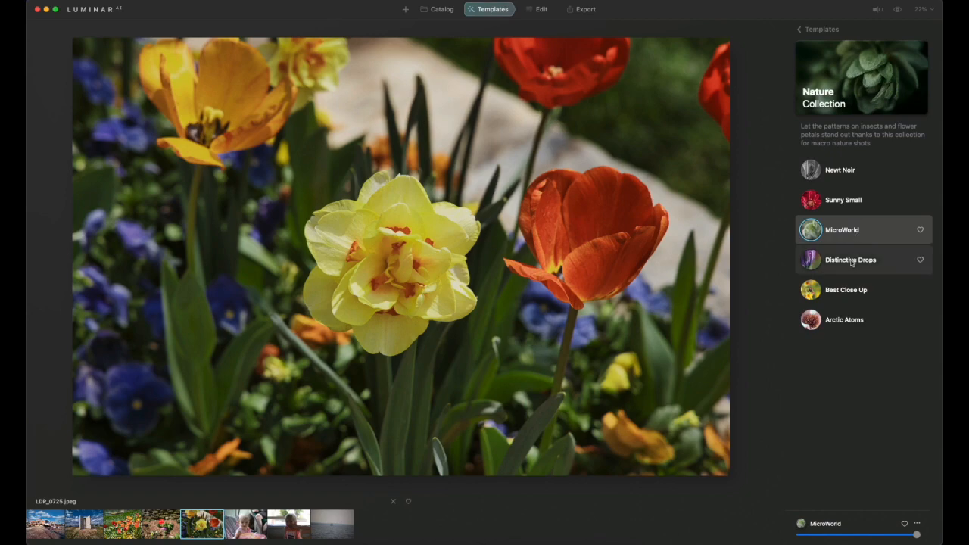
Try Distinctive Drops and Arctic Atoms, apply Best Close Up, then open the toddler portrait.
{"action": "left_click", "coordinate": [850, 260]}
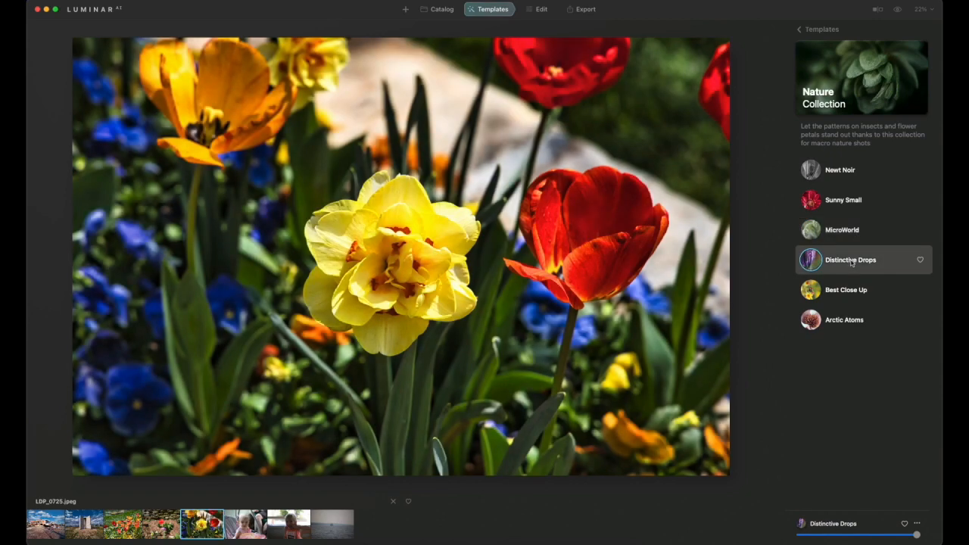
{"action": "mouse_move", "coordinate": [846, 290]}
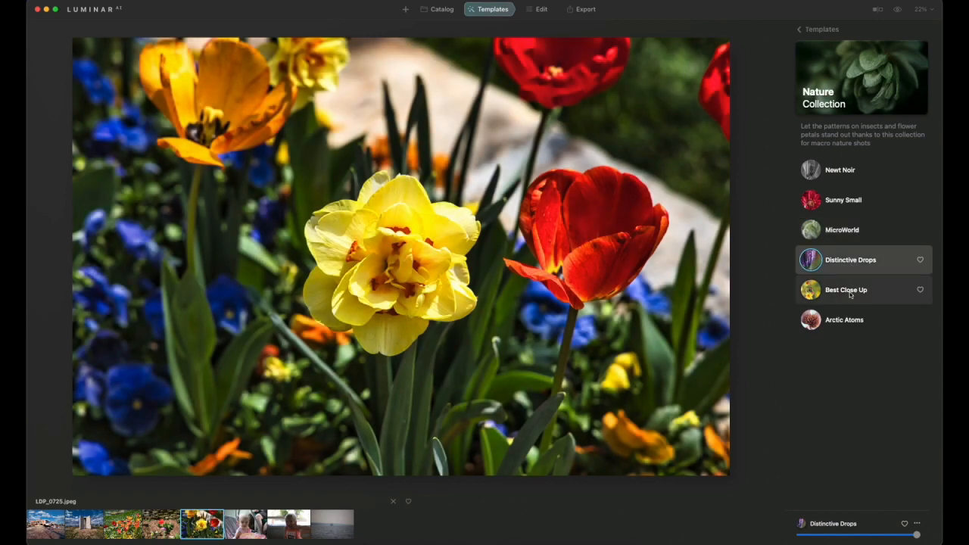
{"action": "left_click", "coordinate": [846, 289]}
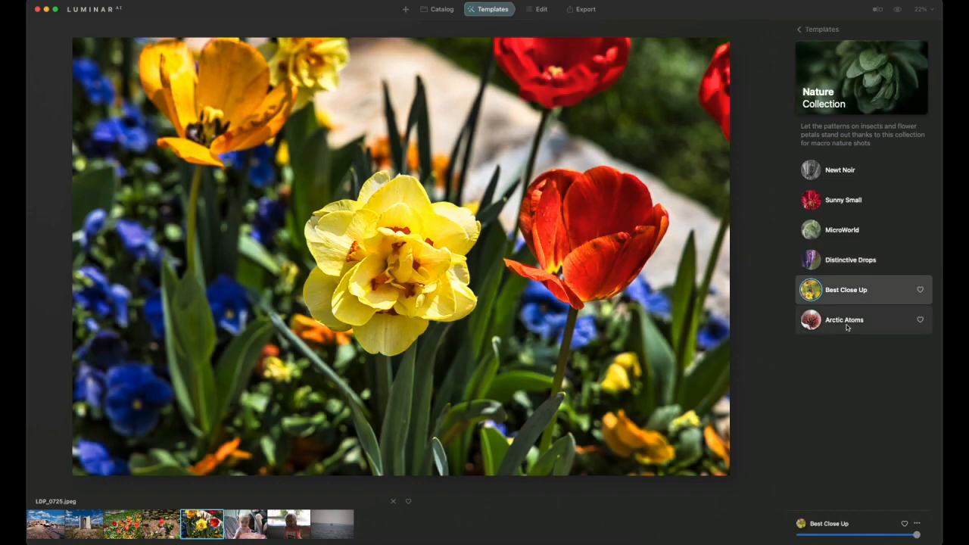
{"action": "left_click", "coordinate": [844, 319]}
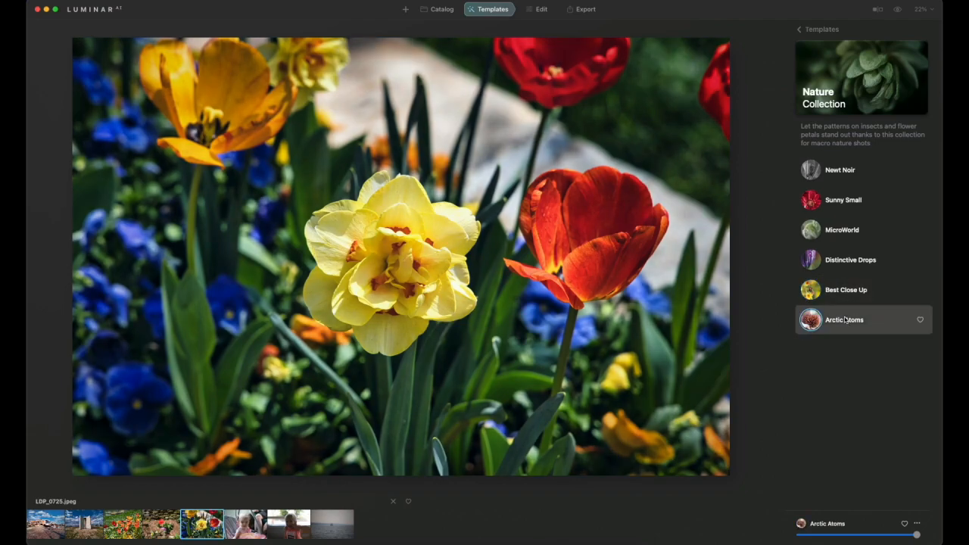
{"action": "left_click", "coordinate": [846, 290]}
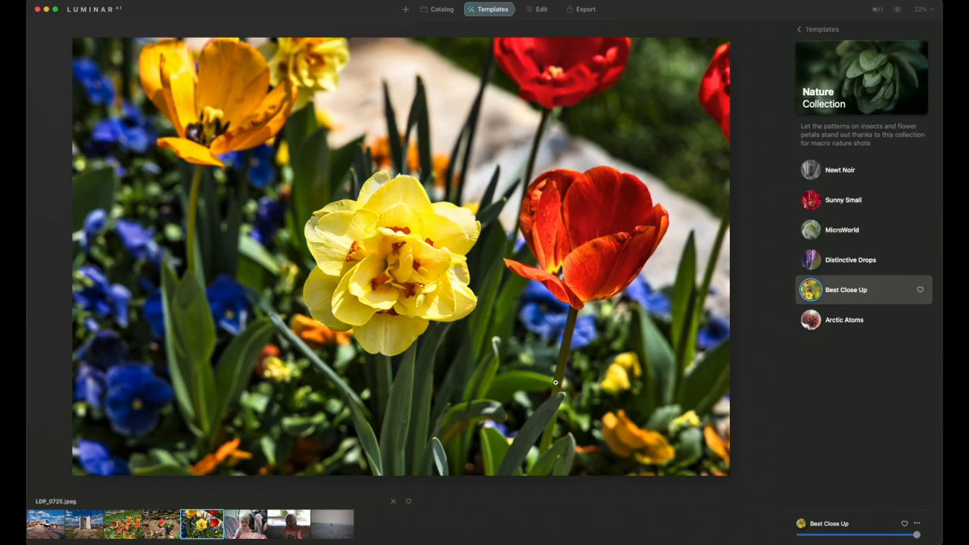
{"action": "left_click", "coordinate": [244, 524]}
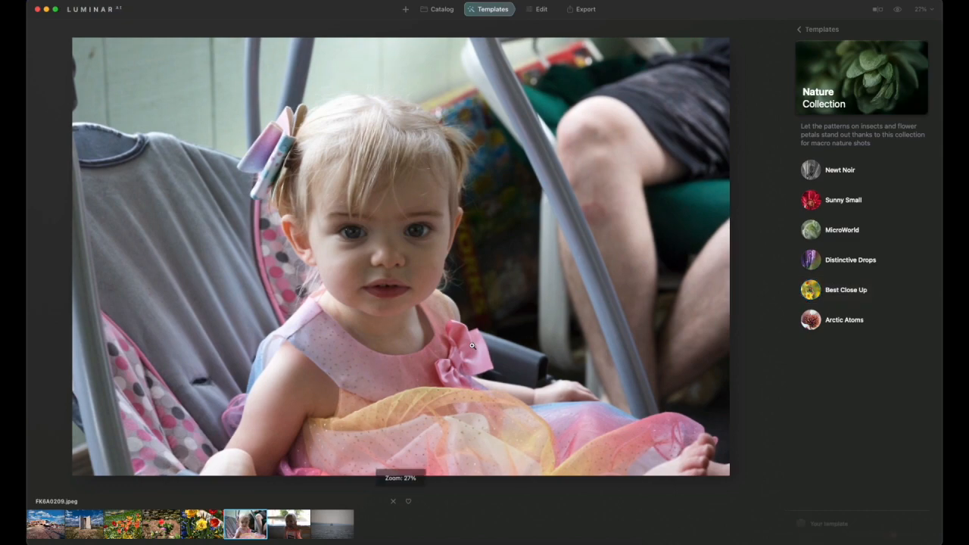
{"action": "mouse_move", "coordinate": [511, 315]}
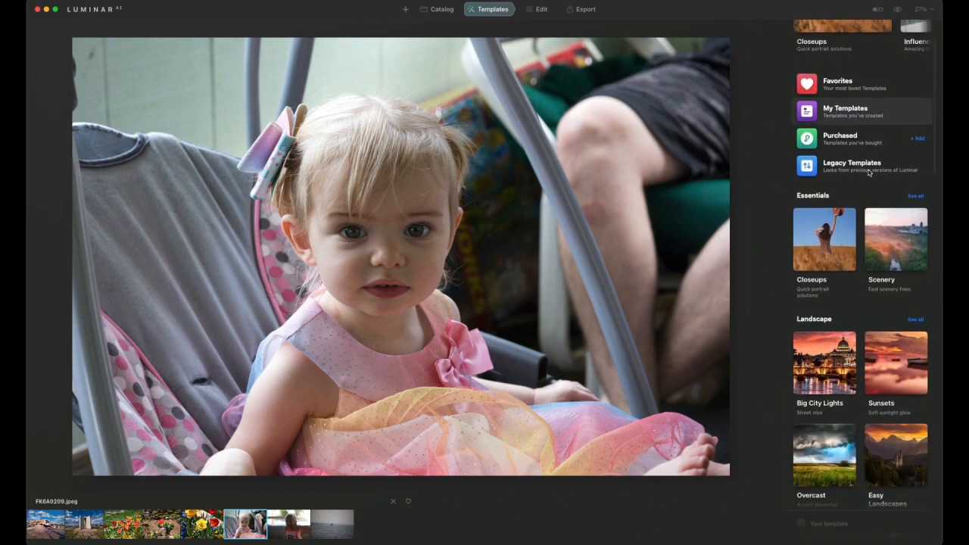
Open the Easy Portraits collection and try High Key and Tack Sharp on the toddler.
{"action": "scroll", "scroll_direction": "down", "scroll_amount": 3}
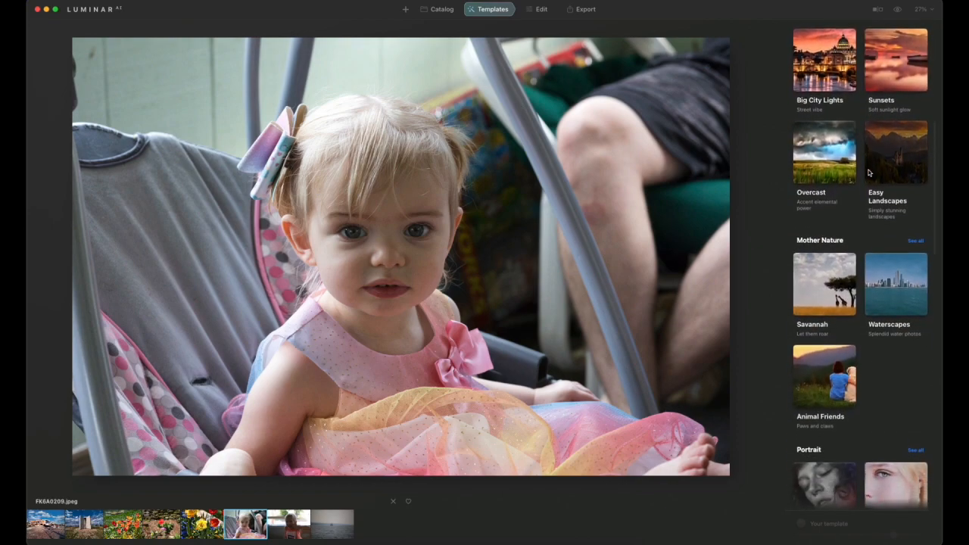
{"action": "scroll", "scroll_direction": "down", "scroll_amount": 3}
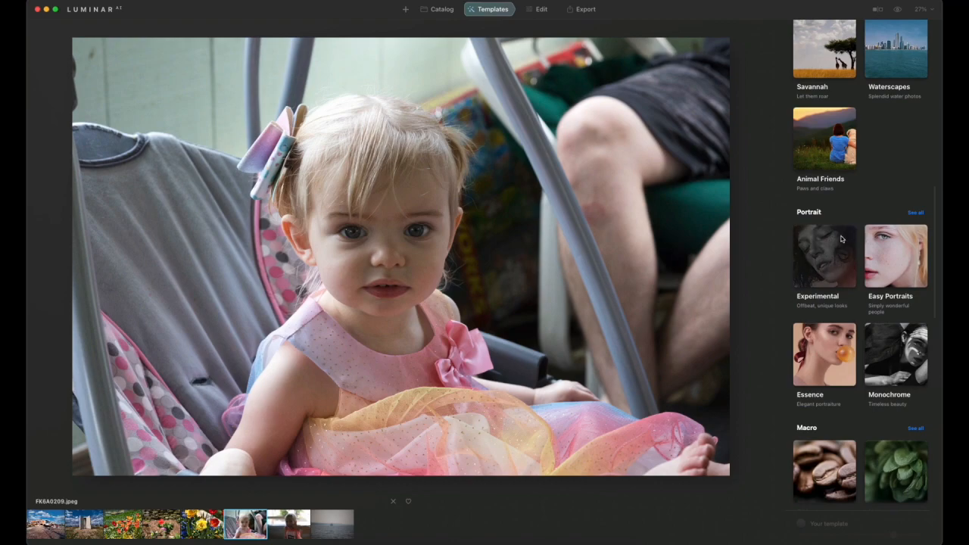
{"action": "left_click", "coordinate": [896, 256]}
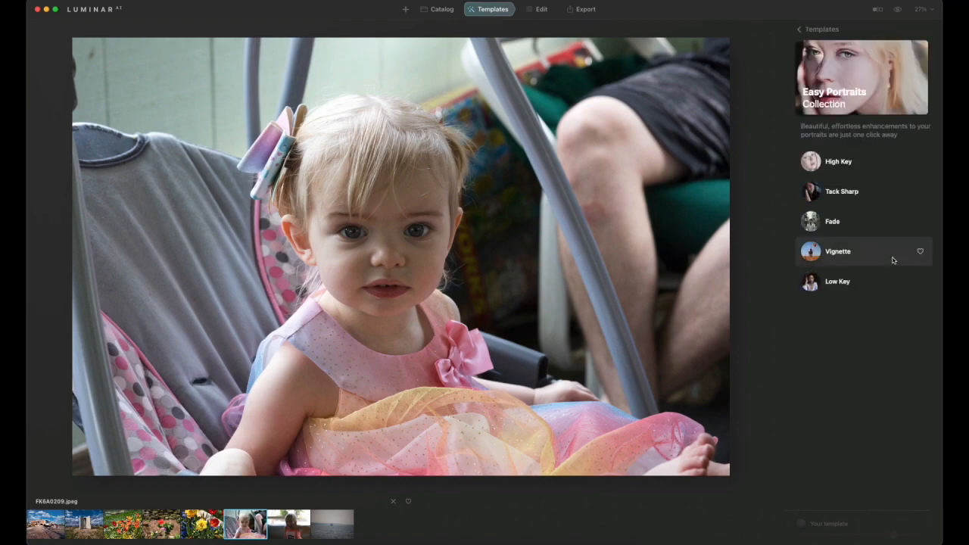
{"action": "left_click", "coordinate": [838, 161]}
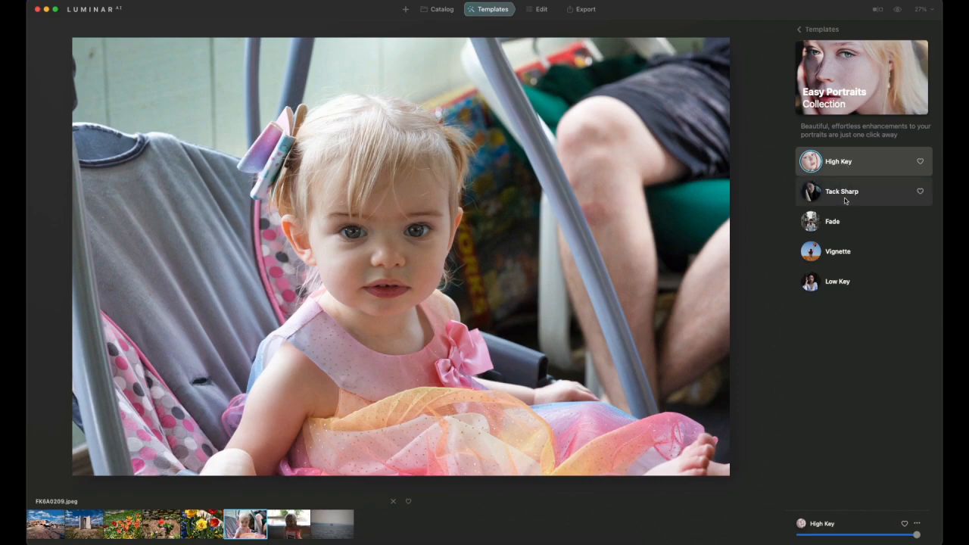
{"action": "left_click", "coordinate": [842, 190]}
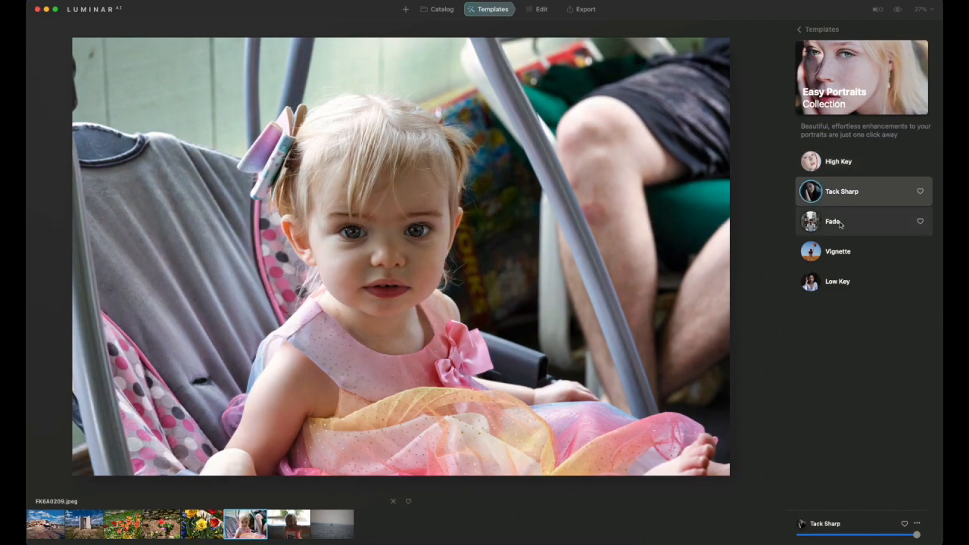
Try Fade, Vignette and Low Key, return to Tack Sharp, then open the grinning boy photo.
{"action": "left_click", "coordinate": [832, 221]}
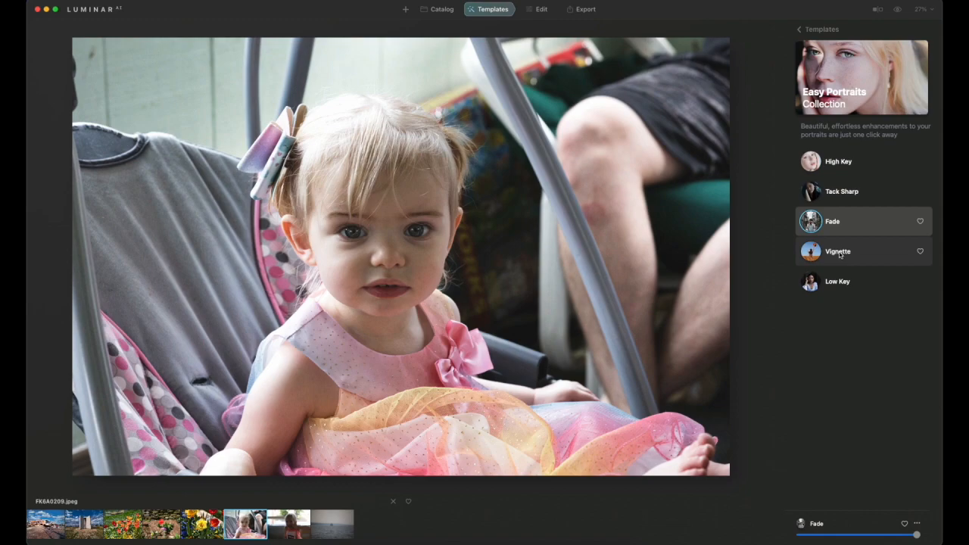
{"action": "left_click", "coordinate": [838, 252]}
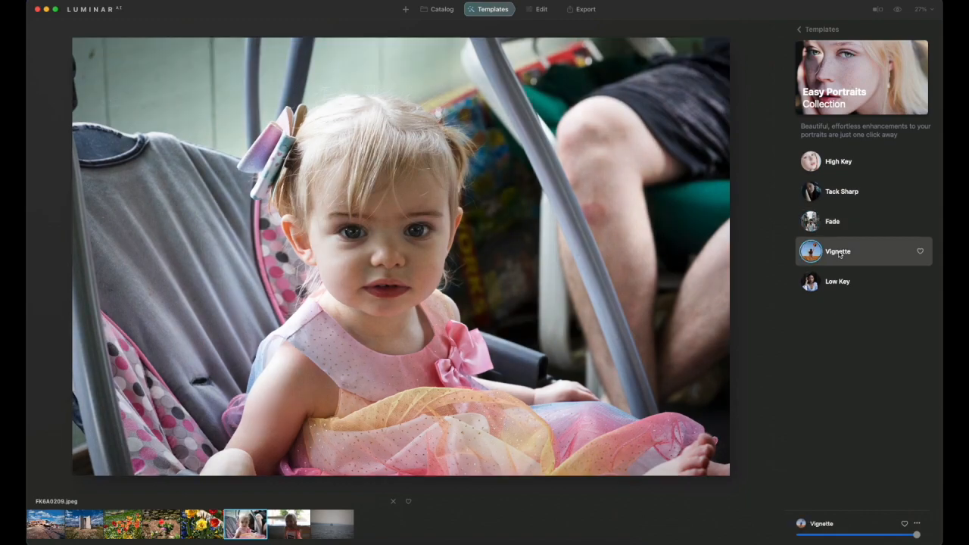
{"action": "mouse_move", "coordinate": [838, 281]}
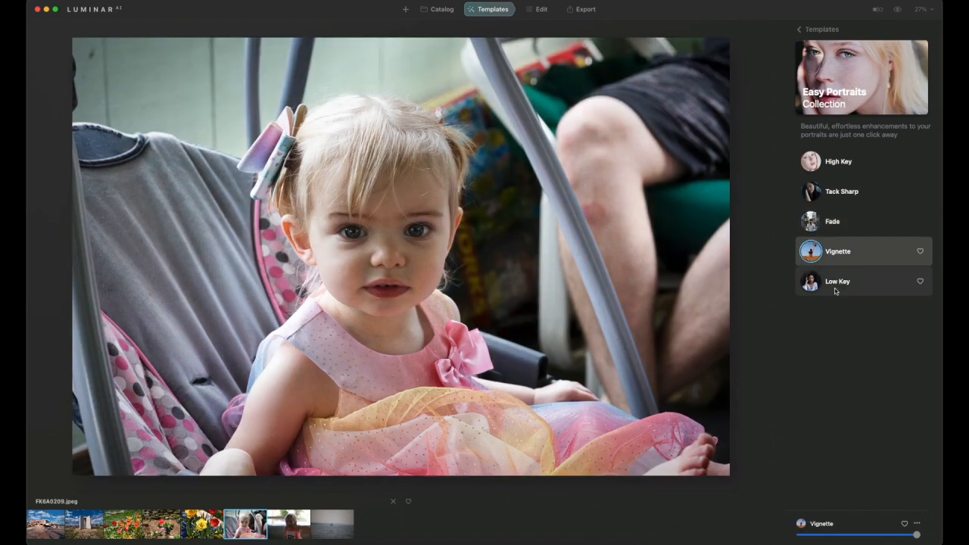
{"action": "left_click", "coordinate": [838, 281]}
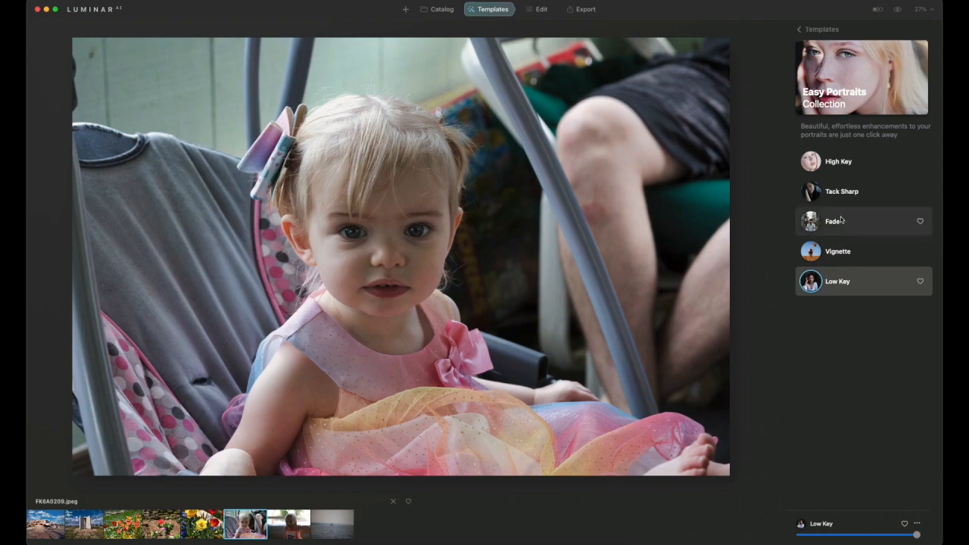
{"action": "left_click", "coordinate": [842, 191]}
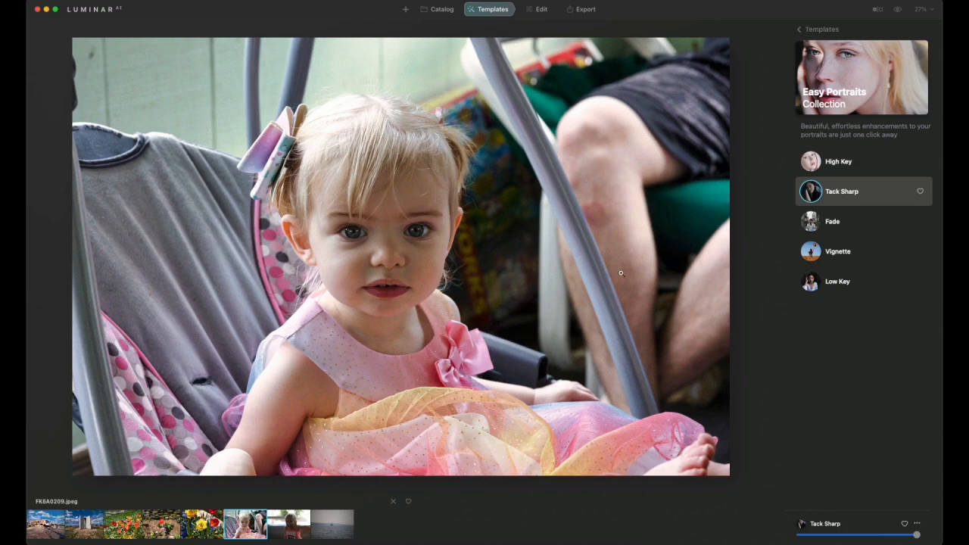
{"action": "left_click", "coordinate": [288, 524]}
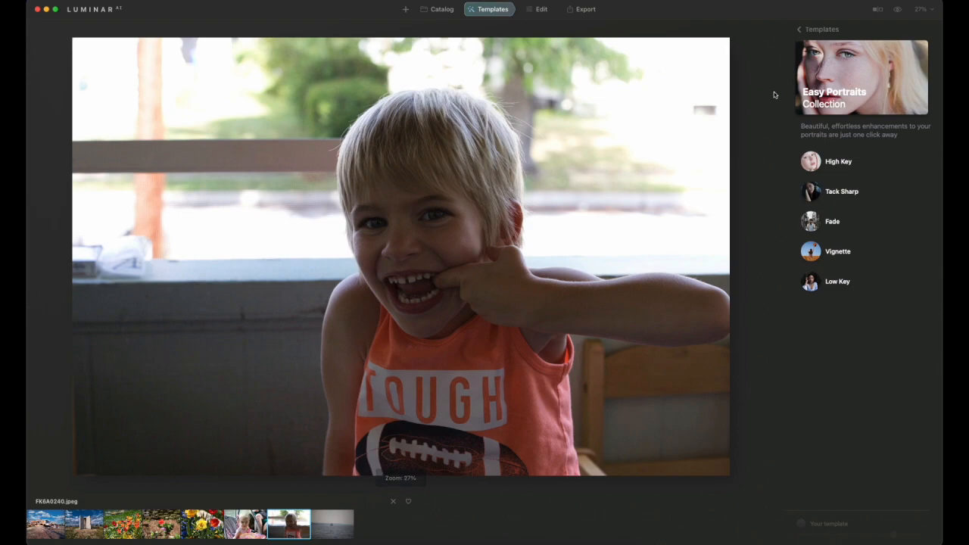
In the Essence collection, try Still Frame, Marquee, Fashionista and Rembrandt, then apply Flawless.
{"action": "left_click", "coordinate": [800, 29]}
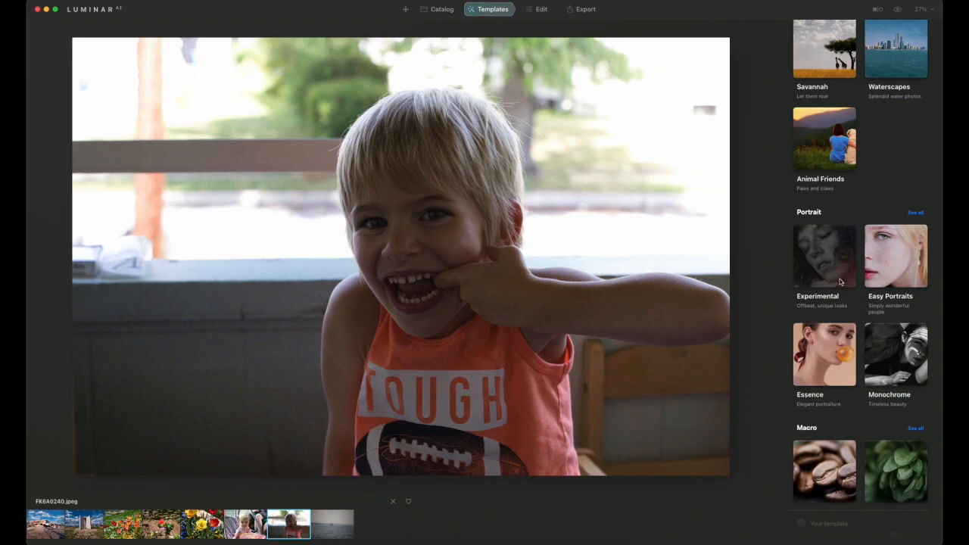
{"action": "mouse_move", "coordinate": [829, 341]}
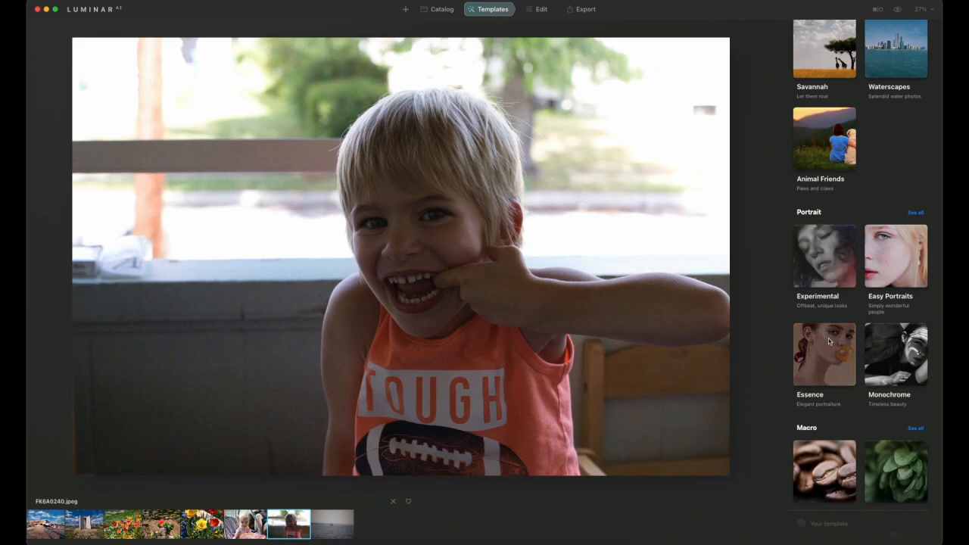
{"action": "left_click", "coordinate": [824, 353]}
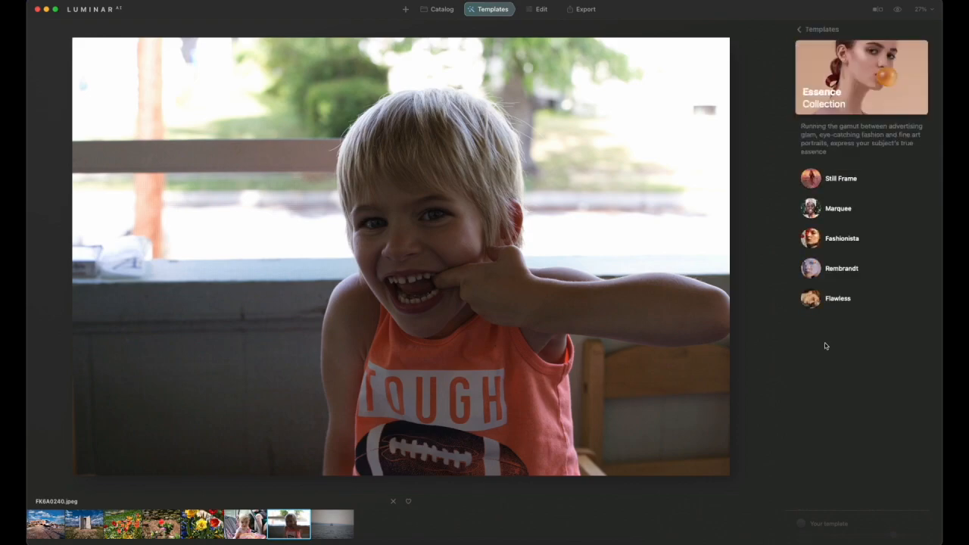
{"action": "left_click", "coordinate": [840, 178]}
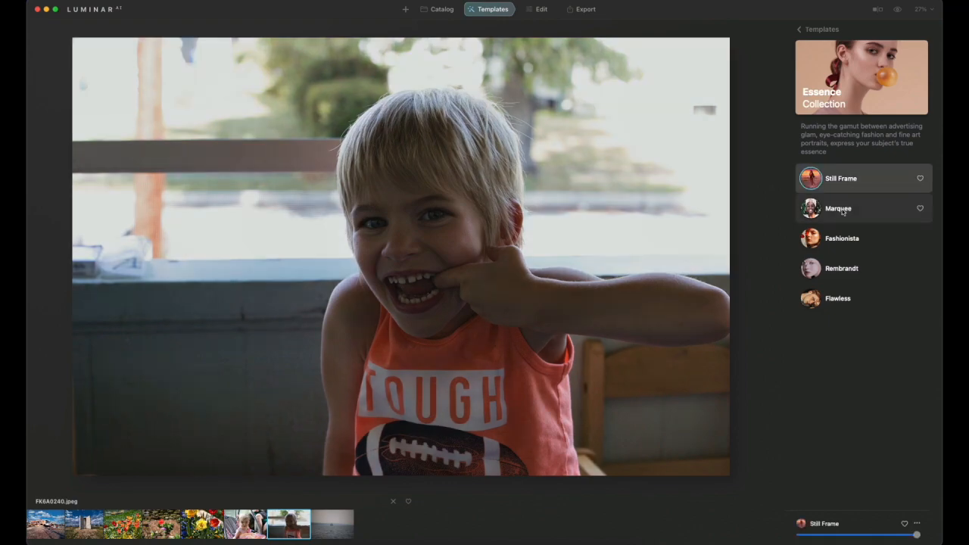
{"action": "left_click", "coordinate": [839, 209]}
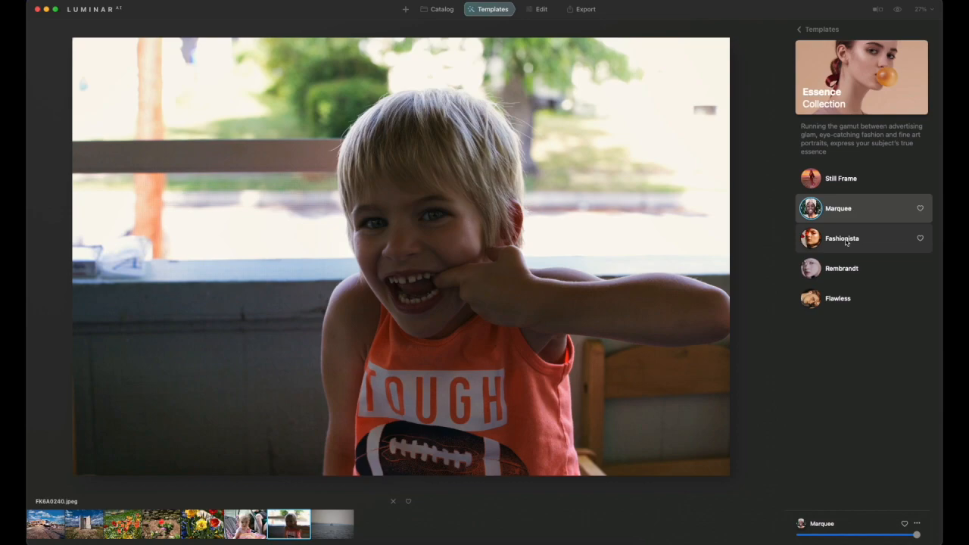
{"action": "left_click", "coordinate": [842, 238]}
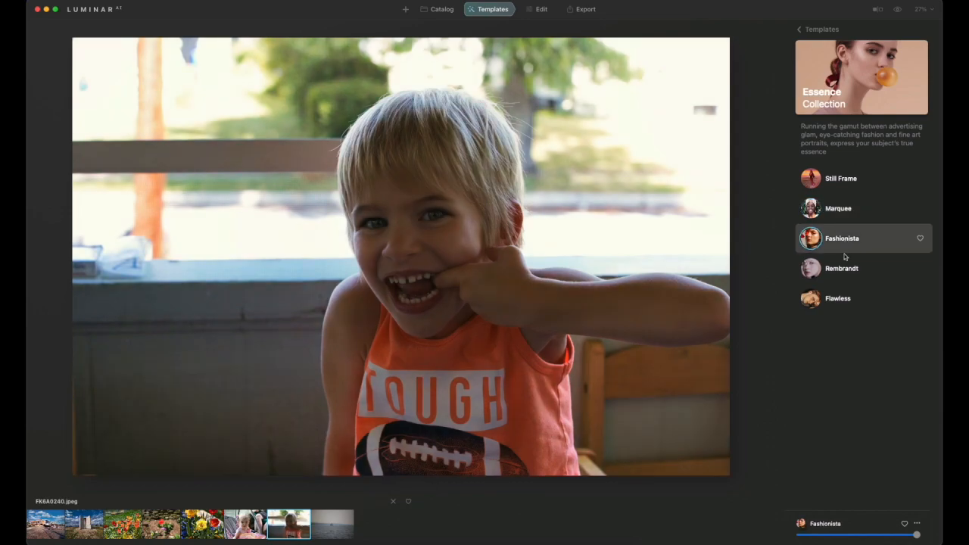
{"action": "left_click", "coordinate": [842, 268]}
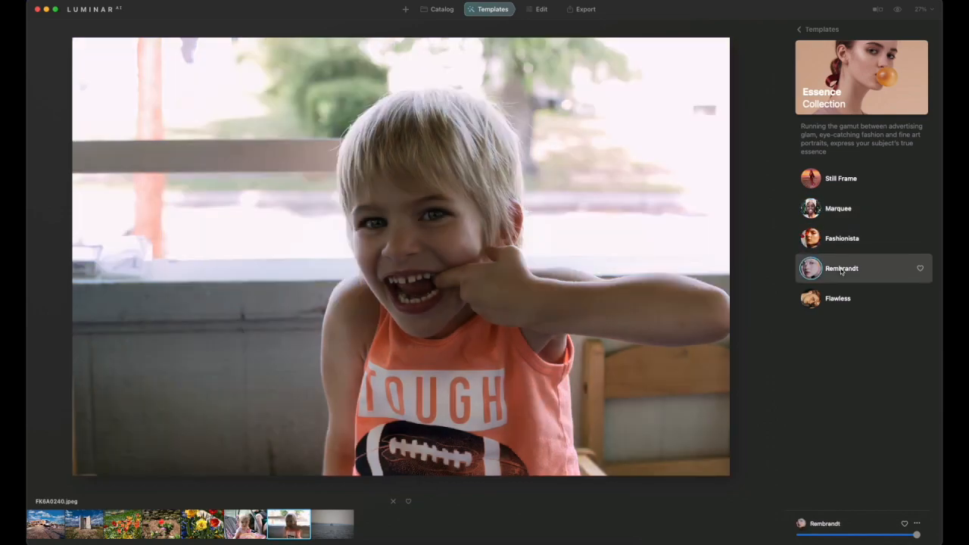
{"action": "left_click", "coordinate": [838, 297]}
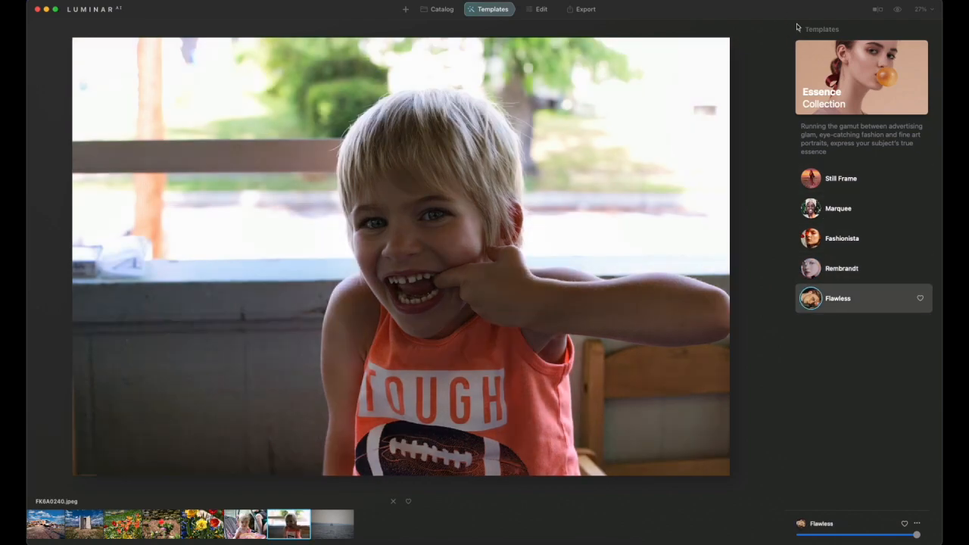
{"action": "scroll", "scroll_direction": "down", "scroll_amount": 3}
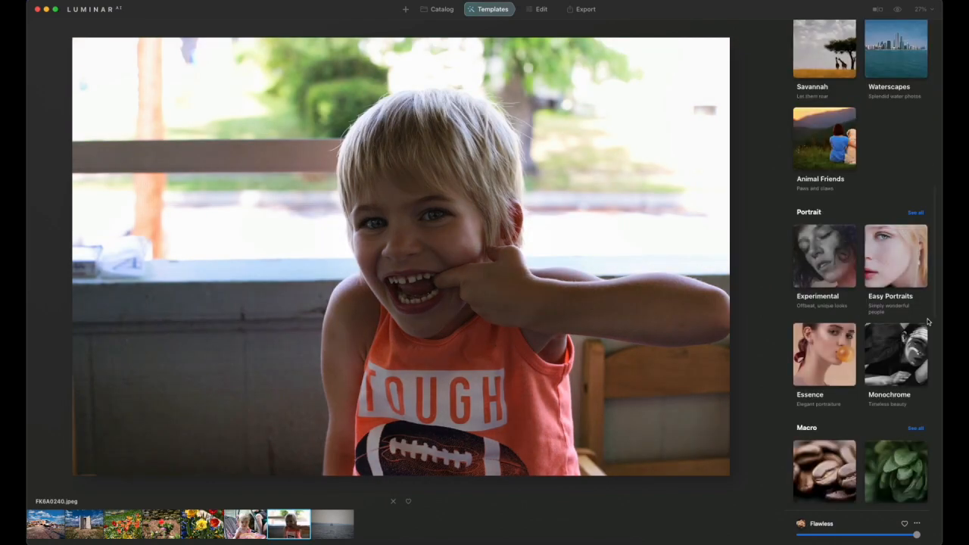
Preview the Experimental looks Burned Film, Celebrate, Color Ramp and Glow, then settle on Feather Light.
{"action": "left_click", "coordinate": [825, 256]}
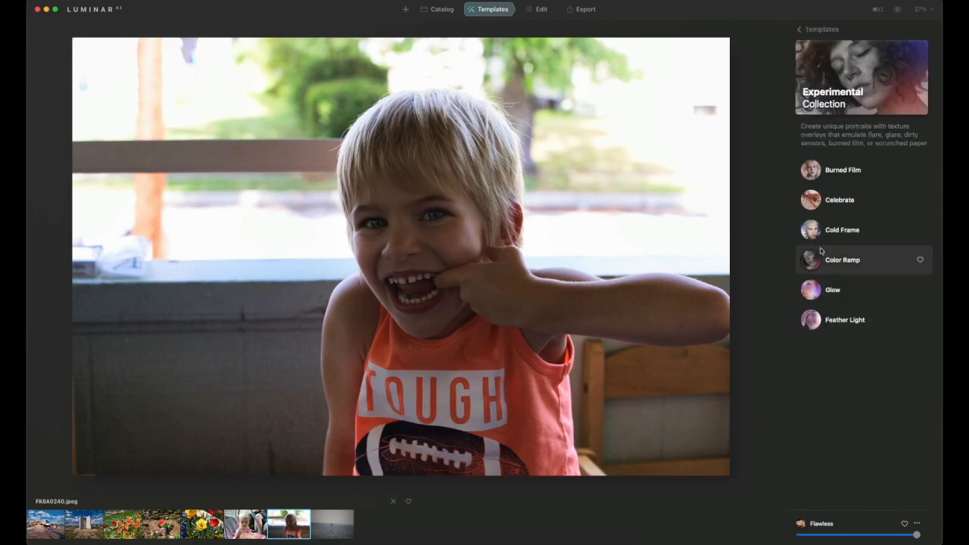
{"action": "left_click", "coordinate": [843, 170]}
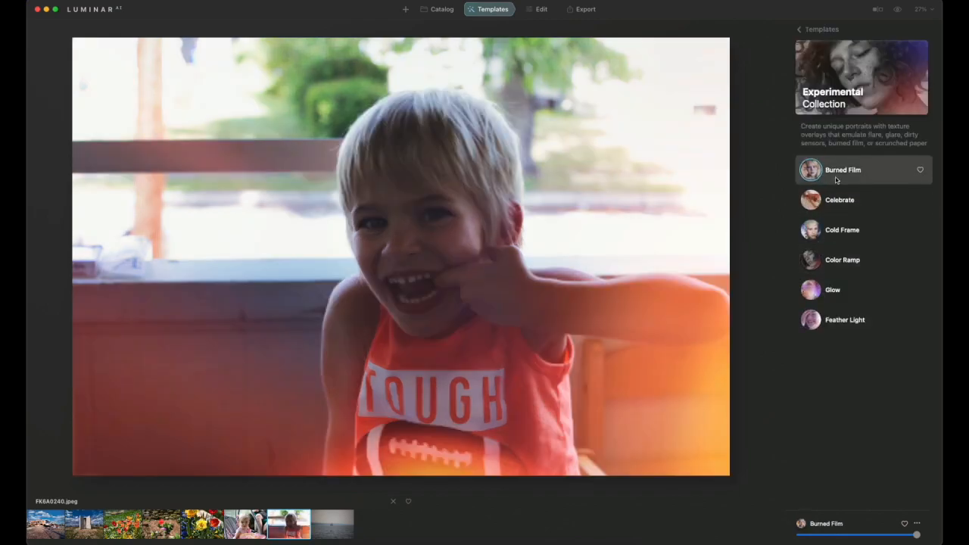
{"action": "left_click", "coordinate": [840, 200]}
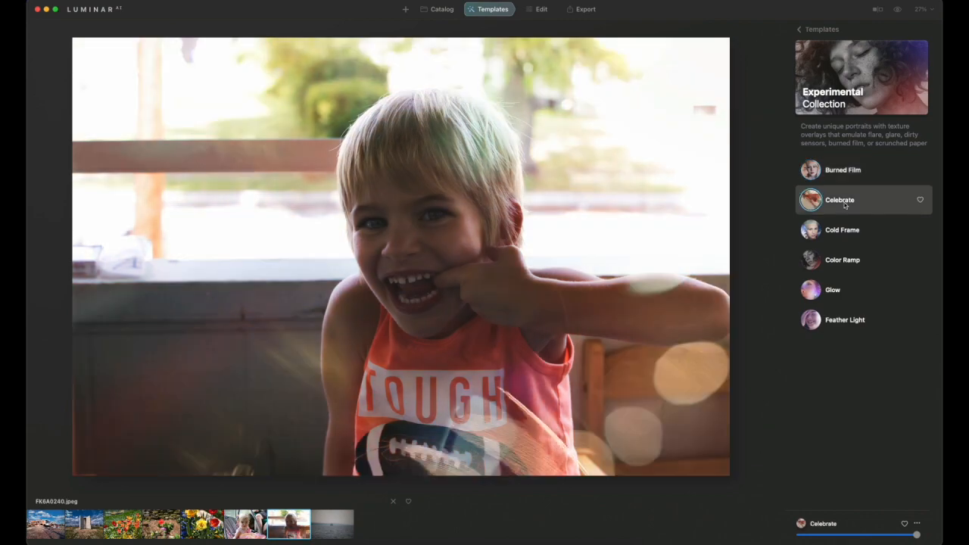
{"action": "mouse_move", "coordinate": [847, 231]}
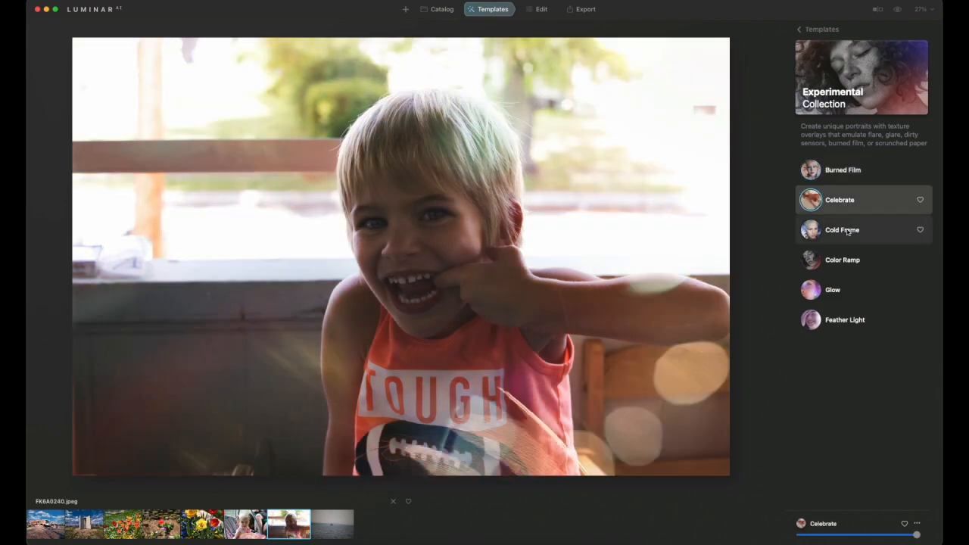
{"action": "left_click", "coordinate": [842, 260]}
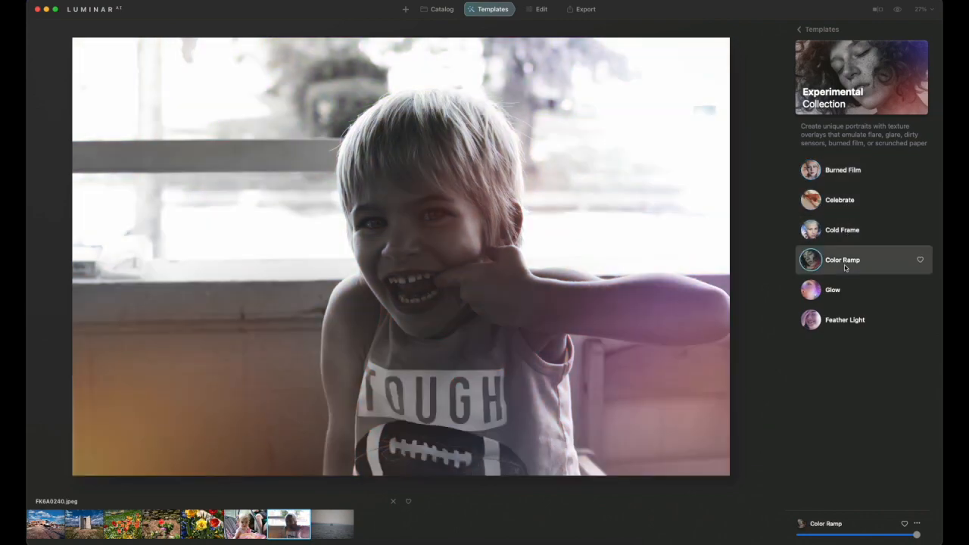
{"action": "left_click", "coordinate": [832, 290]}
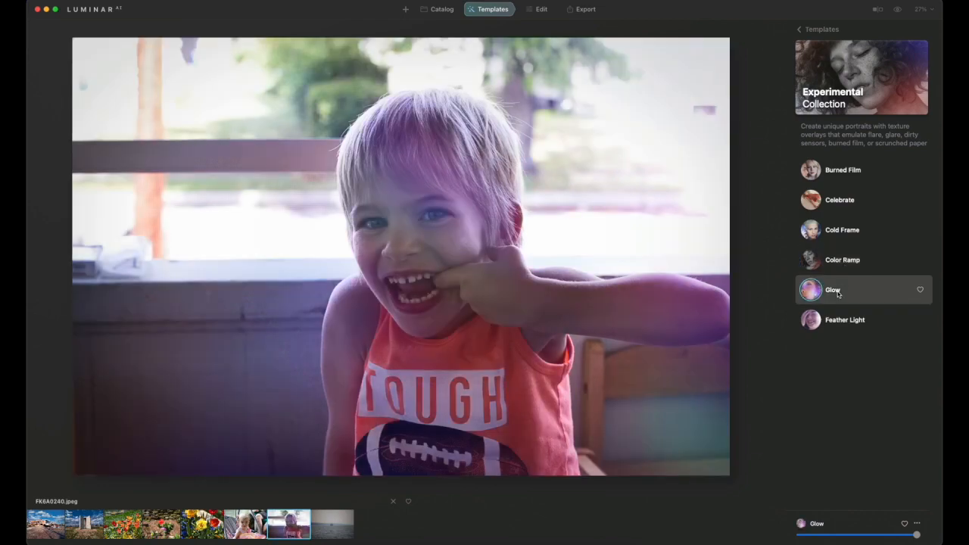
{"action": "left_click", "coordinate": [844, 320]}
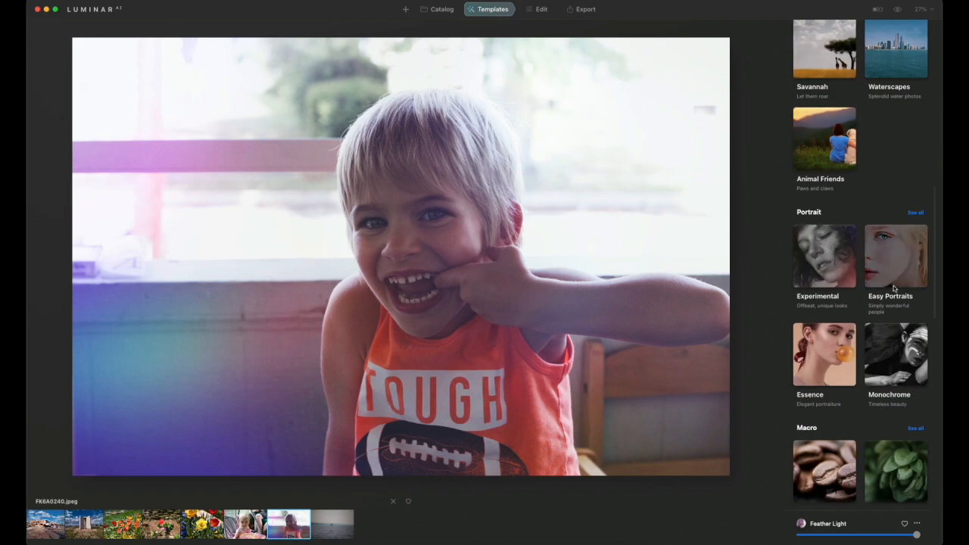
Preview the Easy Portraits looks High Key, Vignette and Low Key, ending on Tack Sharp.
{"action": "left_click", "coordinate": [896, 256]}
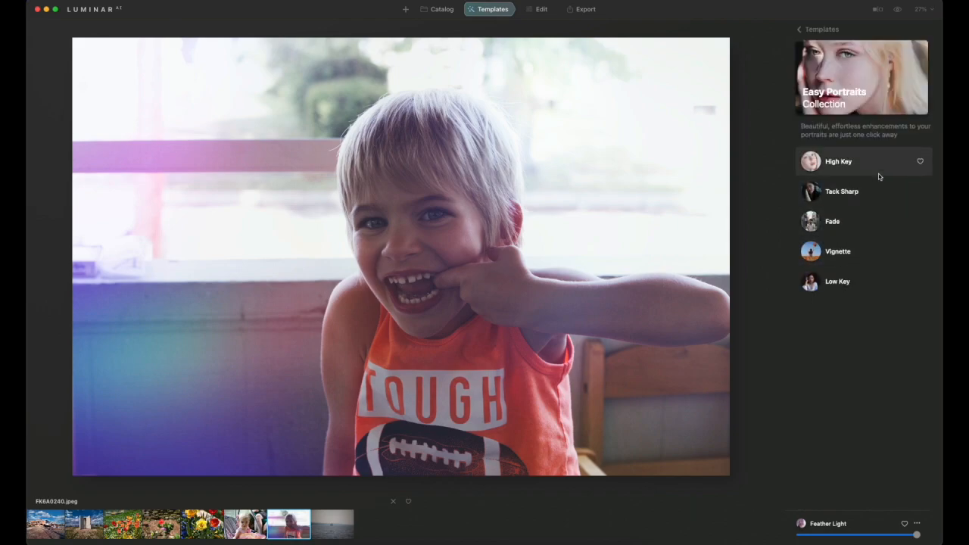
{"action": "left_click", "coordinate": [838, 162]}
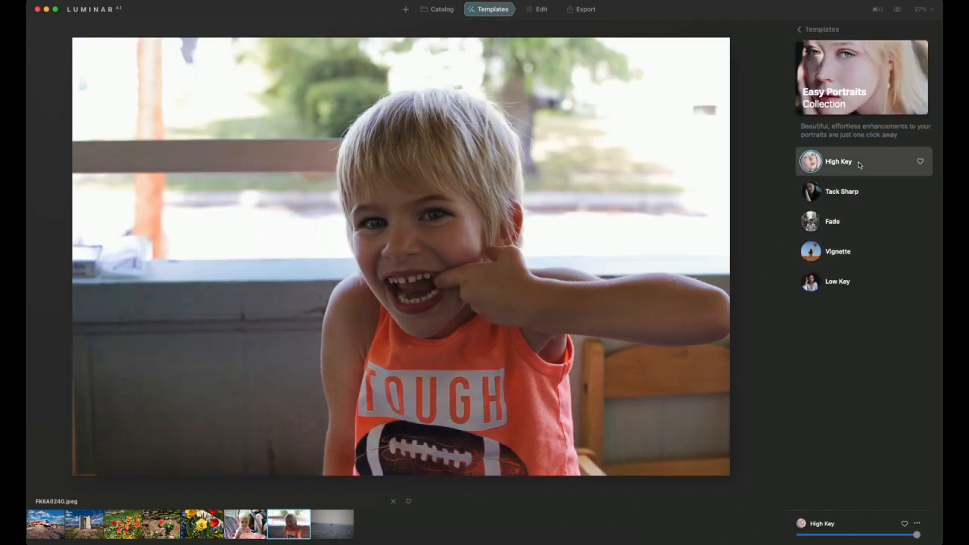
{"action": "left_click", "coordinate": [842, 191]}
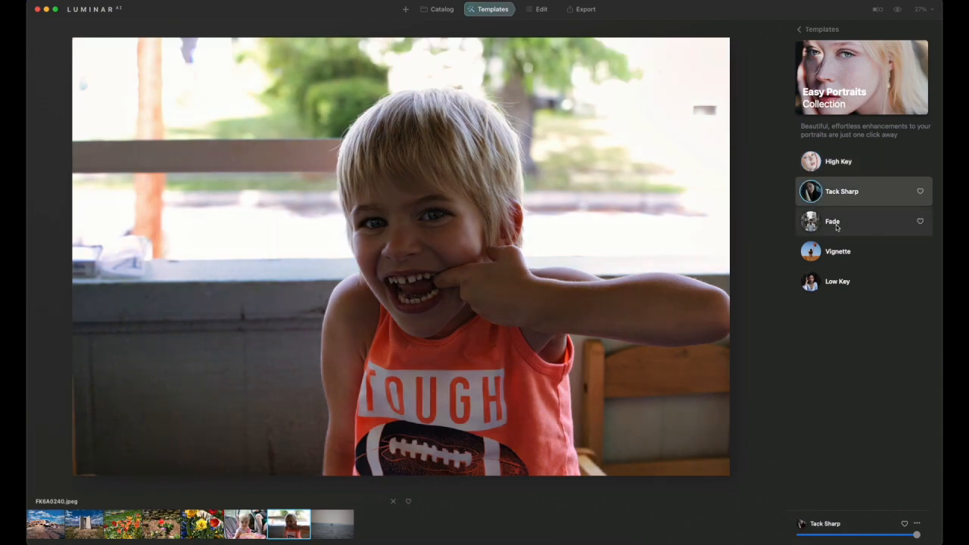
{"action": "left_click", "coordinate": [838, 251]}
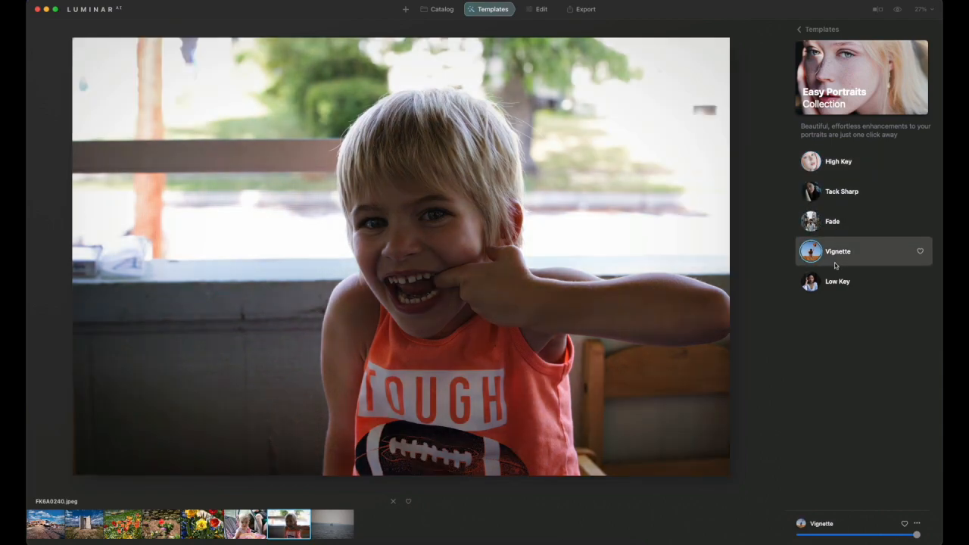
{"action": "left_click", "coordinate": [838, 281]}
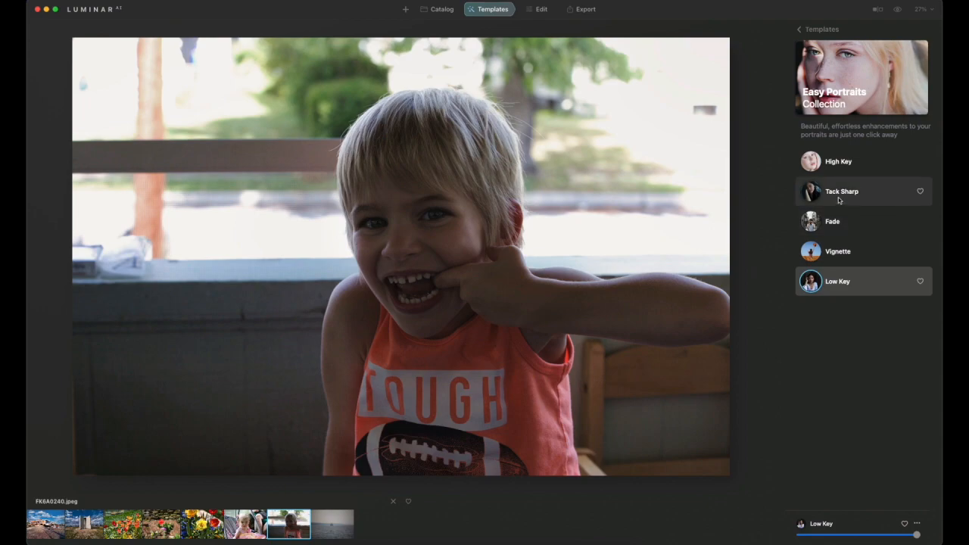
{"action": "left_click", "coordinate": [542, 9]}
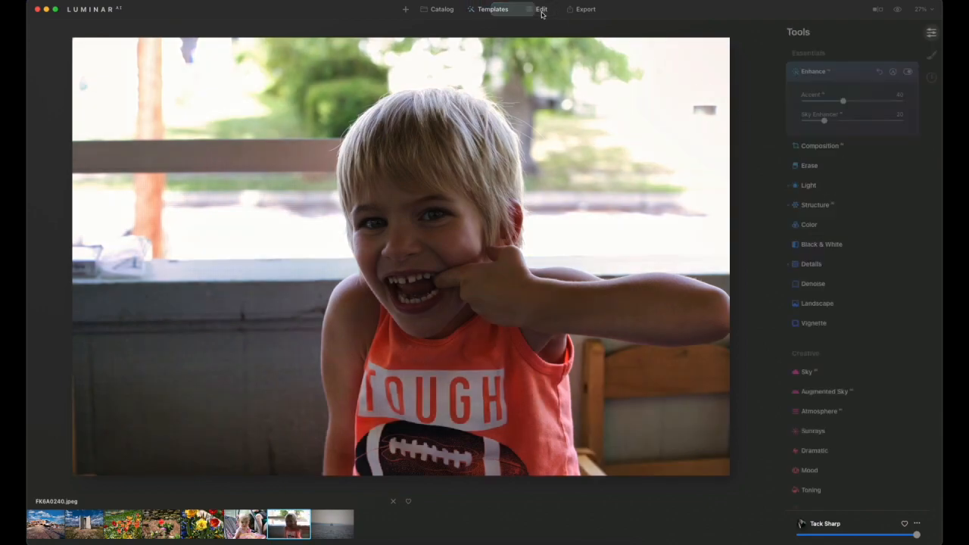
Switch to the Edit tools and open Portrait Bokeh in the Portrait section.
{"action": "left_click", "coordinate": [542, 9]}
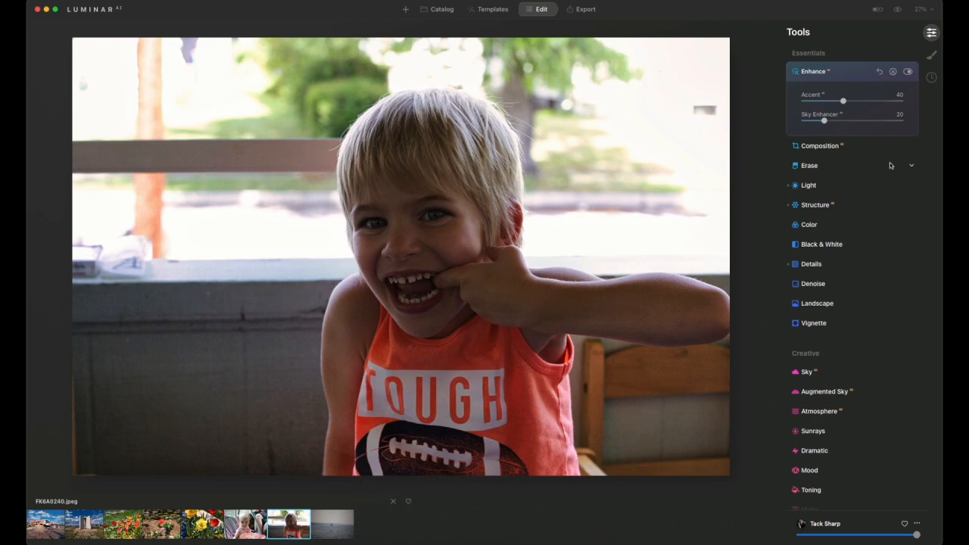
{"action": "mouse_move", "coordinate": [891, 315]}
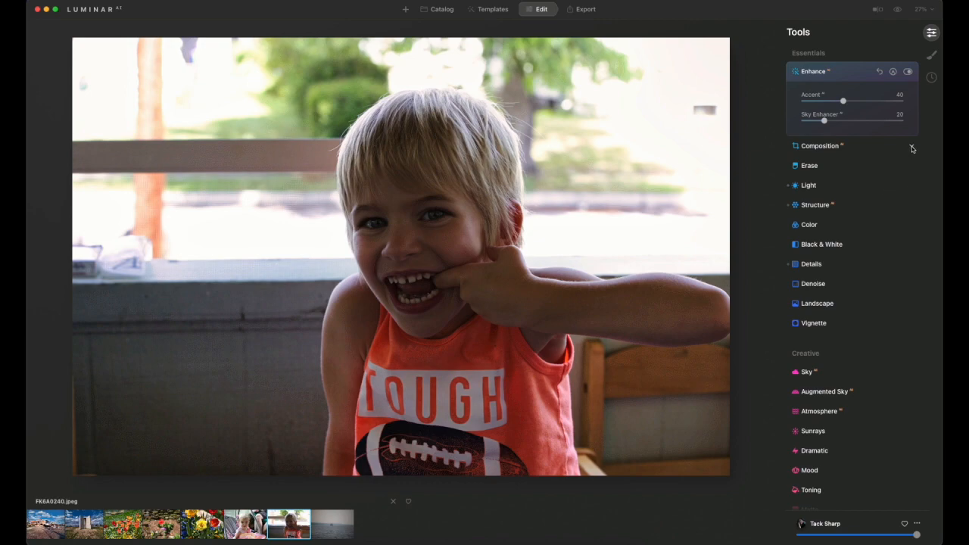
{"action": "left_click", "coordinate": [820, 146]}
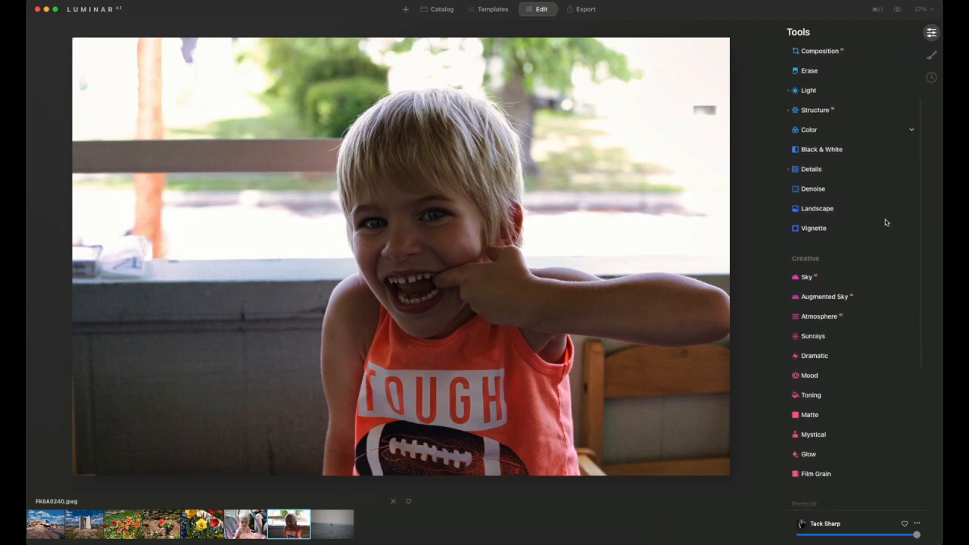
{"action": "scroll", "scroll_direction": "down", "scroll_amount": 3}
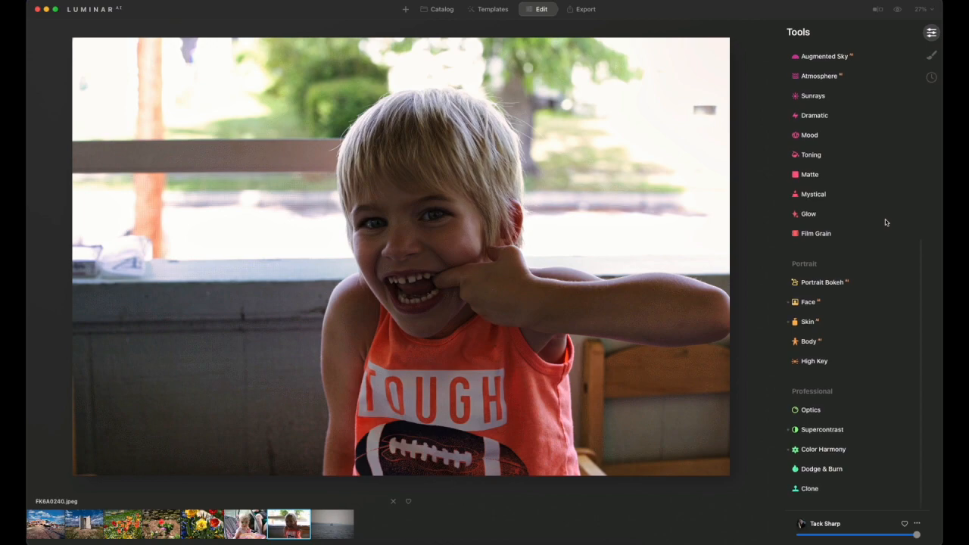
{"action": "left_click", "coordinate": [823, 282]}
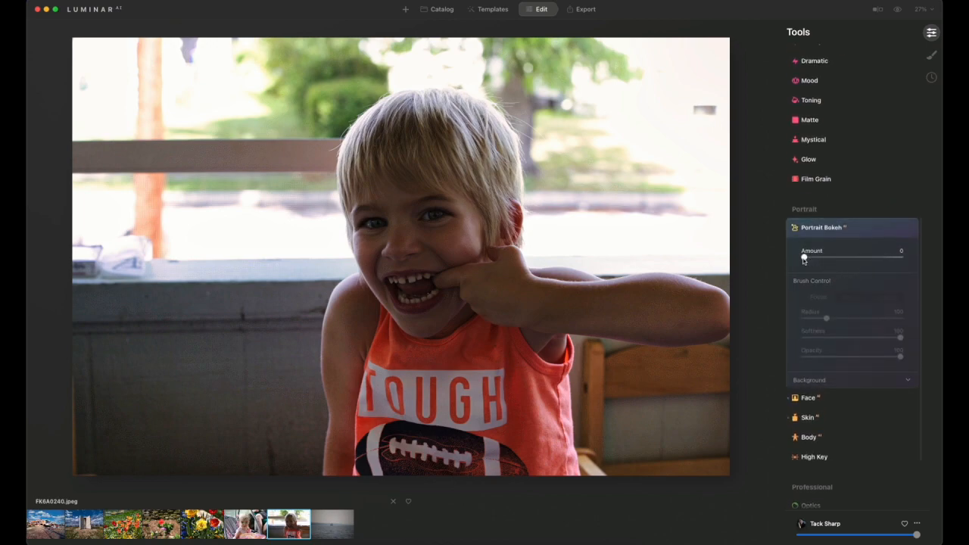
Try Portrait Bokeh blur amounts 18, 40 and 70, then settle on 23.
{"action": "left_click_drag", "start_coordinate": [805, 257], "coordinate": [824, 258]}
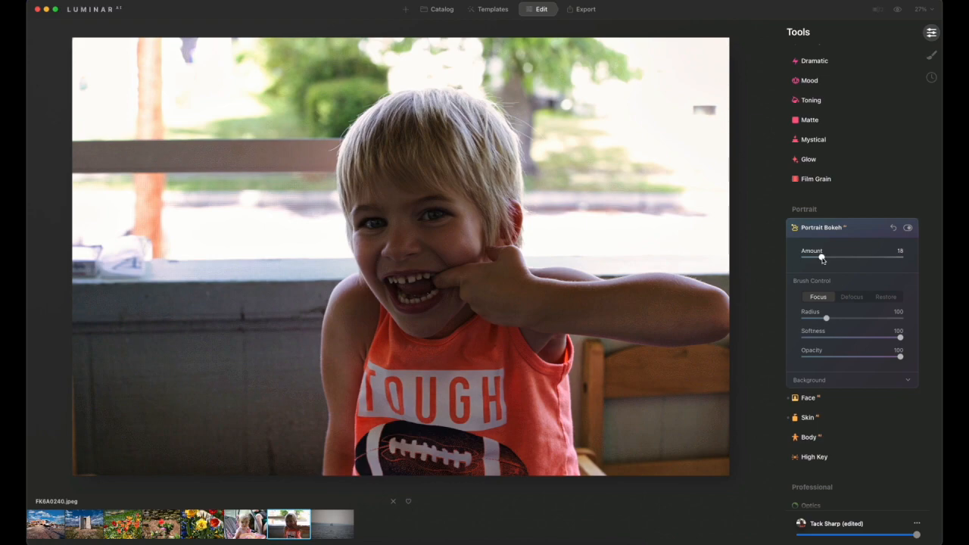
{"action": "left_click_drag", "start_coordinate": [823, 257], "coordinate": [843, 257]}
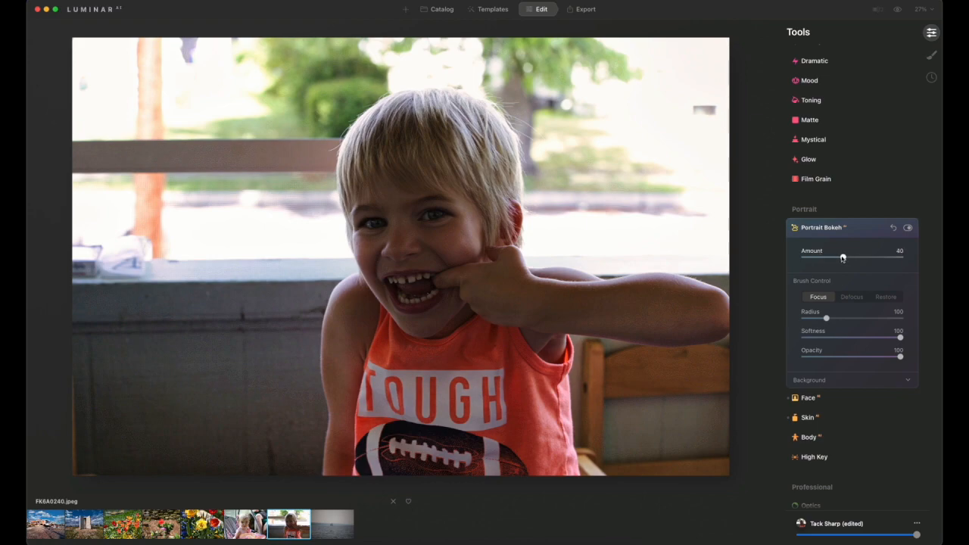
{"action": "left_click_drag", "start_coordinate": [843, 257], "coordinate": [871, 258]}
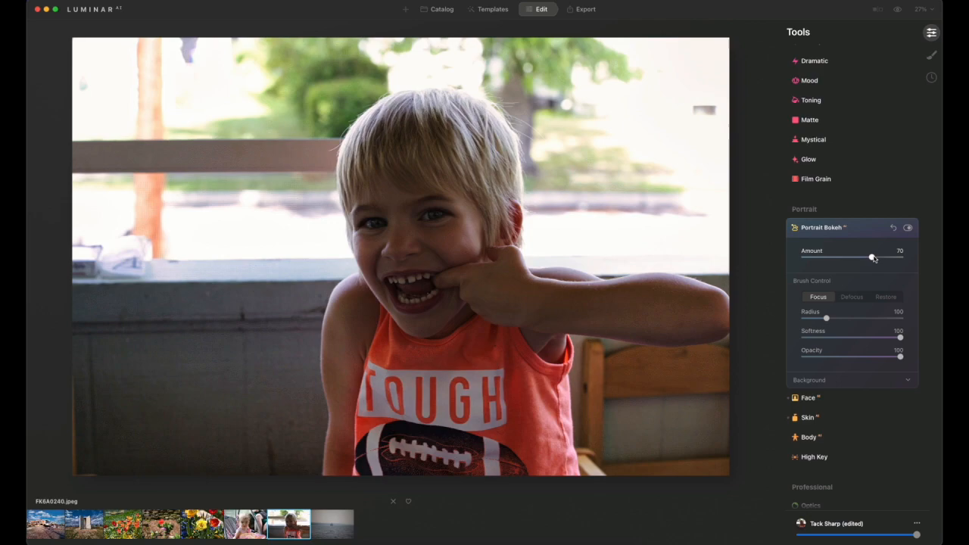
{"action": "left_click_drag", "start_coordinate": [872, 257], "coordinate": [827, 258]}
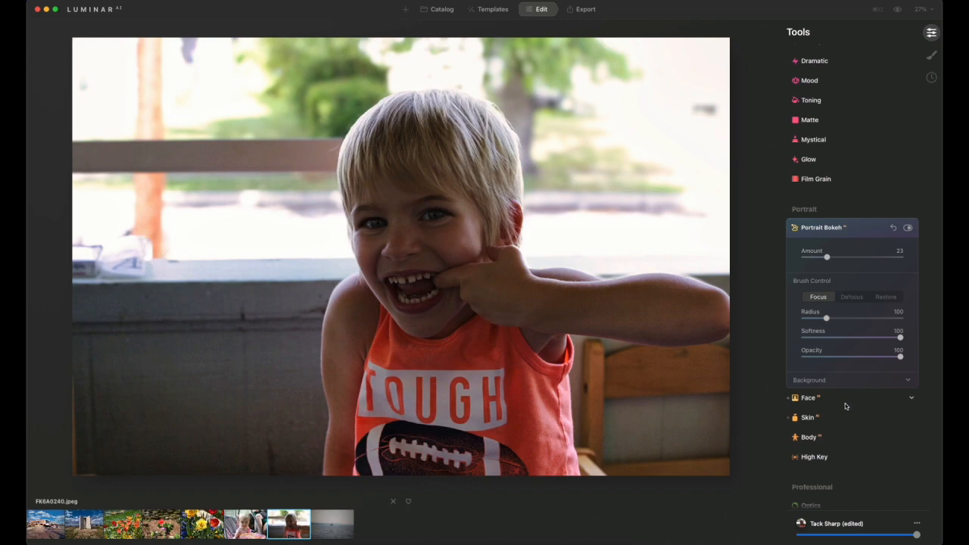
{"action": "scroll", "scroll_direction": "down", "scroll_amount": 3}
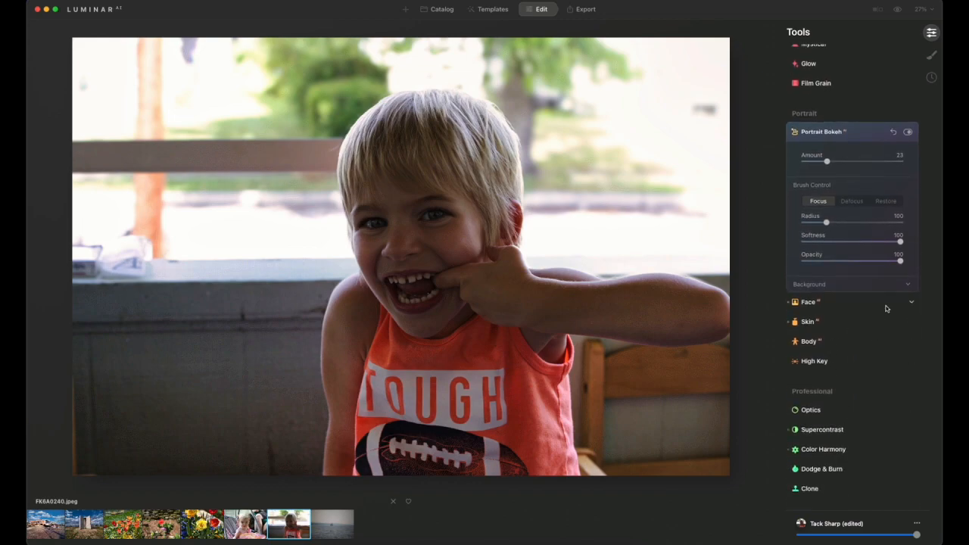
Raise Face Light on the boy's face to 36, then load the sailboat lake photo.
{"action": "left_click", "coordinate": [809, 302]}
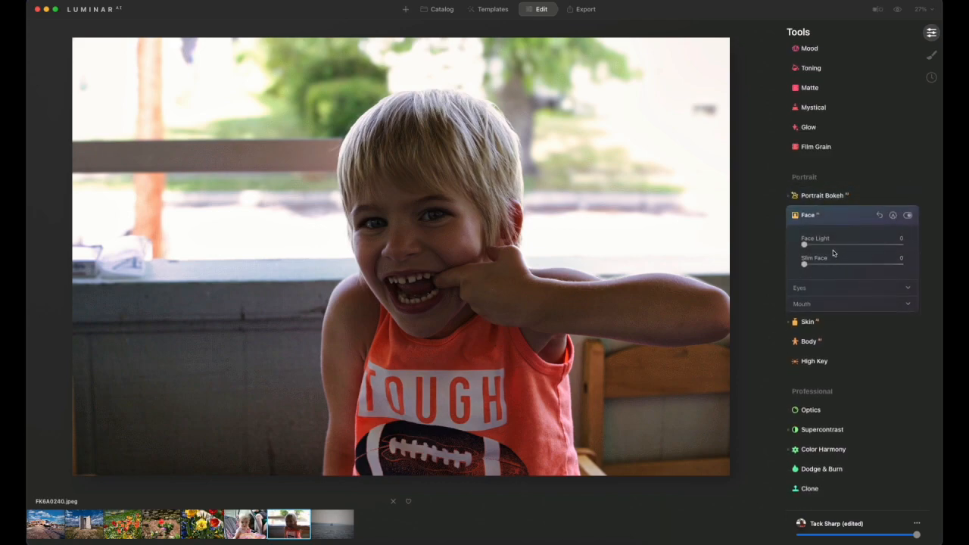
{"action": "left_click_drag", "start_coordinate": [805, 244], "coordinate": [824, 245]}
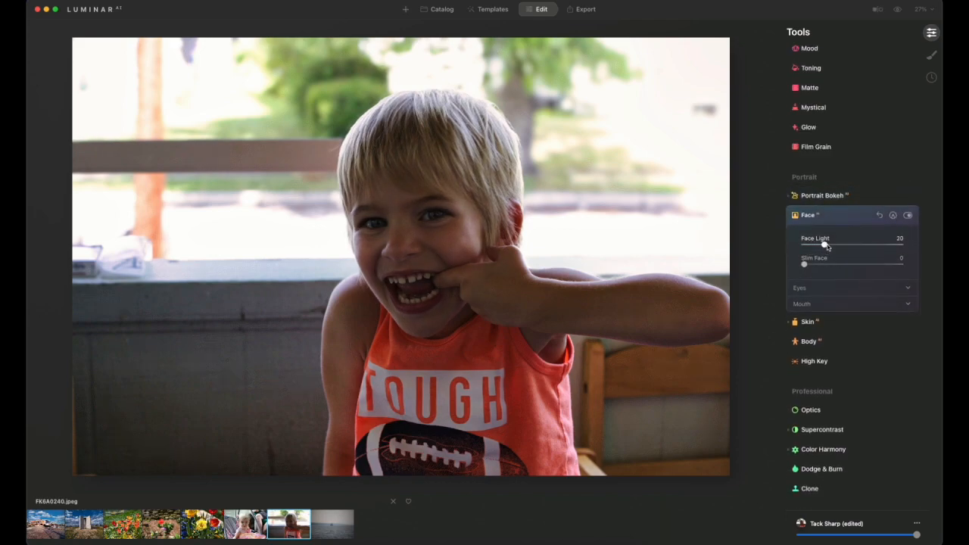
{"action": "left_click_drag", "start_coordinate": [824, 244], "coordinate": [840, 245]}
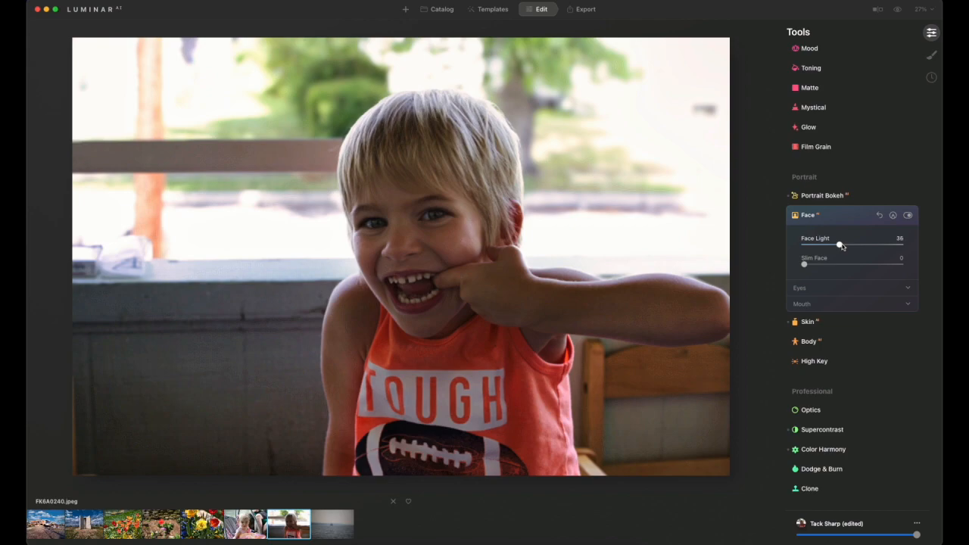
{"action": "mouse_move", "coordinate": [341, 514]}
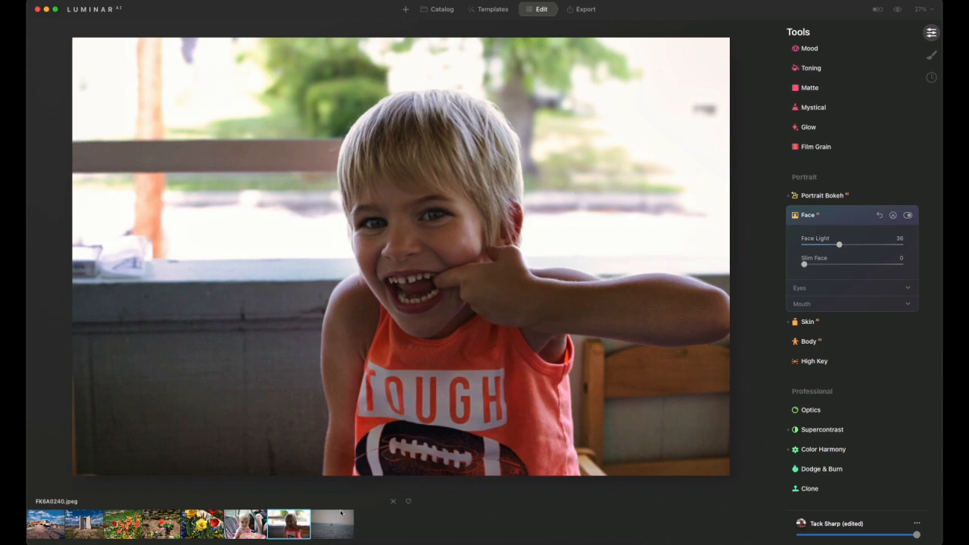
{"action": "left_click", "coordinate": [332, 524]}
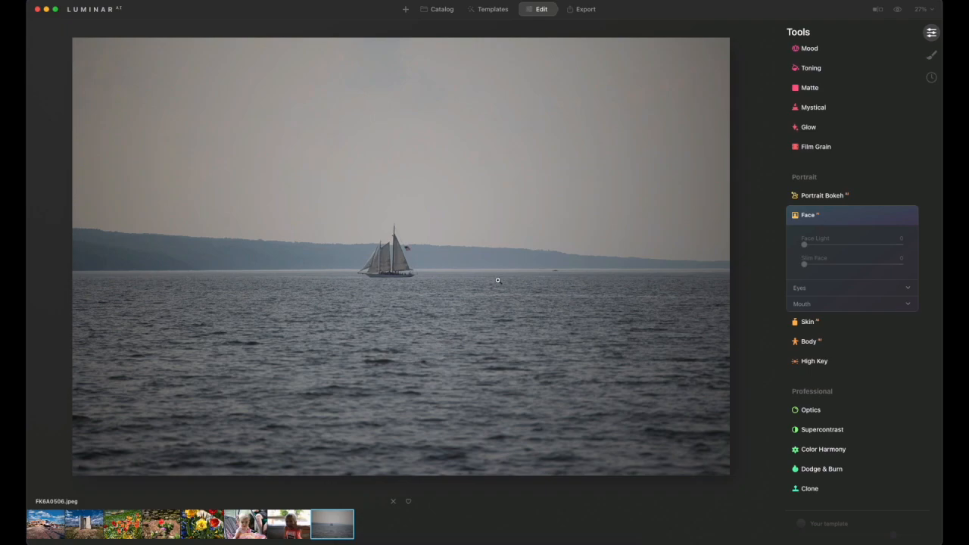
{"action": "mouse_move", "coordinate": [468, 250]}
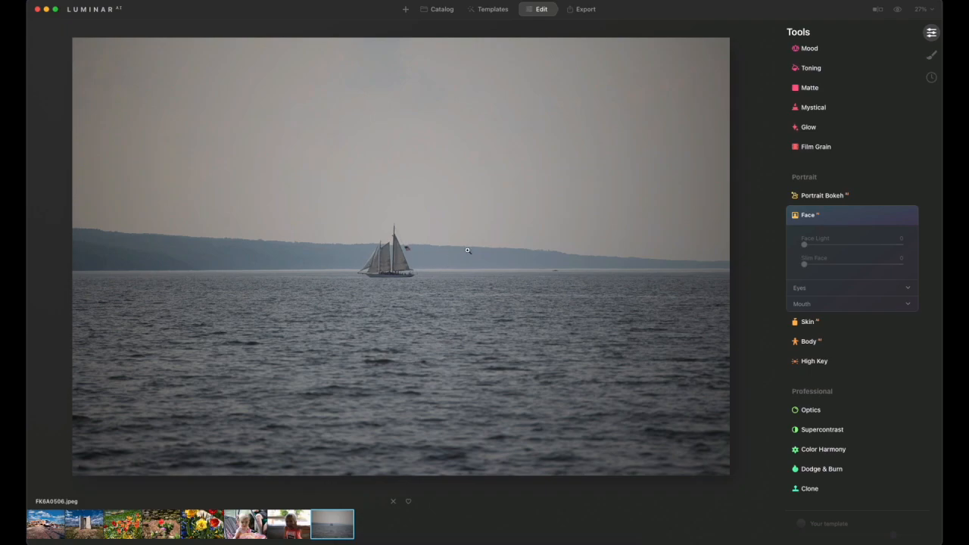
{"action": "mouse_move", "coordinate": [493, 29]}
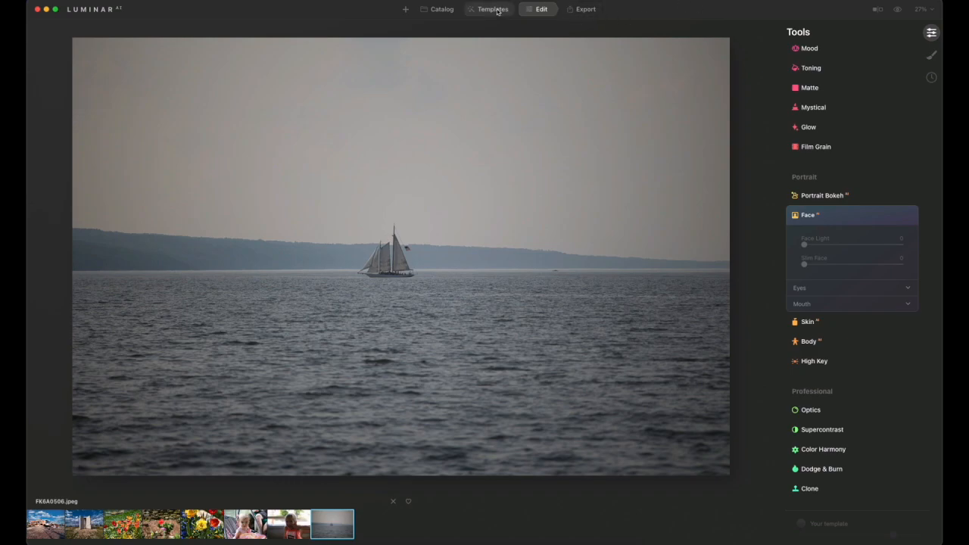
Switch to the Templates browser for the sailboat photo.
{"action": "left_click", "coordinate": [488, 9]}
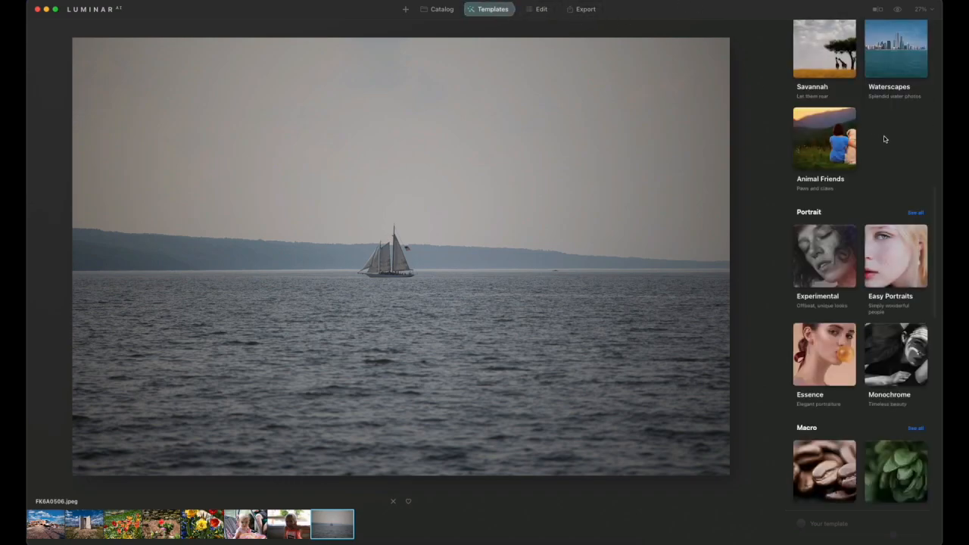
Preview Waterscapes looks like Deadly Reef, Silver Flash, Dark & Rich and Deep Focus, choosing Cold Currents.
{"action": "left_click", "coordinate": [896, 49]}
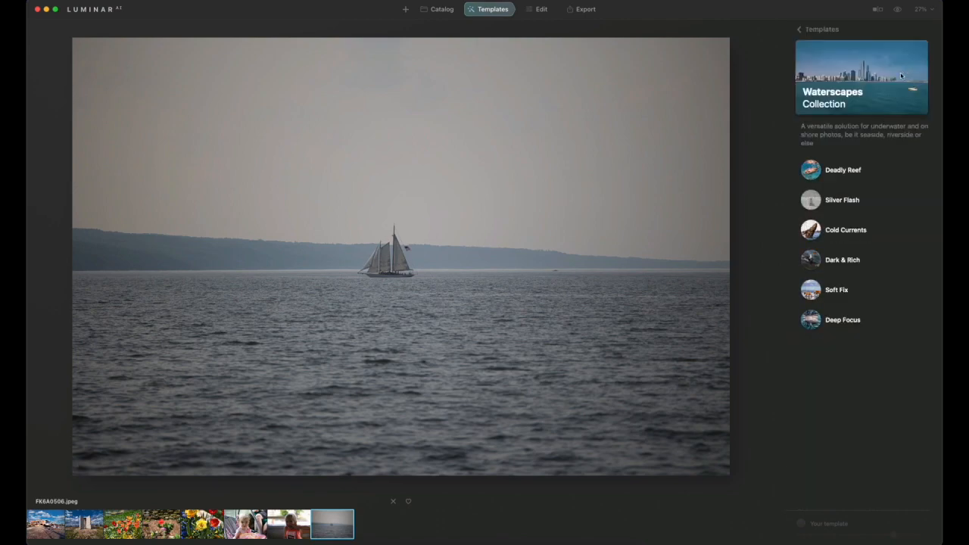
{"action": "left_click", "coordinate": [843, 169]}
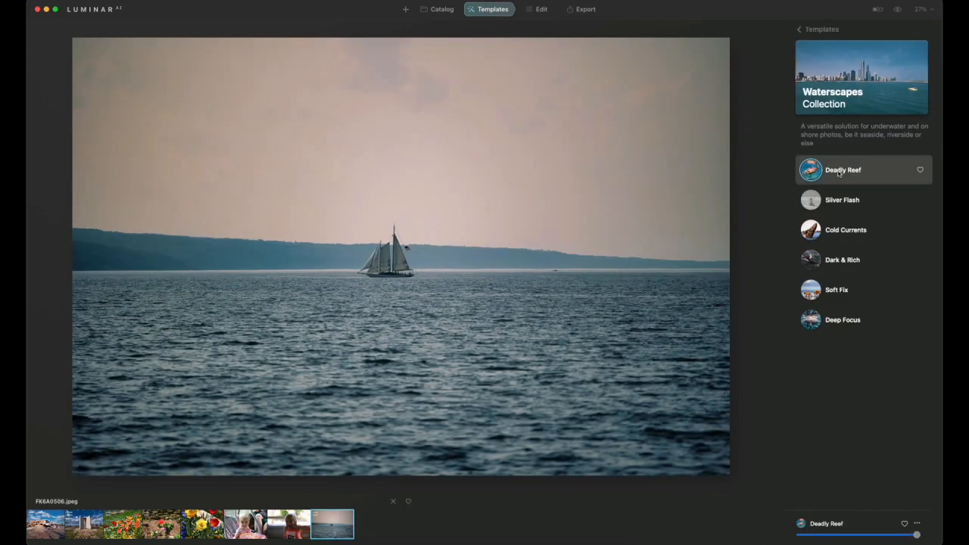
{"action": "left_click", "coordinate": [842, 199]}
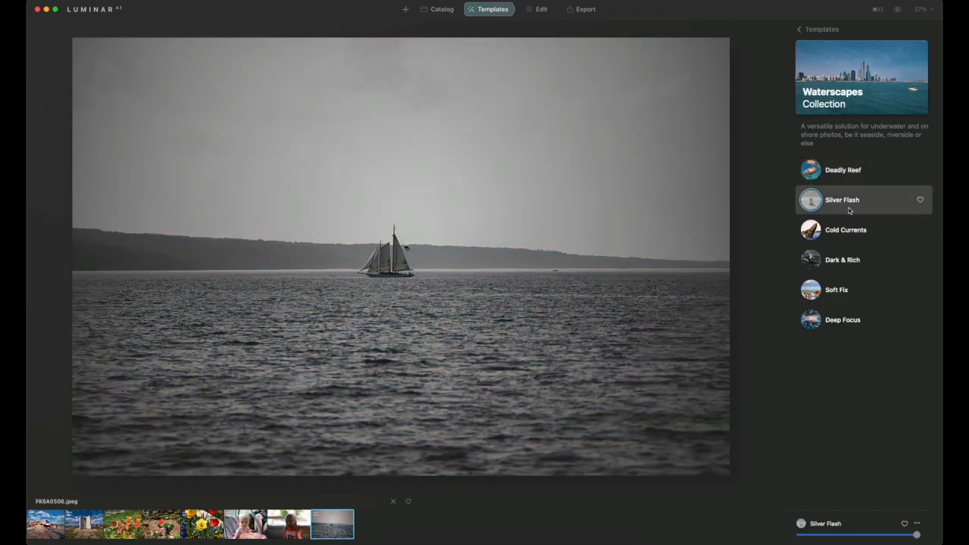
{"action": "mouse_move", "coordinate": [845, 233]}
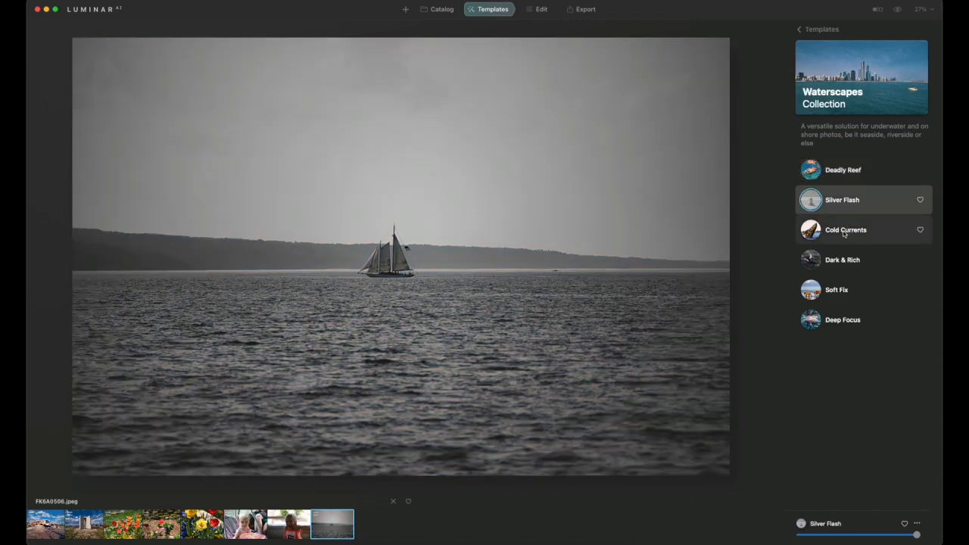
{"action": "left_click", "coordinate": [846, 229]}
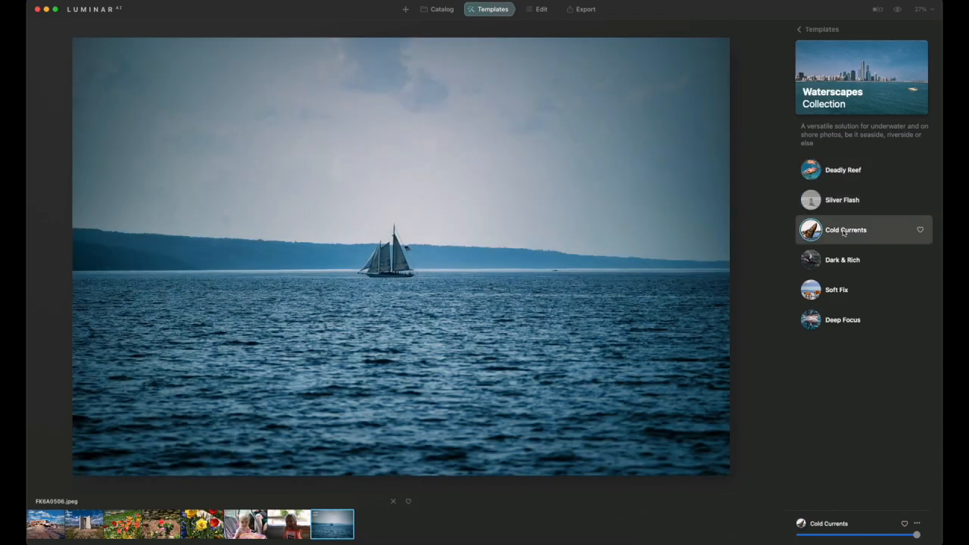
{"action": "left_click", "coordinate": [842, 260]}
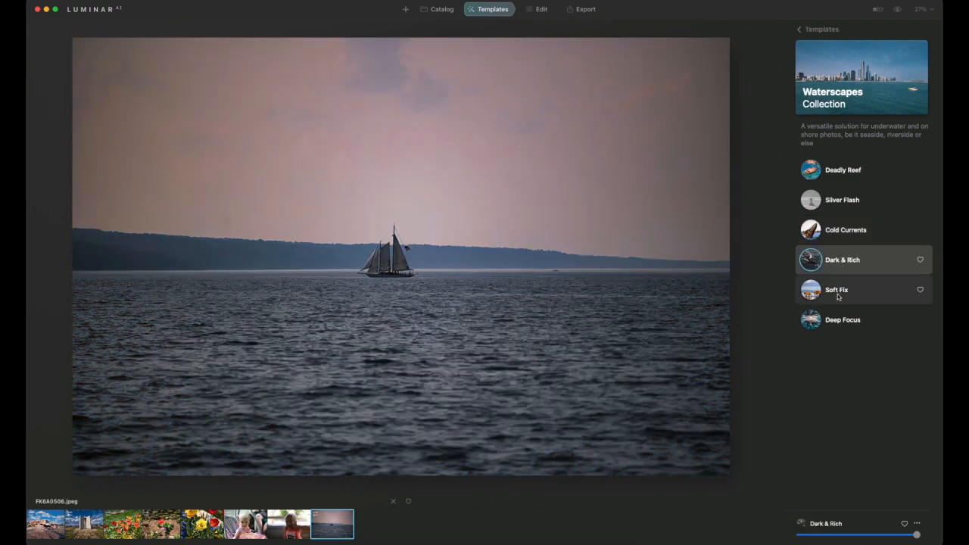
{"action": "left_click", "coordinate": [836, 290]}
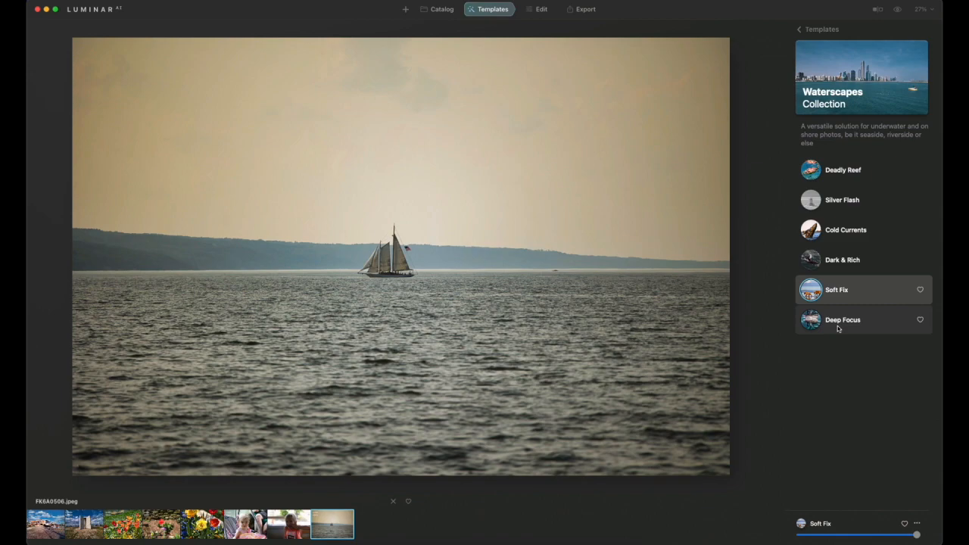
{"action": "left_click", "coordinate": [843, 320]}
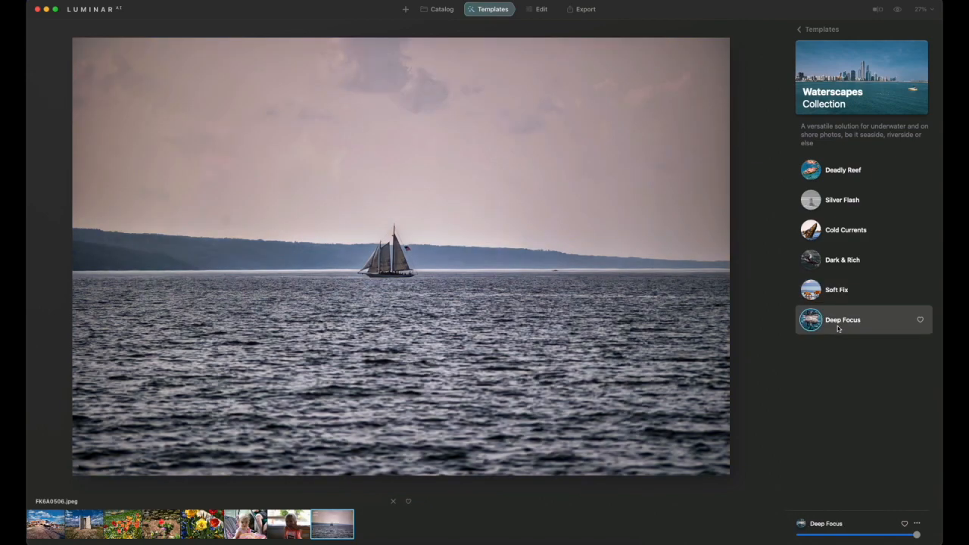
{"action": "left_click", "coordinate": [843, 169]}
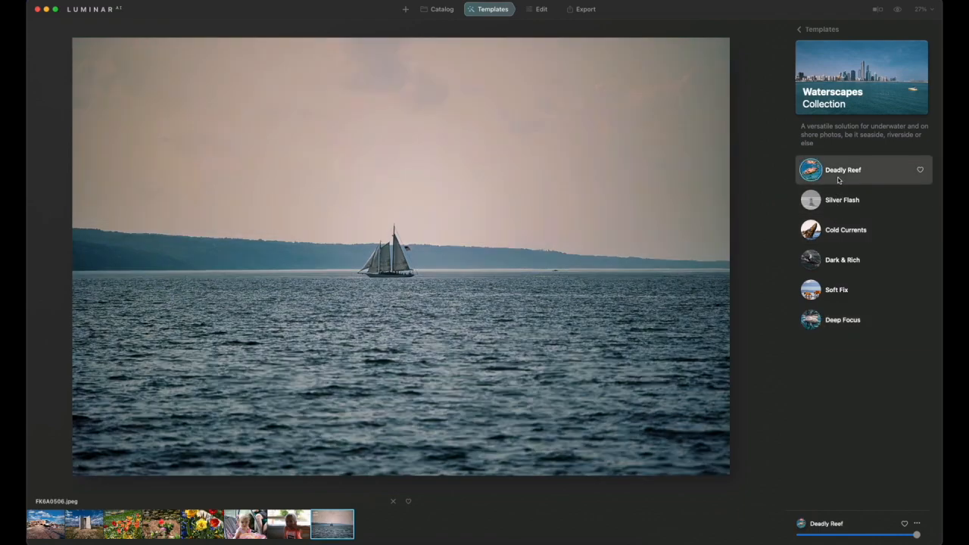
{"action": "left_click", "coordinate": [846, 229]}
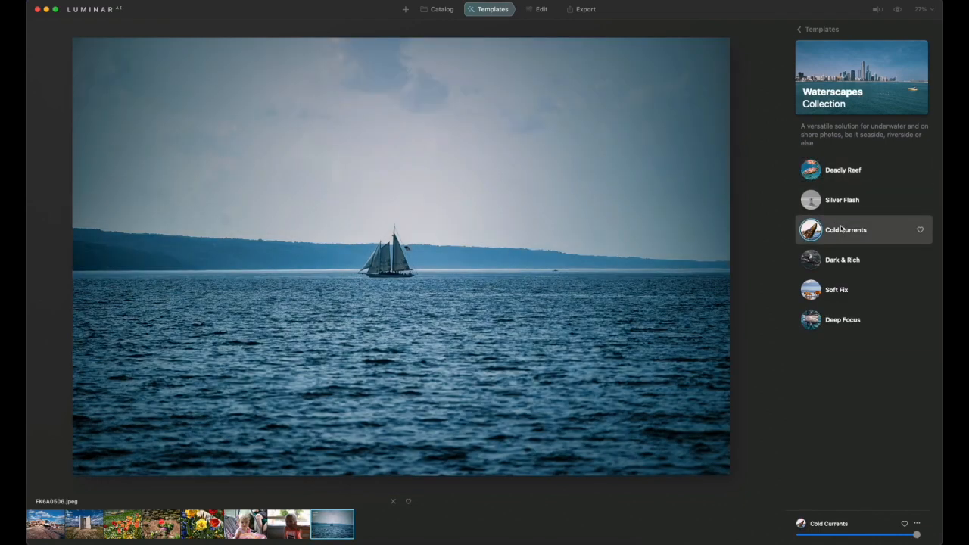
{"action": "mouse_move", "coordinate": [844, 279]}
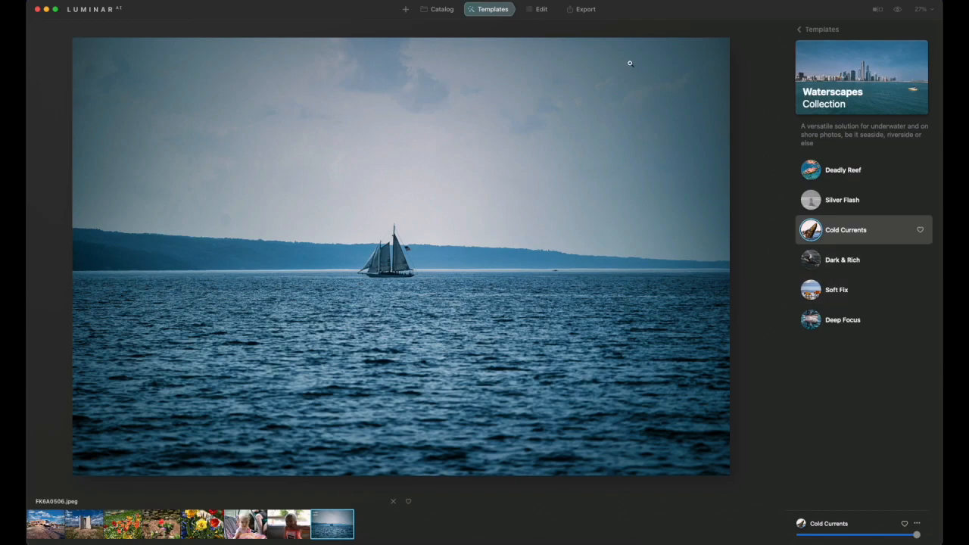
Replace the sailboat photo's sky with Dramatic Sky 4 from the Sky AI selection.
{"action": "left_click", "coordinate": [542, 9]}
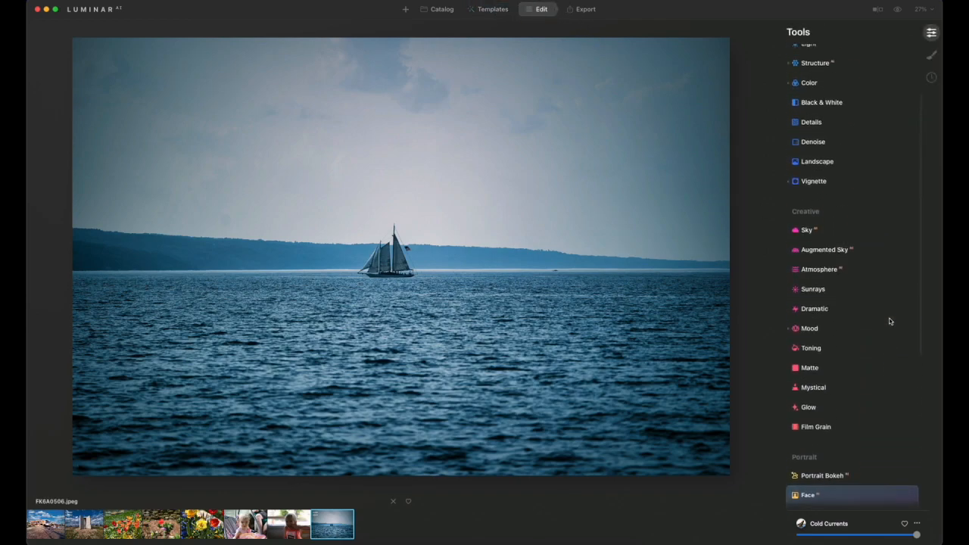
{"action": "left_click", "coordinate": [807, 230]}
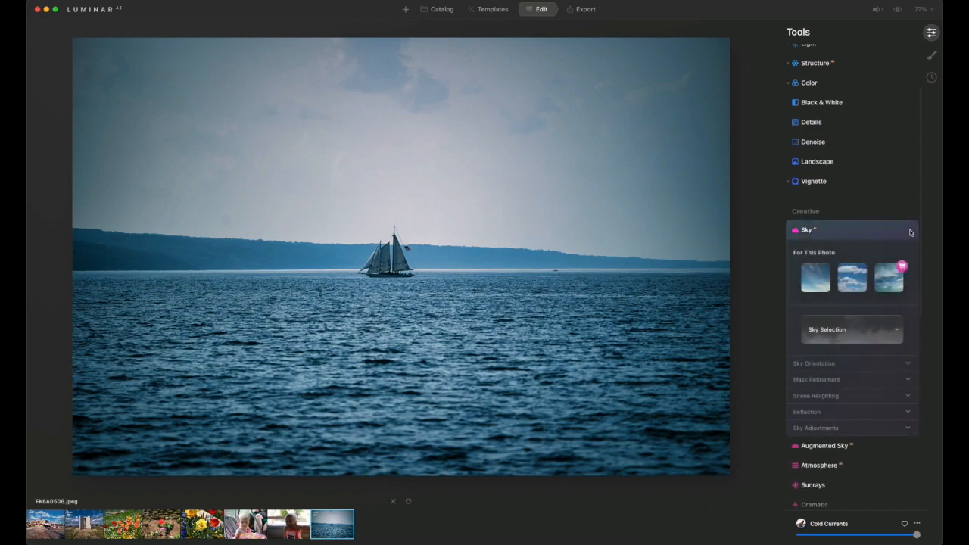
{"action": "left_click", "coordinate": [852, 328]}
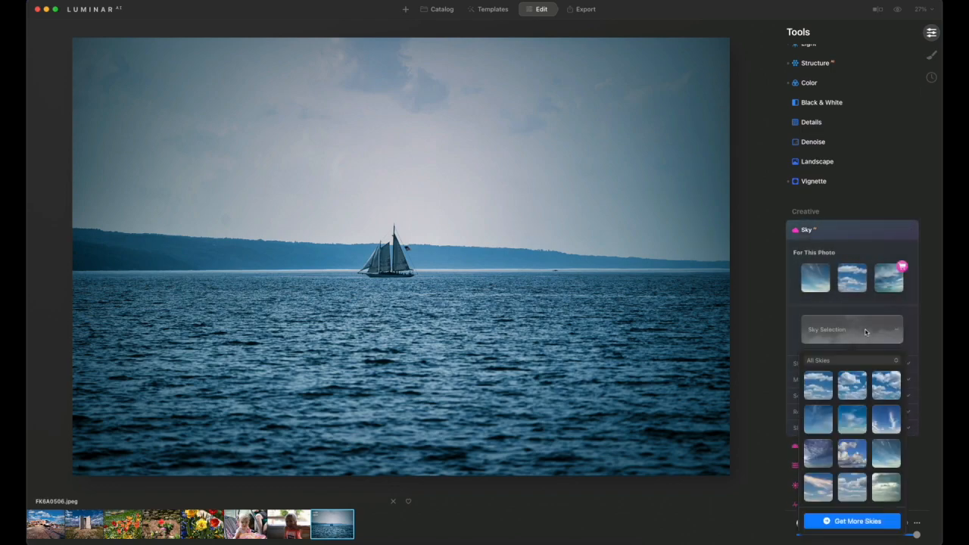
{"action": "scroll", "scroll_direction": "down", "scroll_amount": 3}
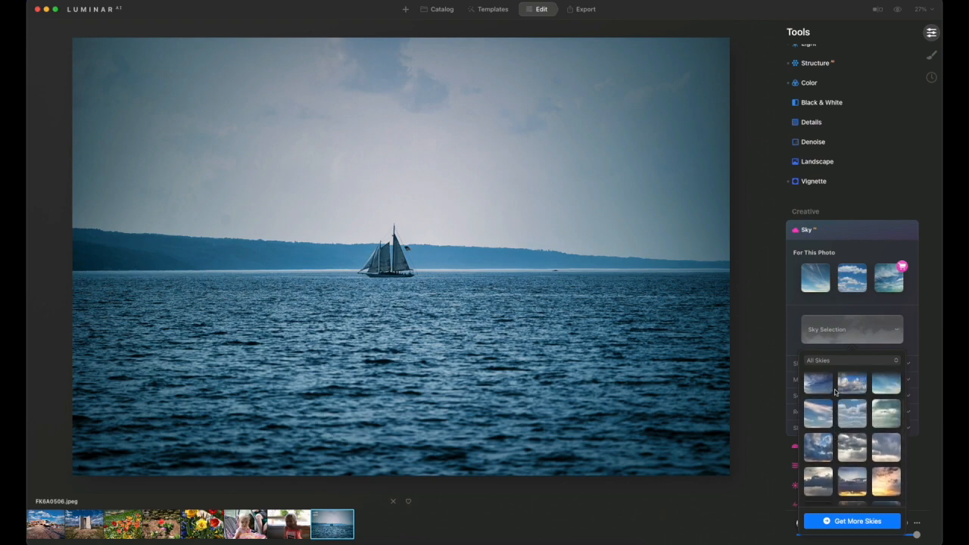
{"action": "scroll", "scroll_direction": "down", "scroll_amount": 3}
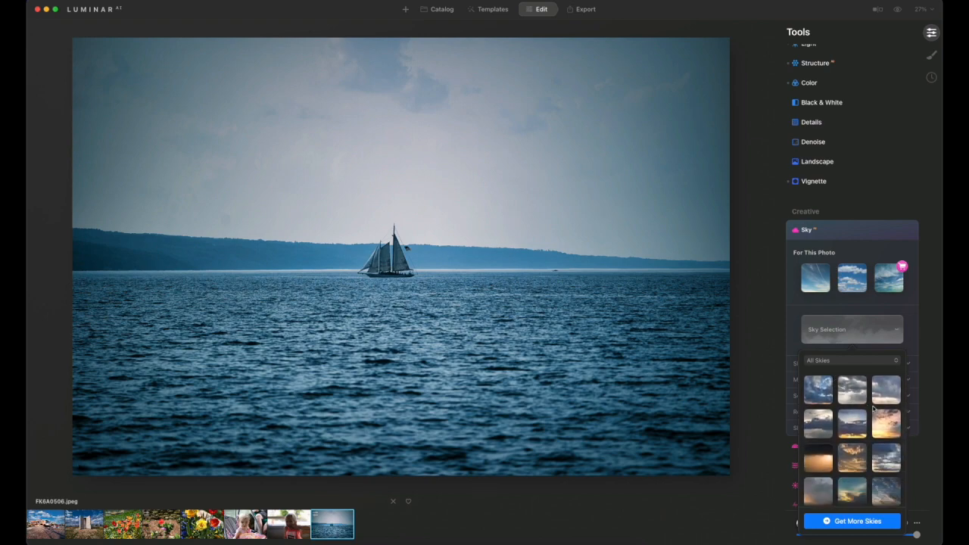
{"action": "left_click", "coordinate": [885, 390]}
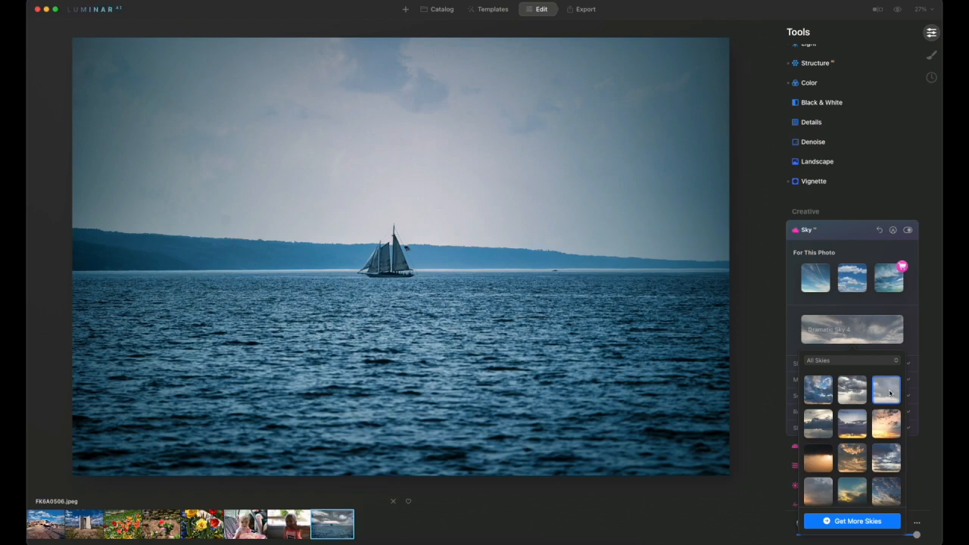
{"action": "left_click", "coordinate": [886, 391]}
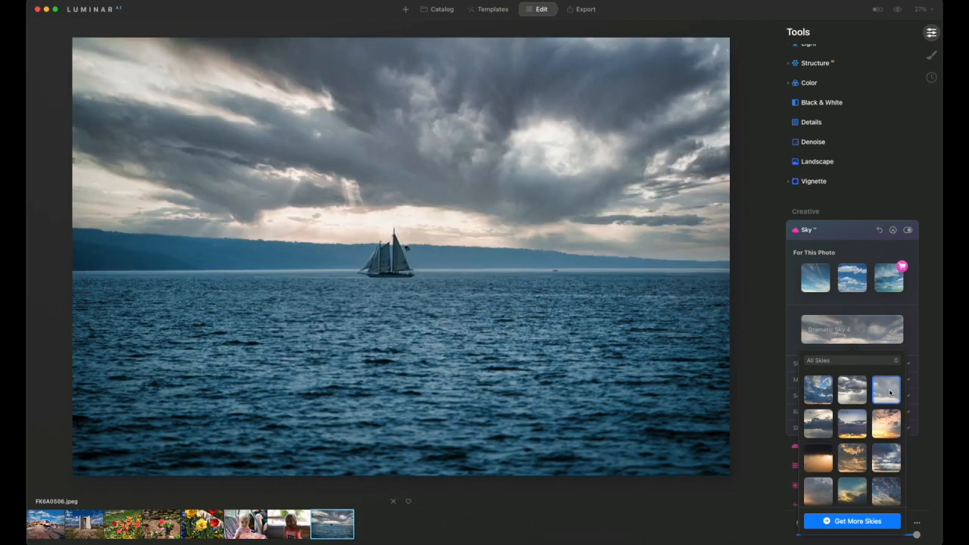